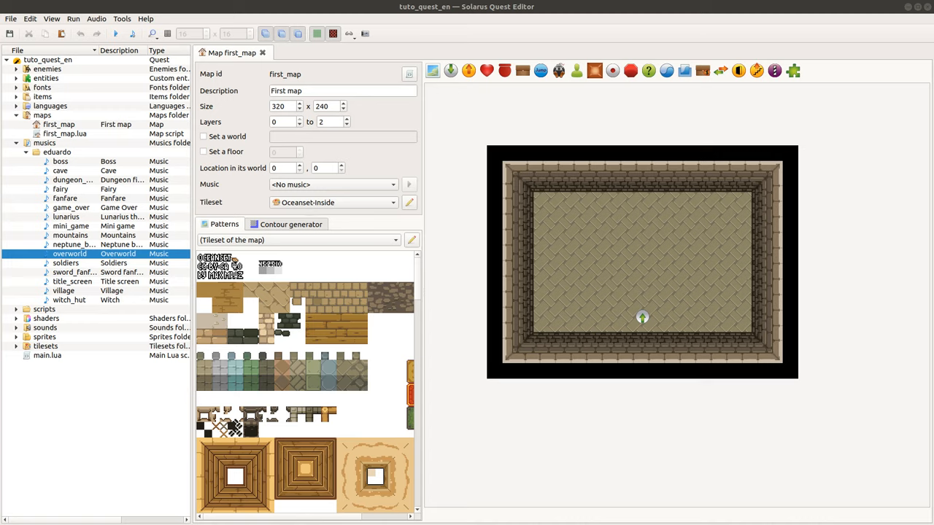
pyautogui.moveTo(744, 178)
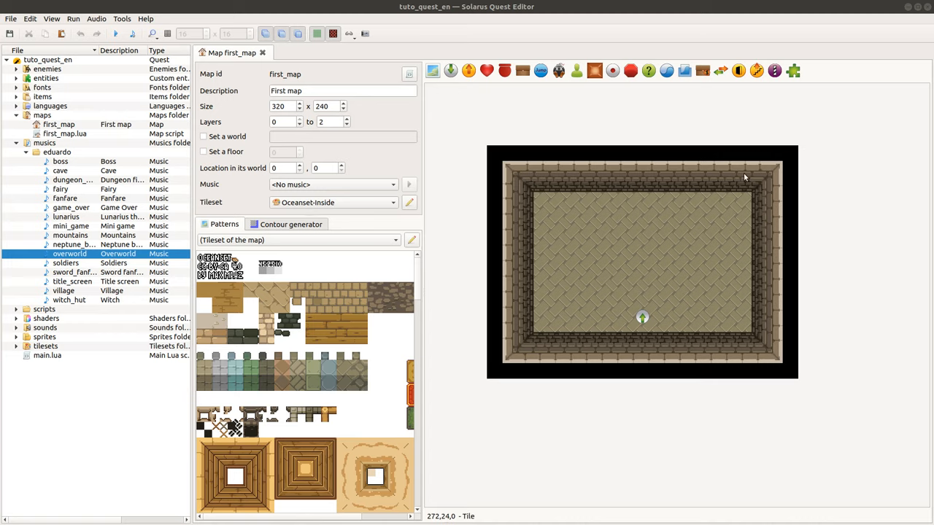
pyautogui.moveTo(803, 401)
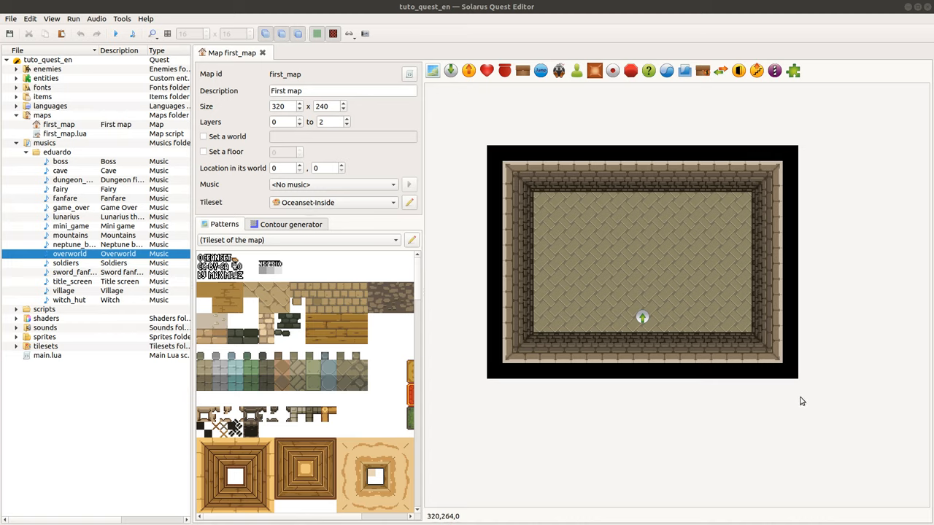
pyautogui.moveTo(668, 333)
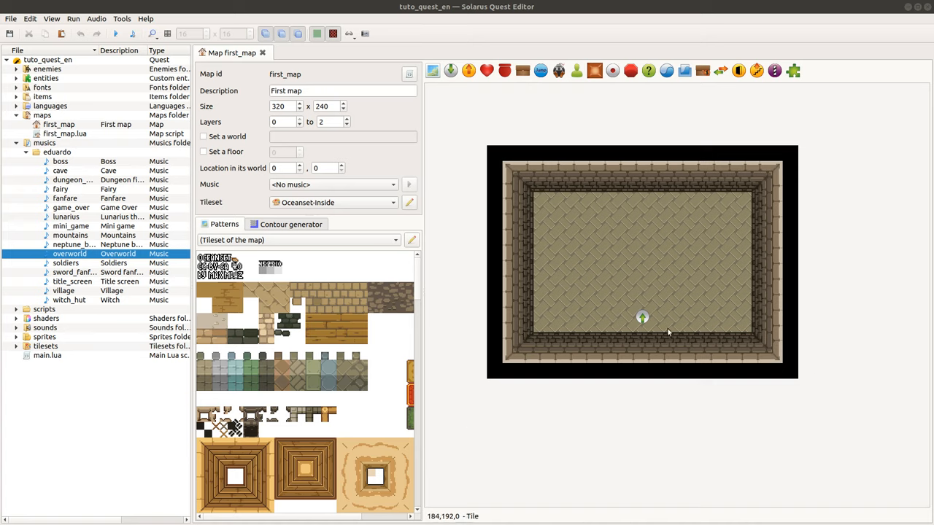
pyautogui.moveTo(581, 178)
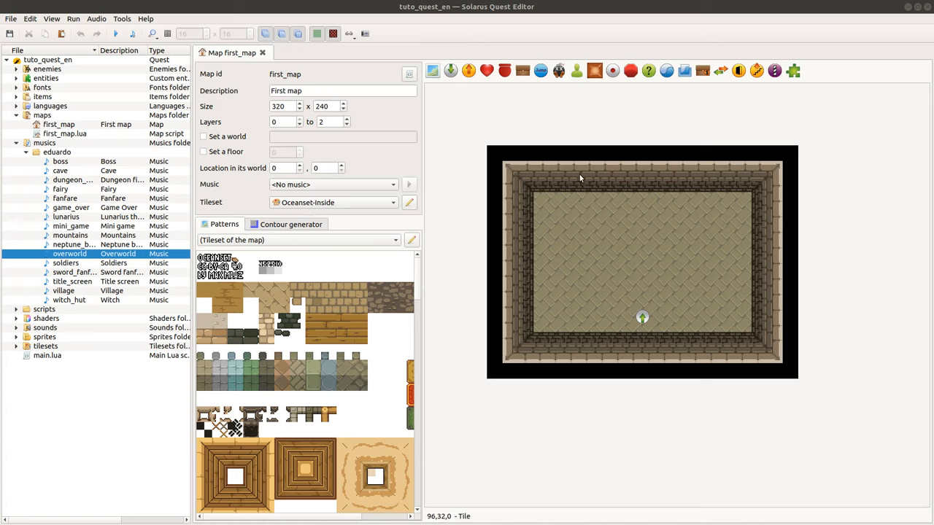
pyautogui.moveTo(431, 158)
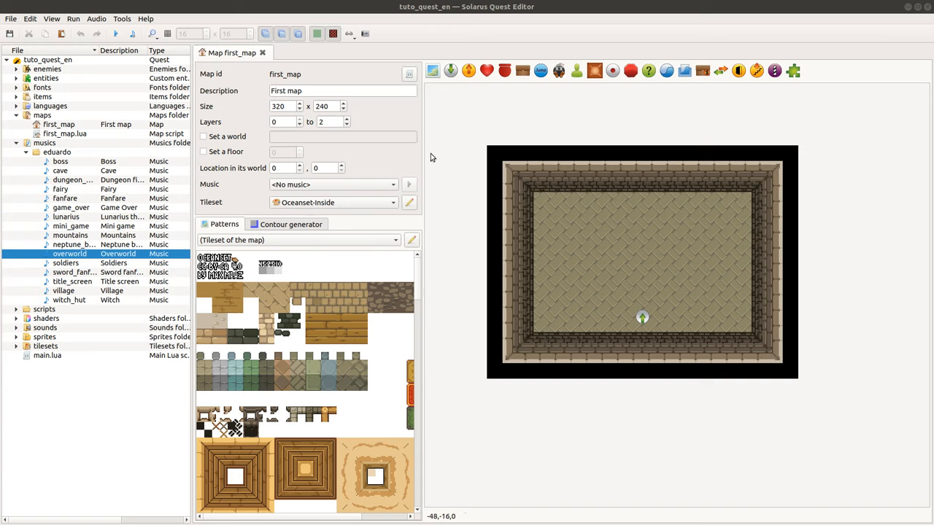
# Collapse the musics folder so the quest tree lists only its top-level folders.
pyautogui.click(16, 143)
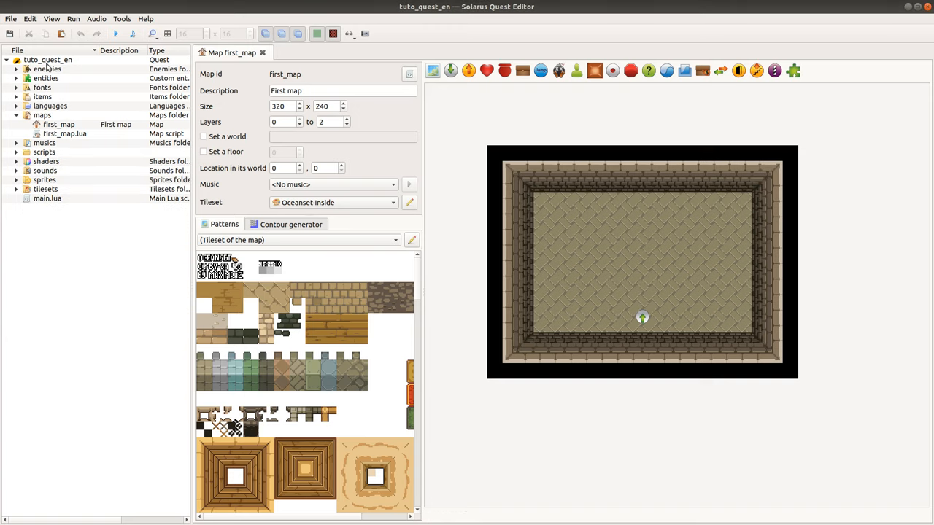
pyautogui.moveTo(52, 186)
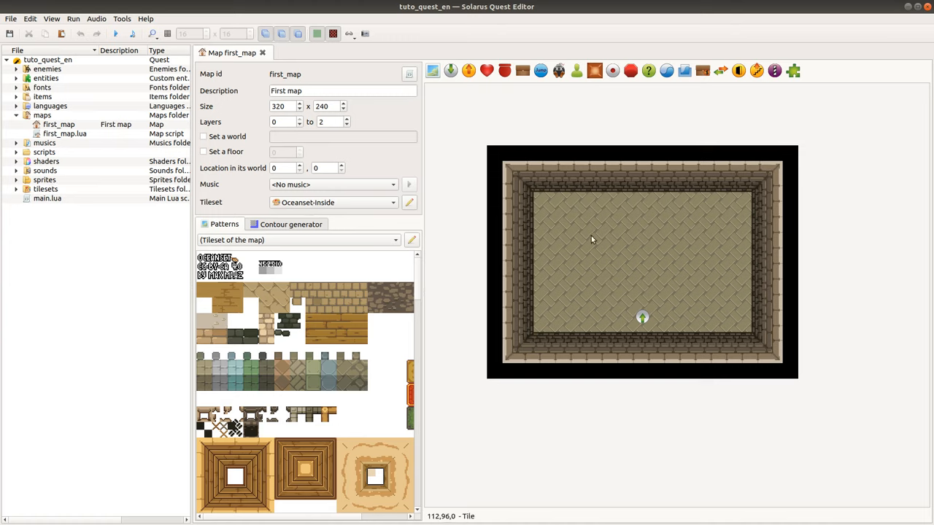
pyautogui.moveTo(762, 202)
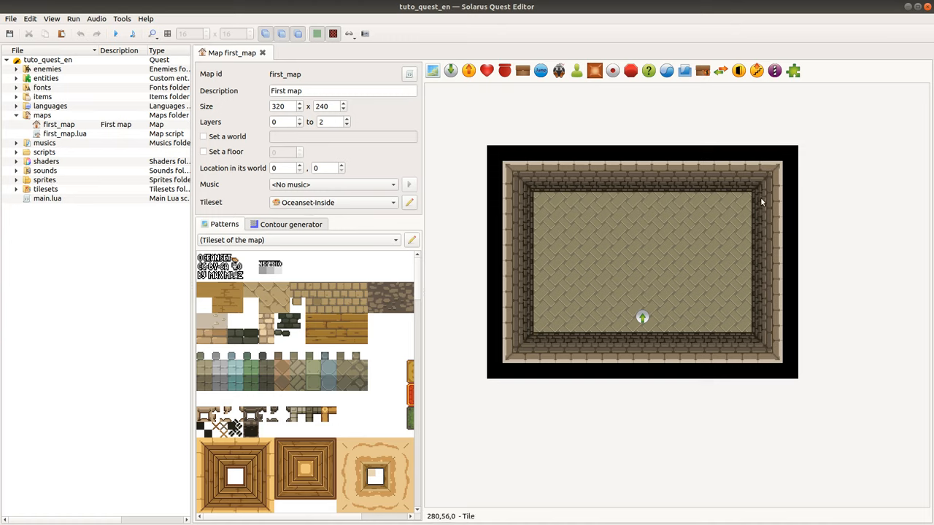
pyautogui.moveTo(573, 321)
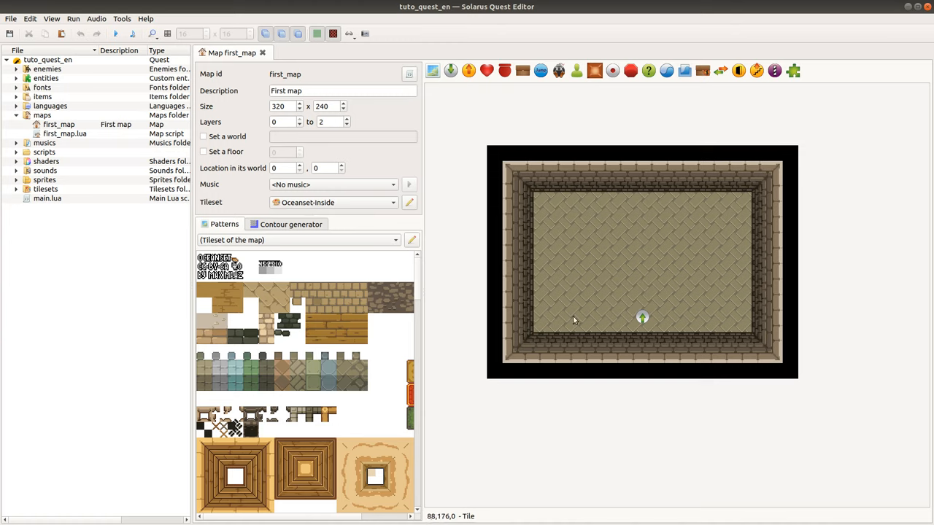
pyautogui.moveTo(790, 423)
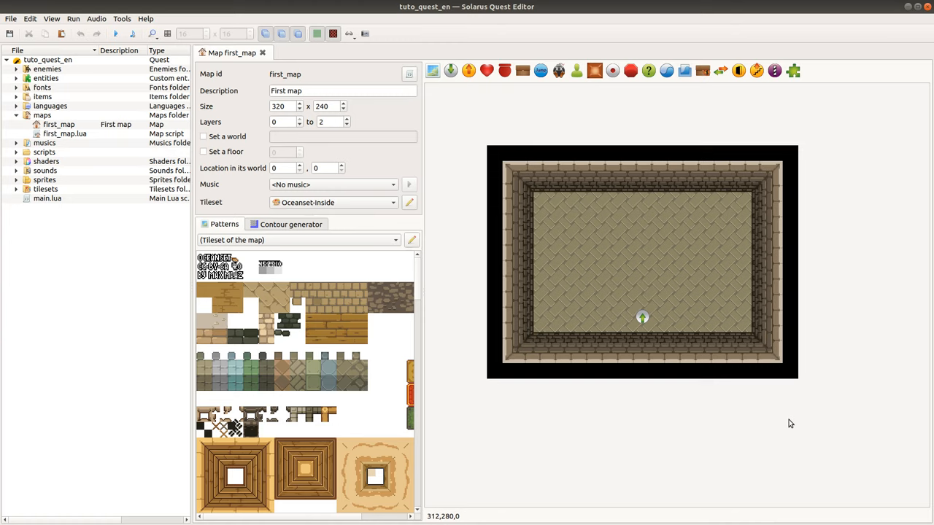
pyautogui.moveTo(828, 408)
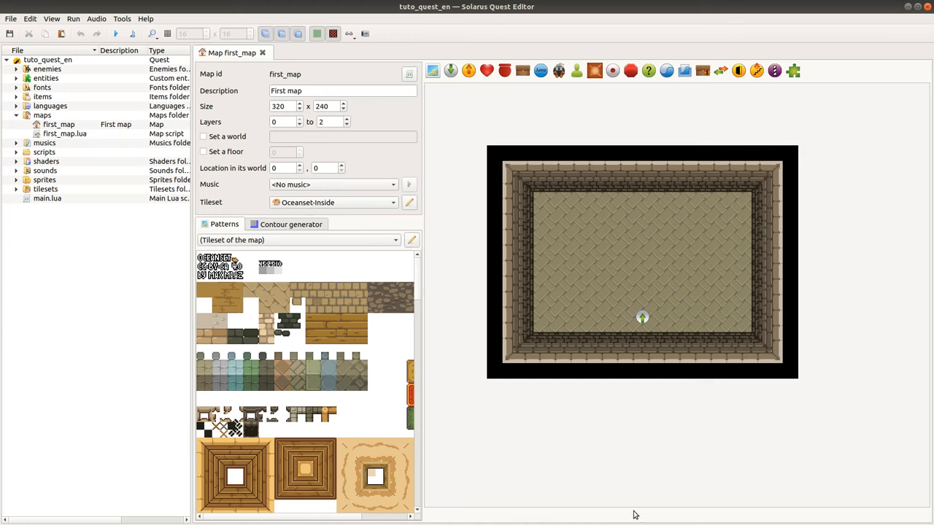
pyautogui.moveTo(868, 301)
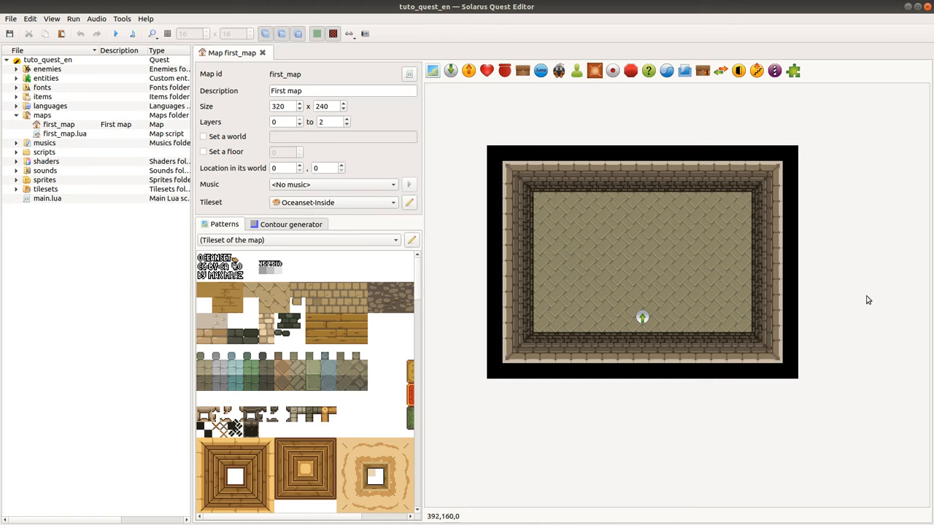
pyautogui.moveTo(611, 347)
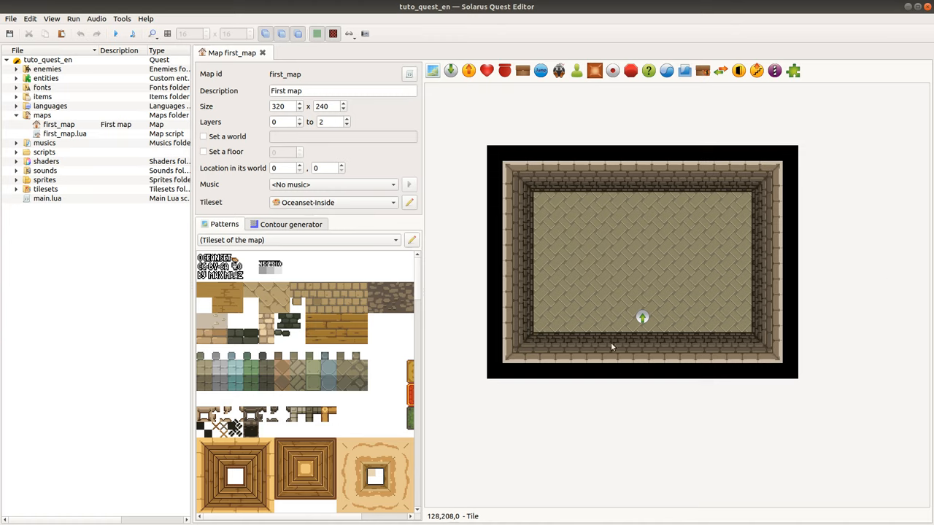
pyautogui.moveTo(63, 292)
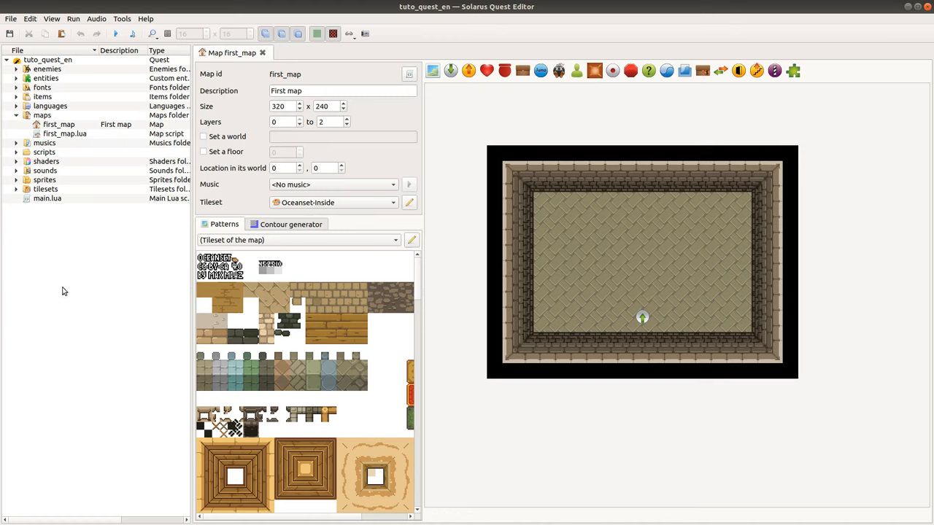
pyautogui.click(11, 18)
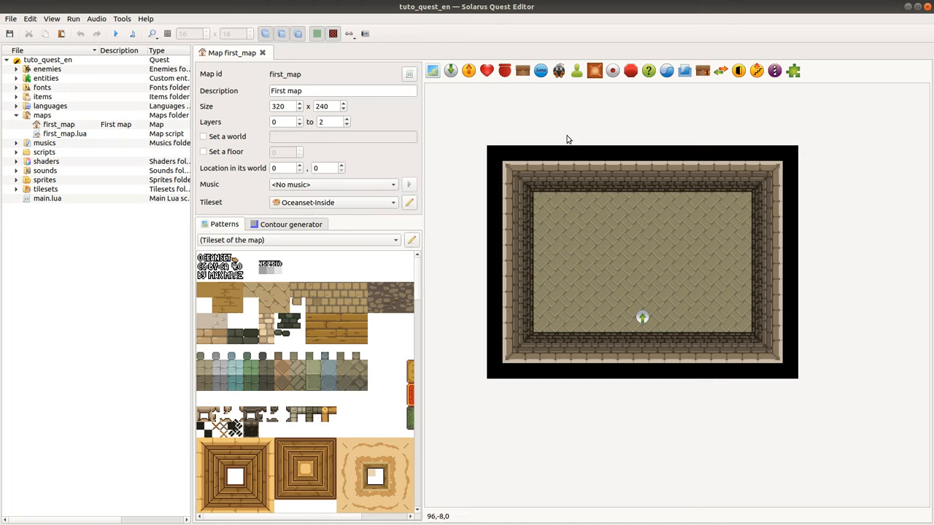
pyautogui.moveTo(591, 334)
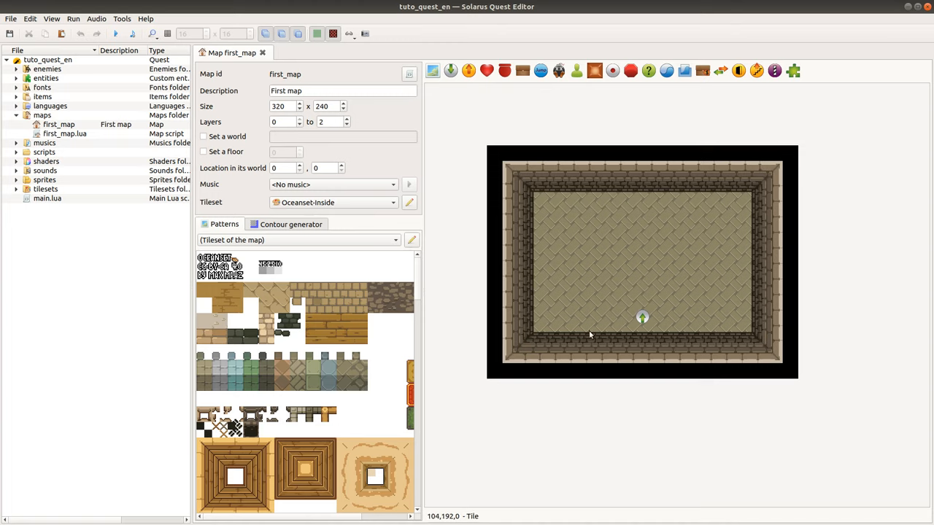
pyautogui.moveTo(784, 522)
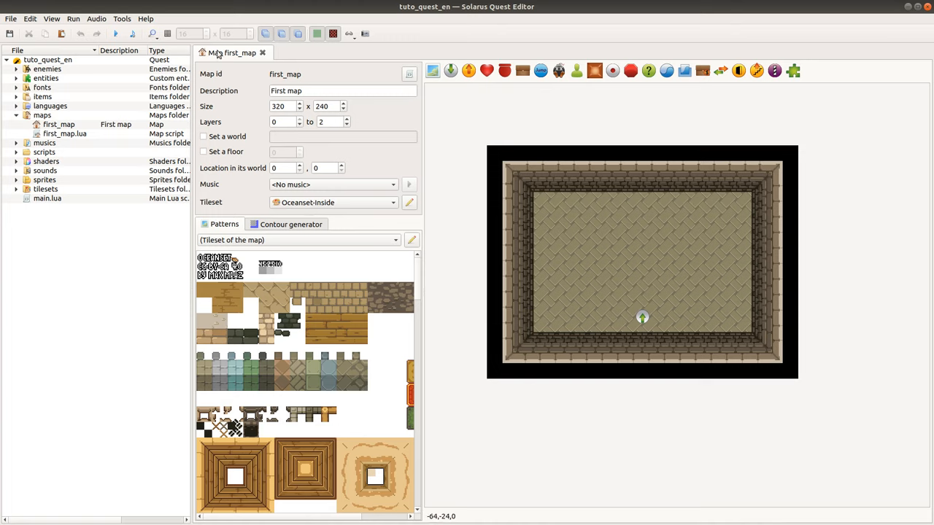
pyautogui.moveTo(420, 51)
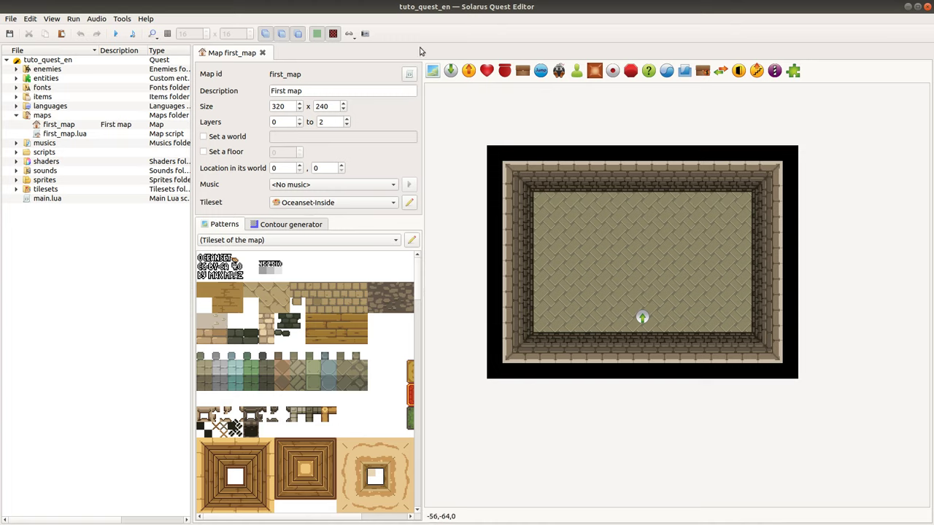
pyautogui.moveTo(275, 82)
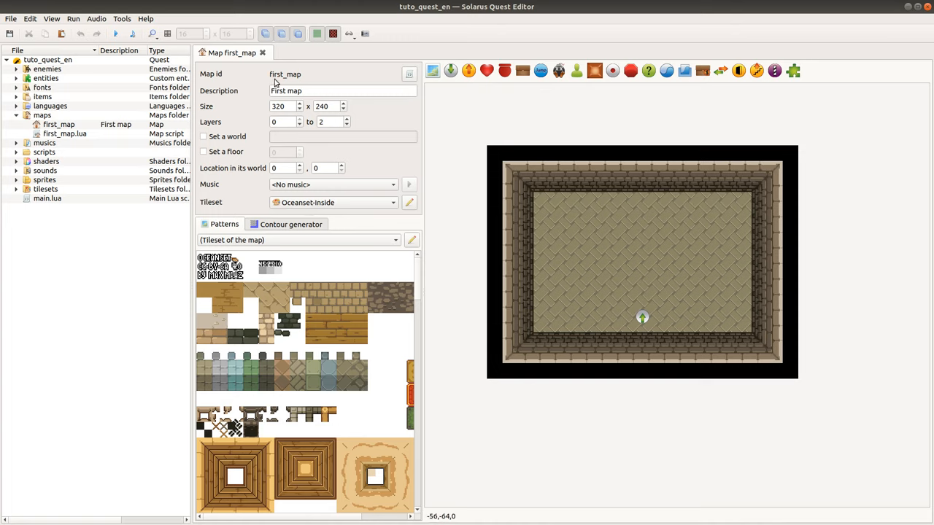
# Select the map's width value in the Size field, ready to enter 640.
pyautogui.tripleClick(342, 90)
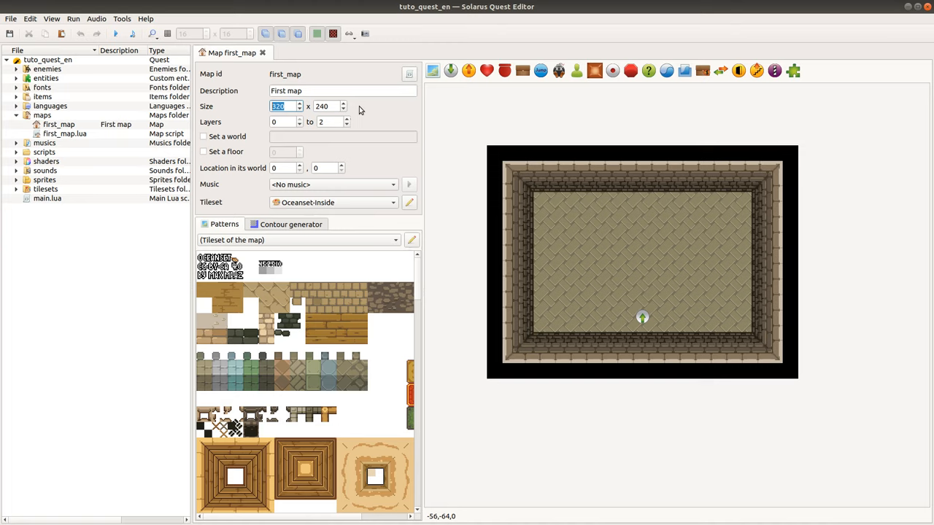
pyautogui.moveTo(266, 114)
pyautogui.write('640')
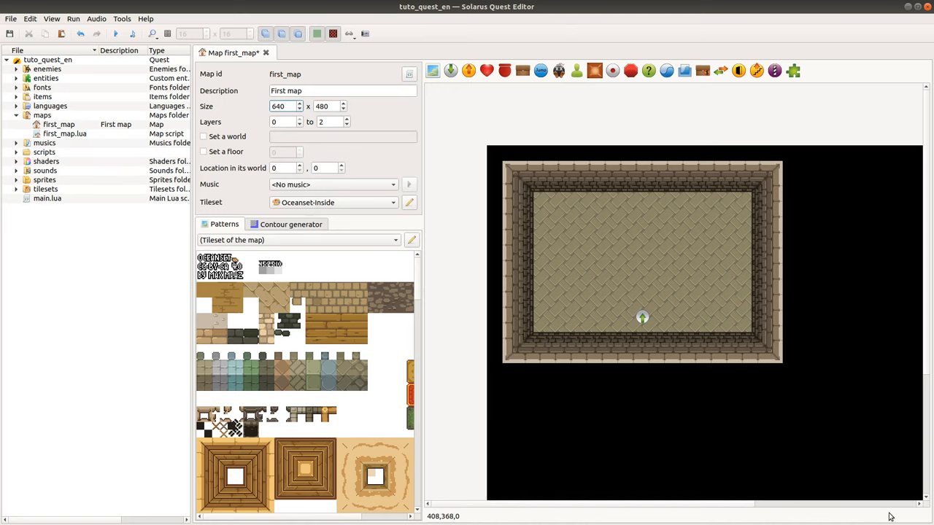
pyautogui.moveTo(281, 107)
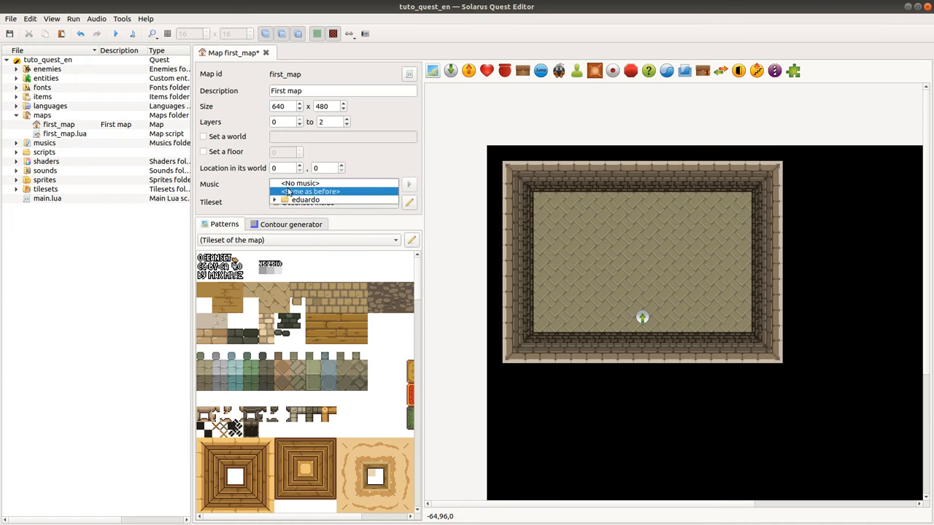
# Choose Cave from the Music list as first_map's background music.
pyautogui.click(307, 198)
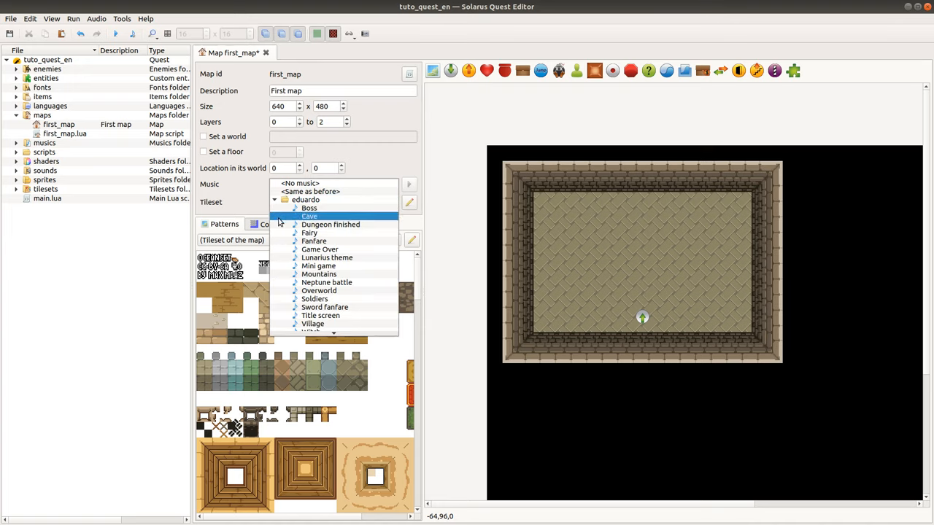
pyautogui.click(309, 216)
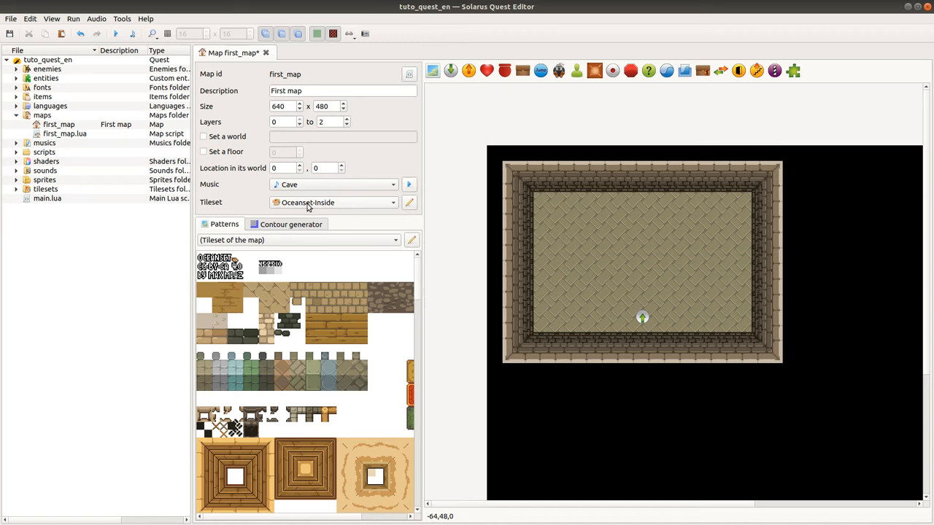
pyautogui.moveTo(362, 204)
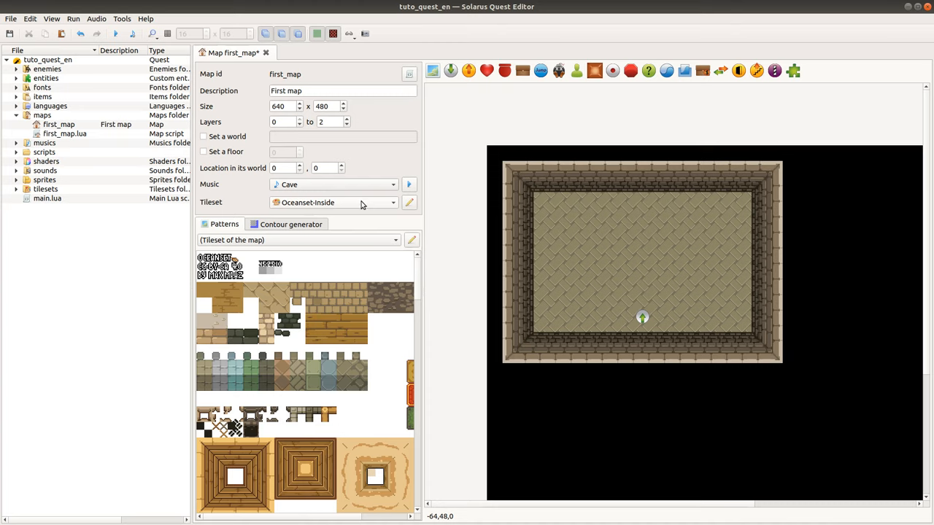
pyautogui.moveTo(361, 203)
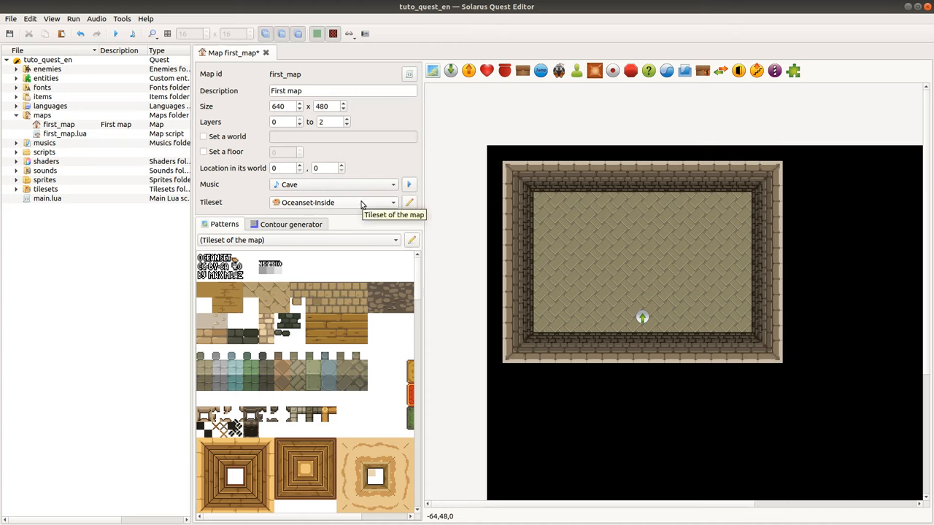
pyautogui.moveTo(207, 377)
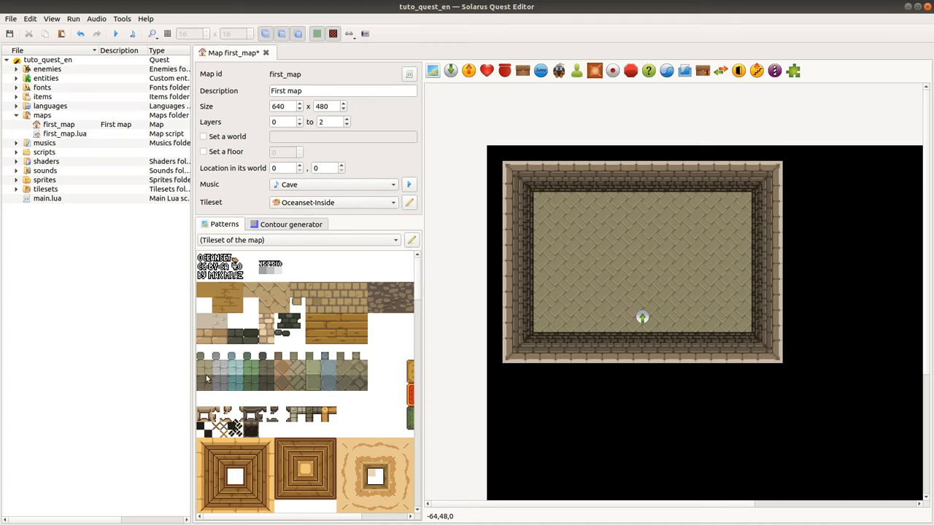
pyautogui.moveTo(409, 286)
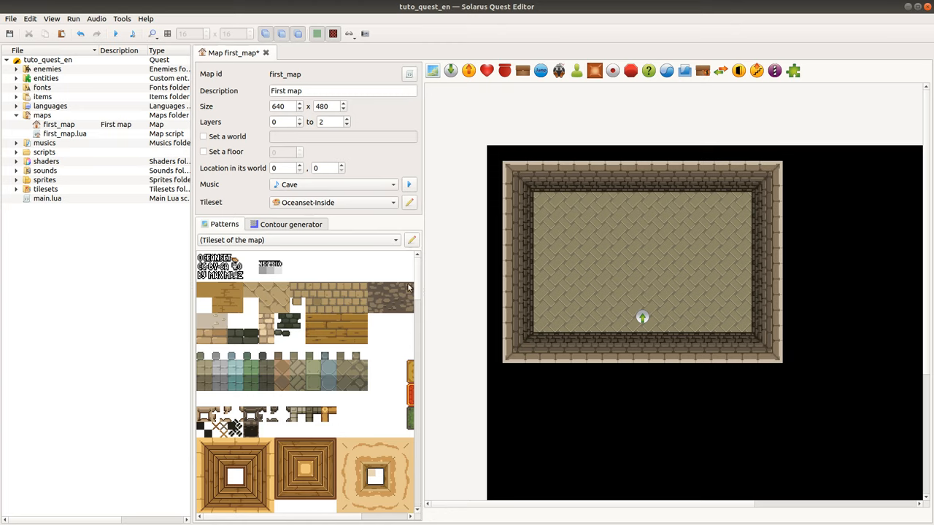
pyautogui.moveTo(335, 443)
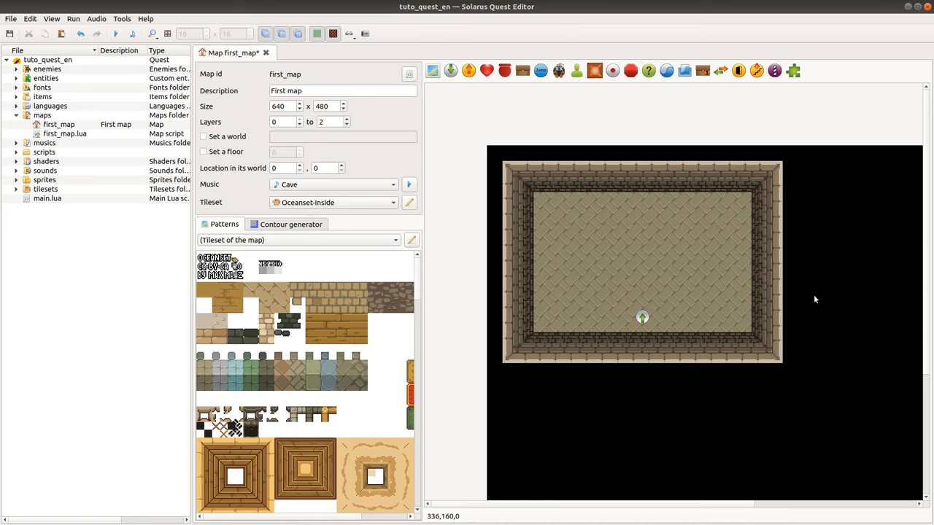
pyautogui.moveTo(643, 250)
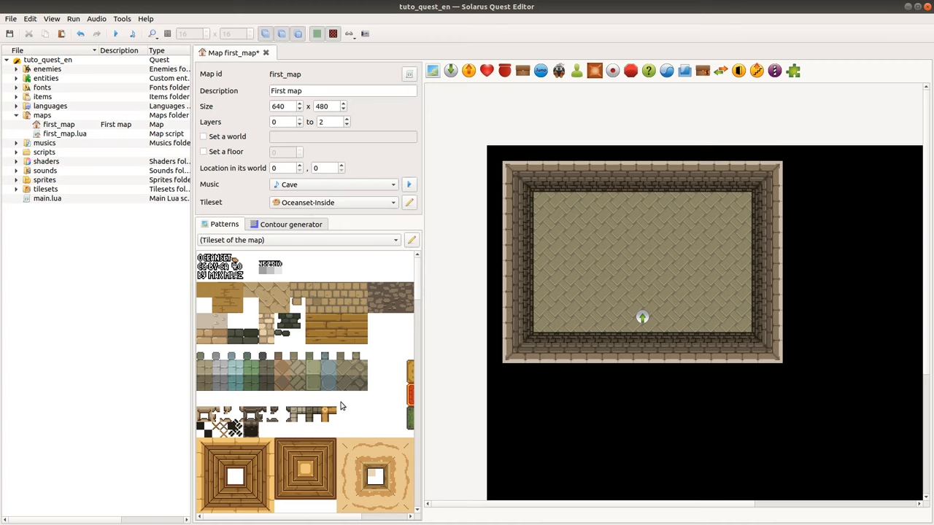
pyautogui.moveTo(761, 339)
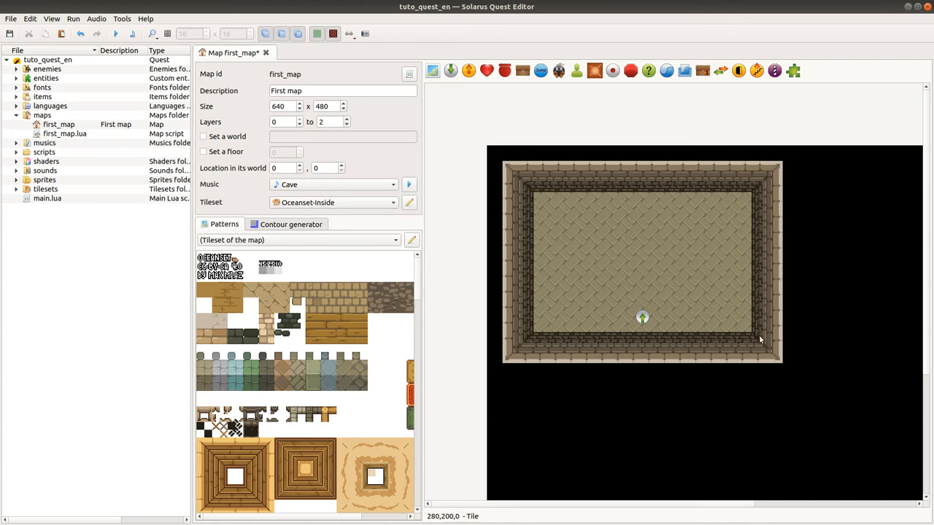
pyautogui.moveTo(928, 425)
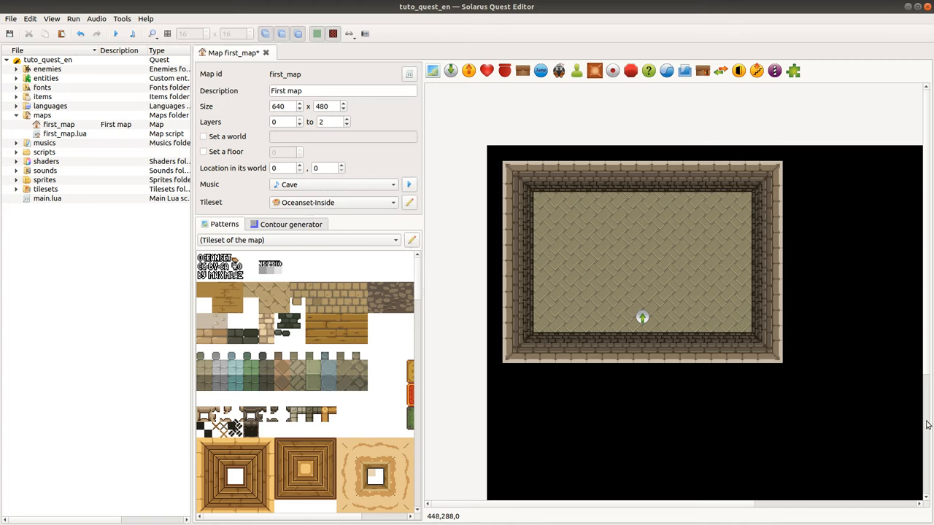
pyautogui.moveTo(715, 315)
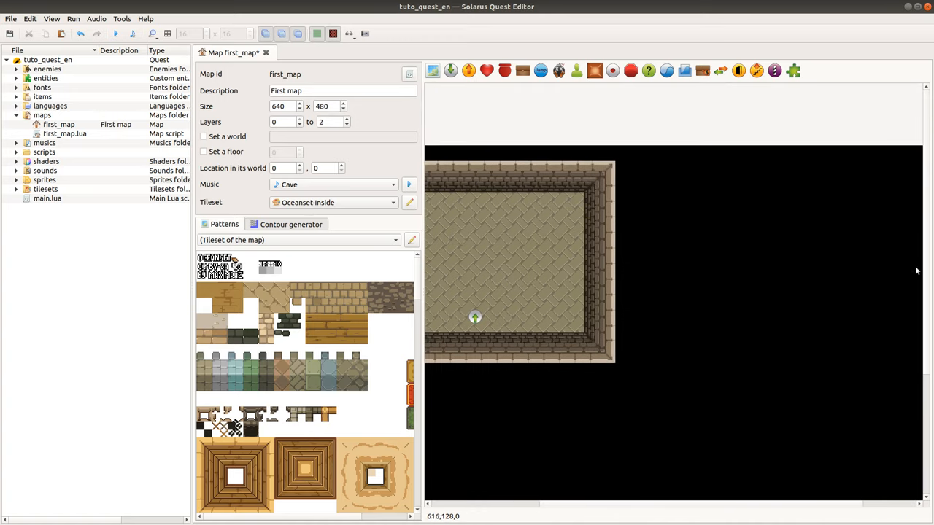
pyautogui.scroll(3)
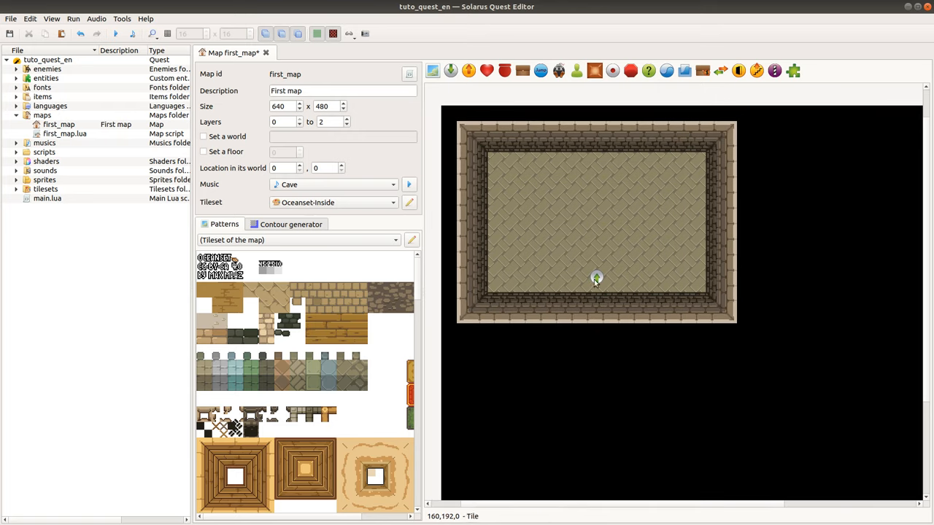
pyautogui.moveTo(587, 231)
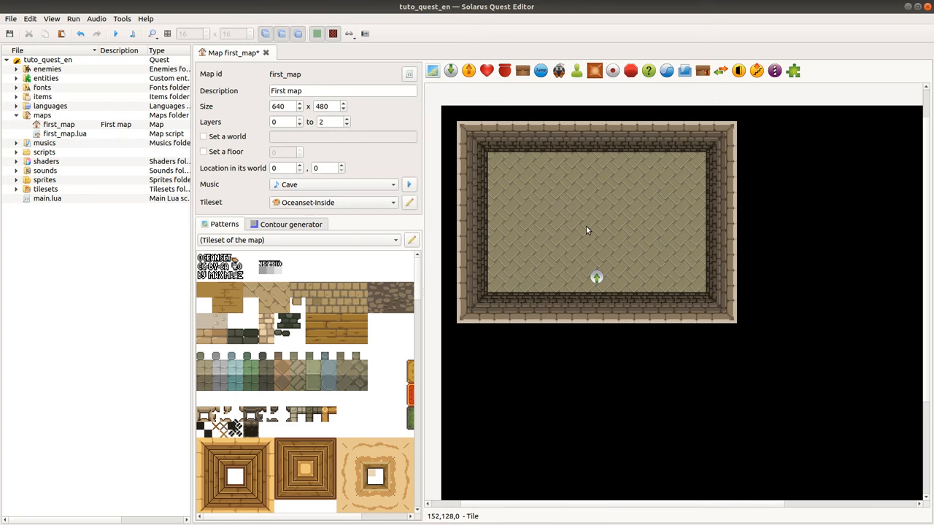
pyautogui.moveTo(654, 103)
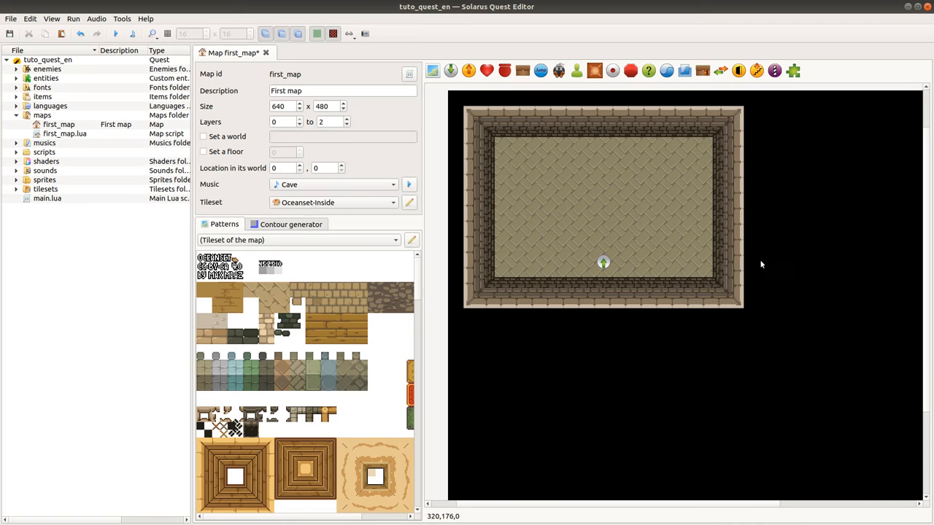
pyautogui.moveTo(665, 217)
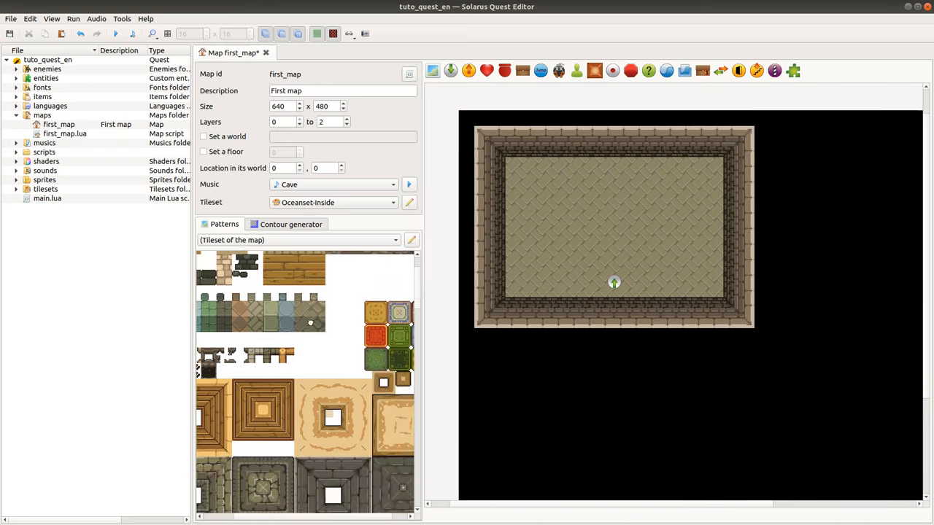
pyautogui.scroll(-3)
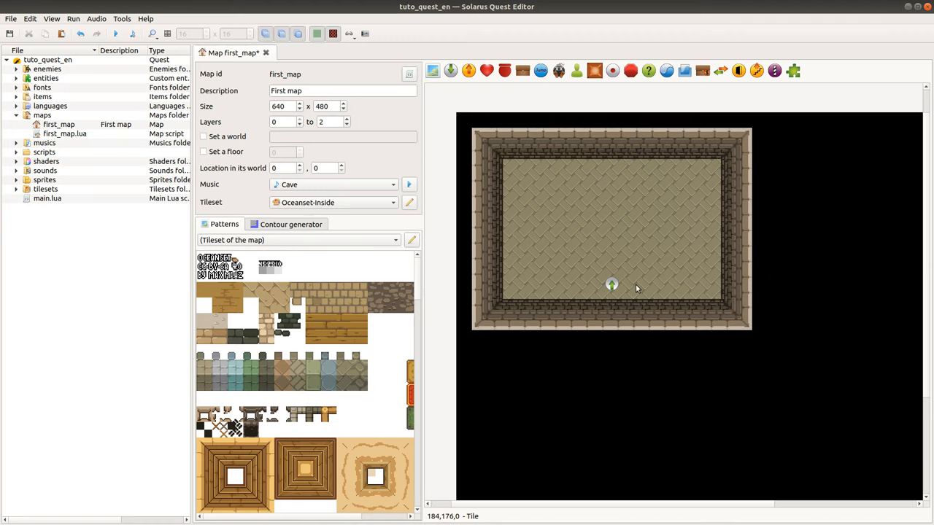
pyautogui.moveTo(447, 114)
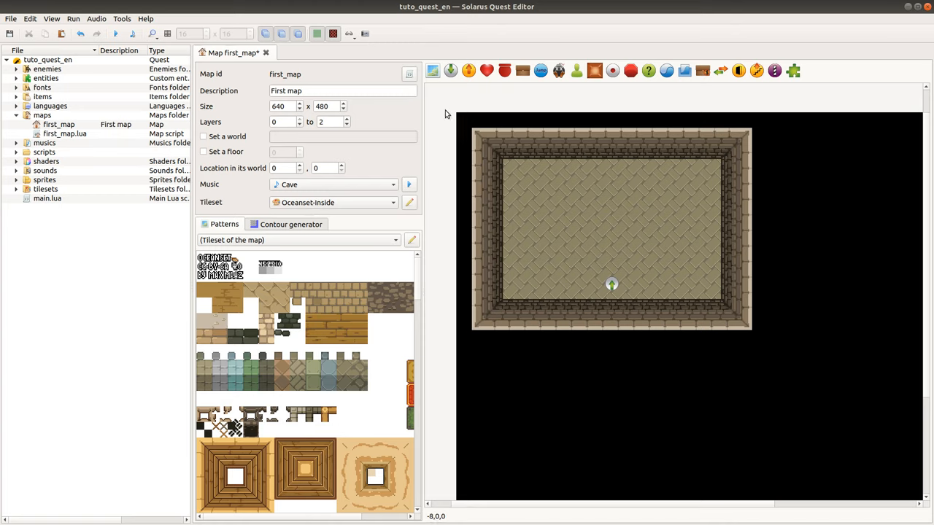
pyautogui.moveTo(443, 106)
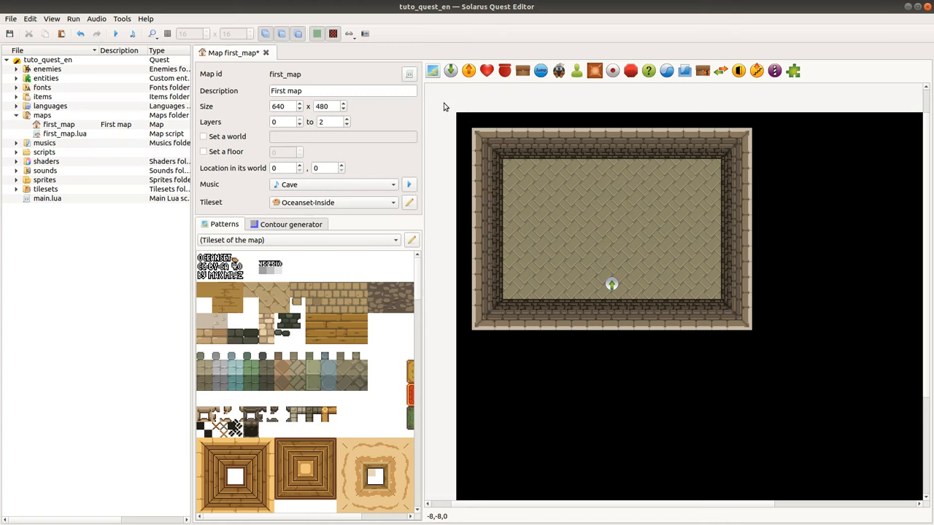
pyautogui.moveTo(465, 134)
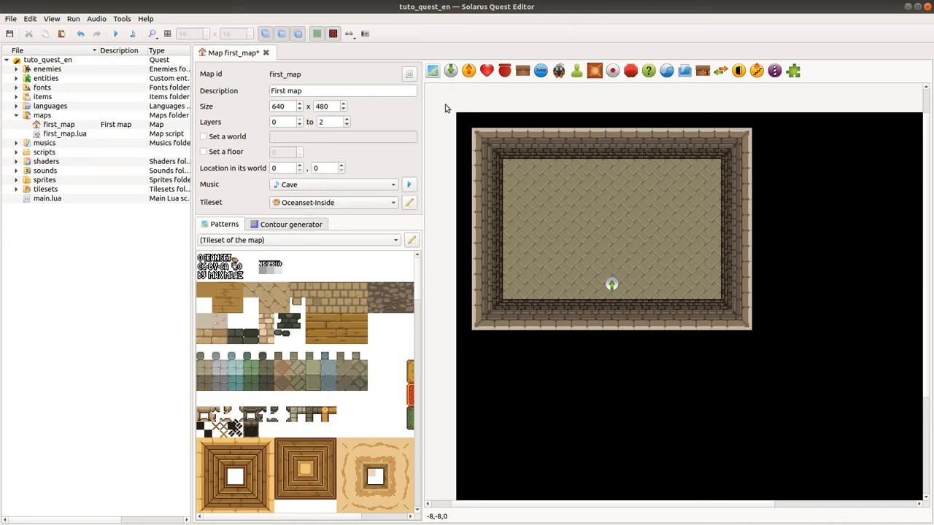
pyautogui.moveTo(709, 371)
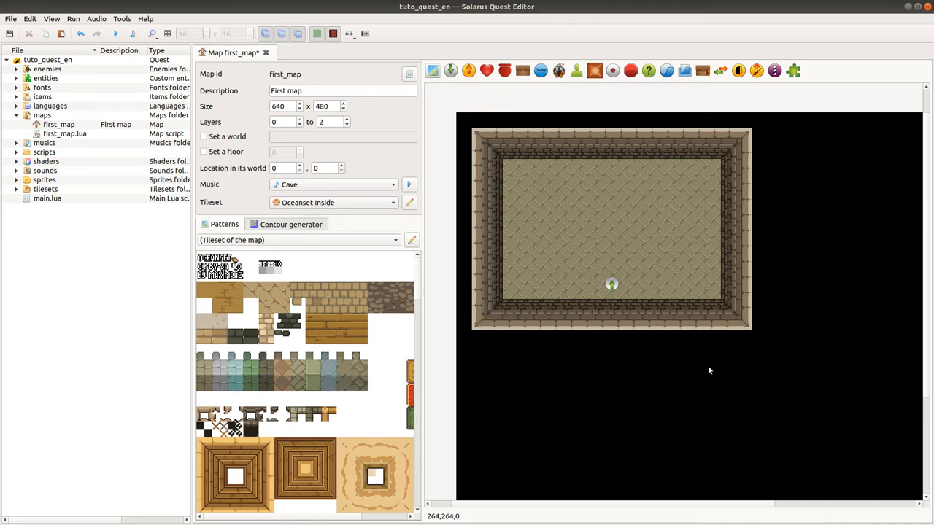
pyautogui.click(344, 367)
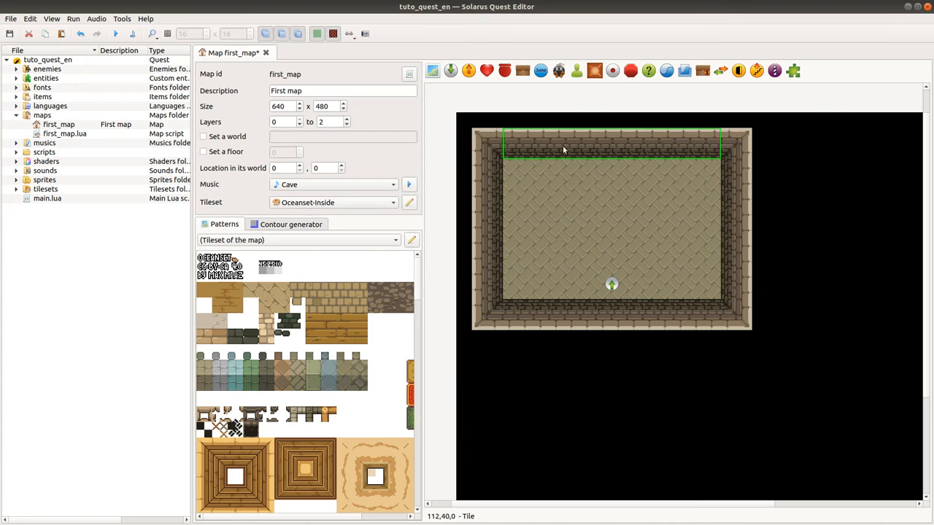
pyautogui.moveTo(615, 146)
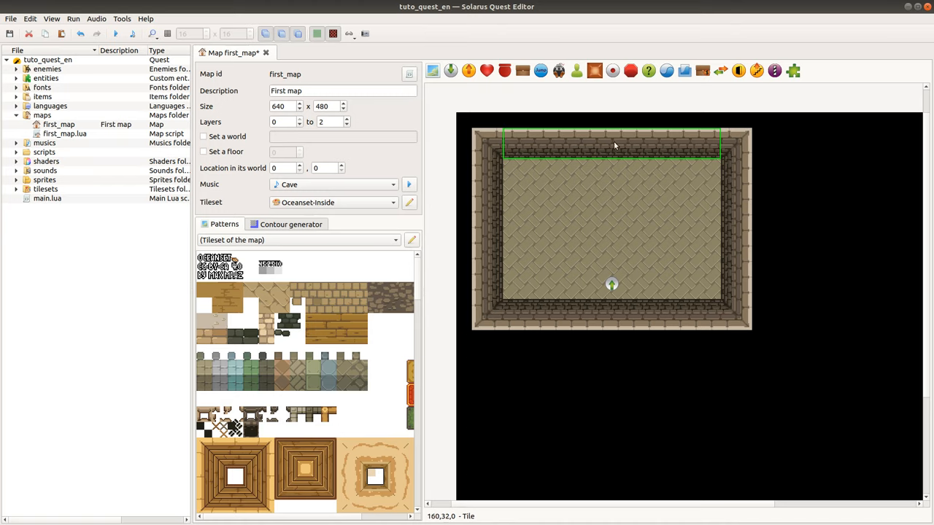
pyautogui.moveTo(562, 149)
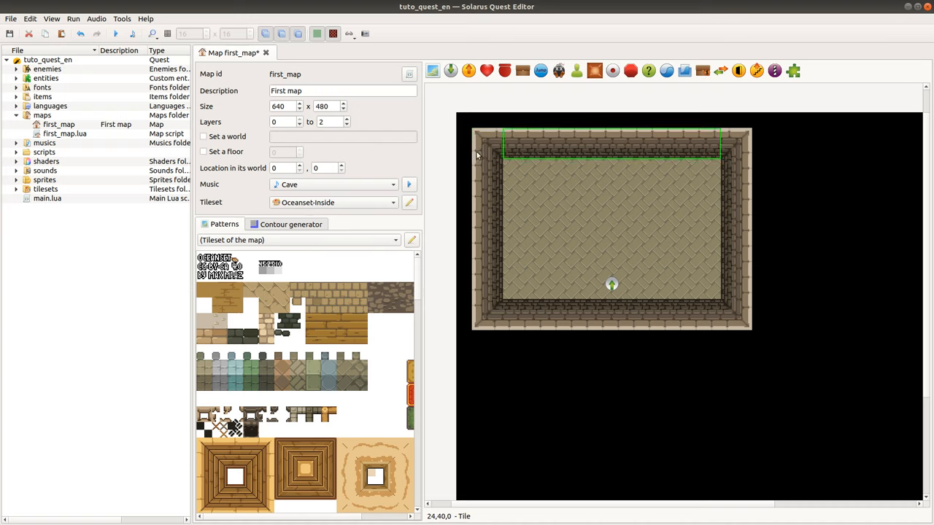
pyautogui.click(487, 143)
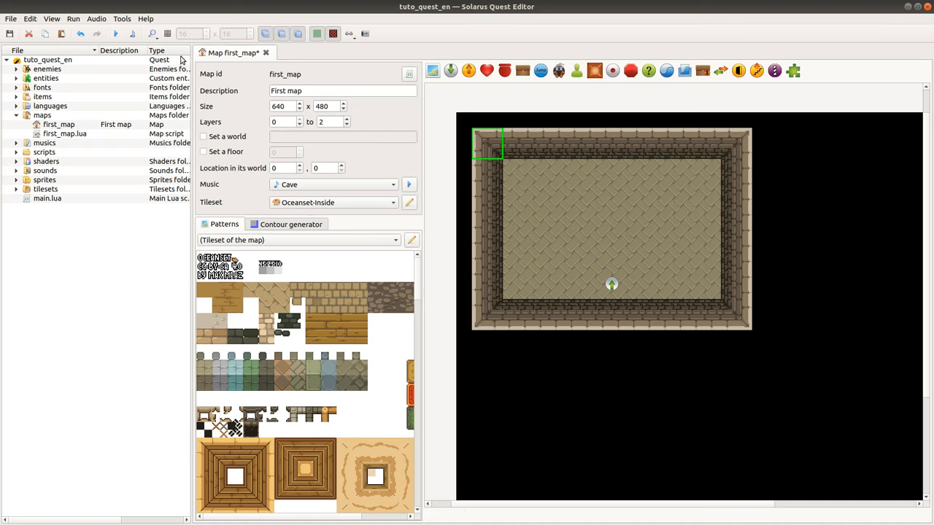
# Turn on the Show grid toggle to overlay a 16×16 grid on first_map.
pyautogui.click(167, 33)
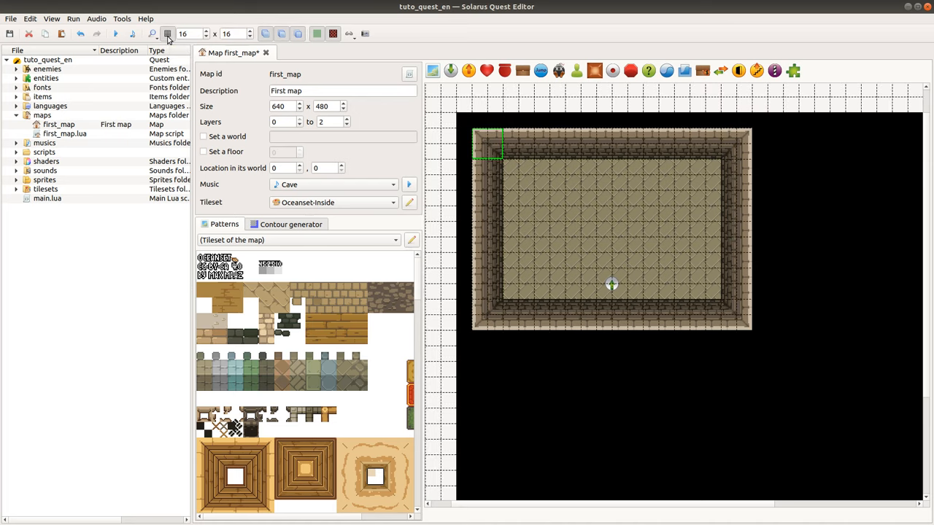
pyautogui.moveTo(503, 172)
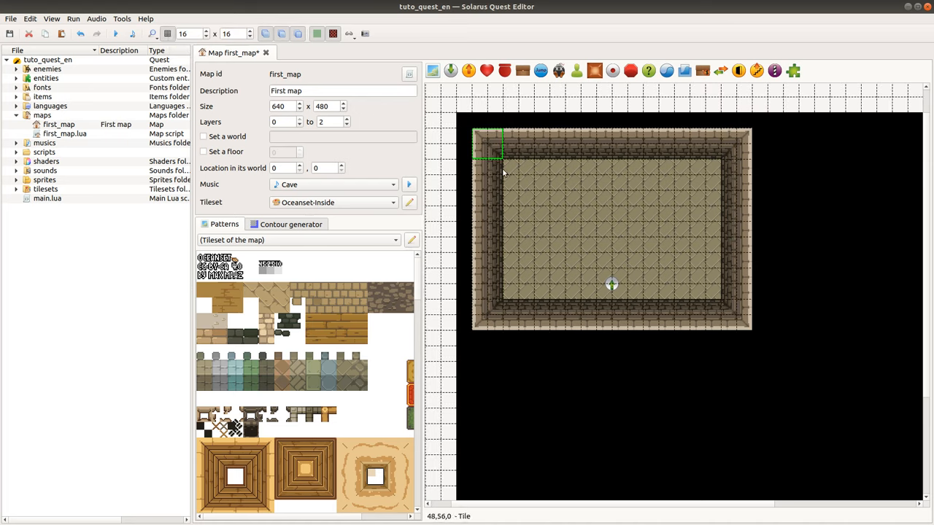
pyautogui.moveTo(459, 256)
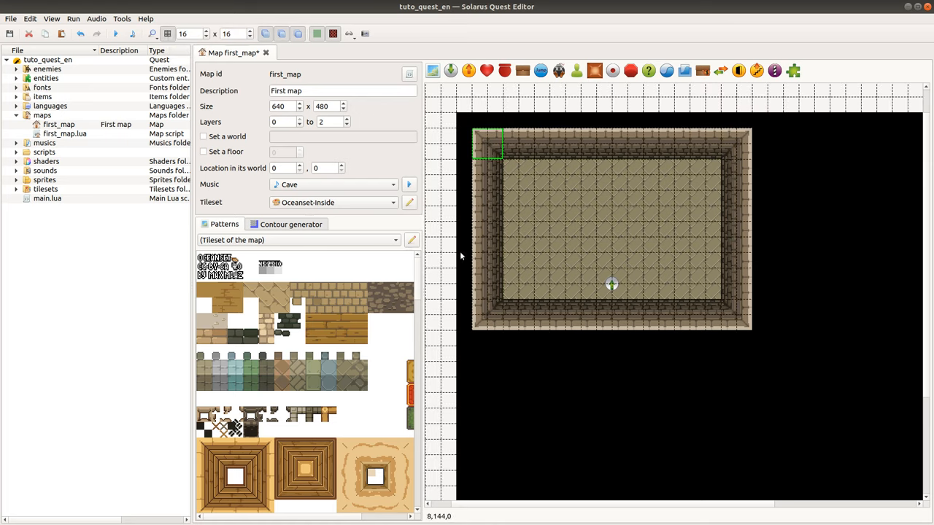
pyautogui.moveTo(537, 140)
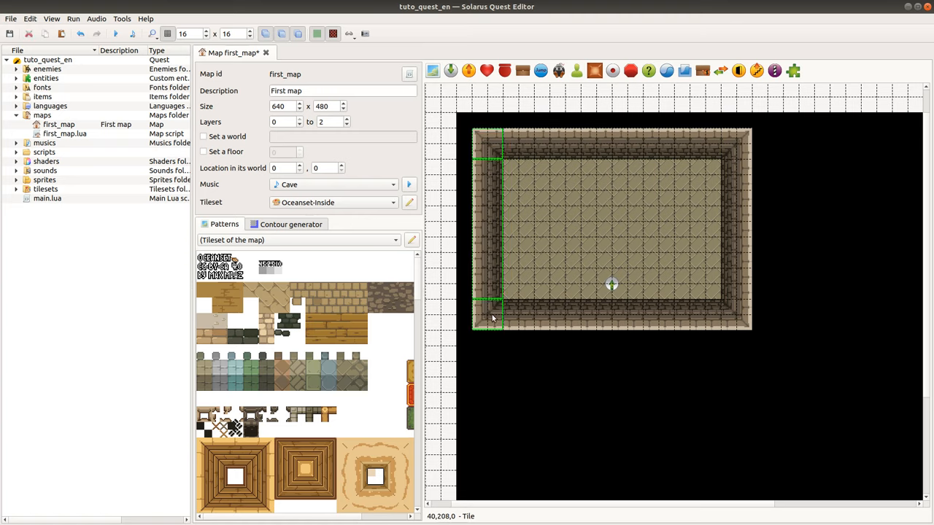
# Reach the furniture patterns and place the bed in the room's top-left corner.
pyautogui.scroll(-3)
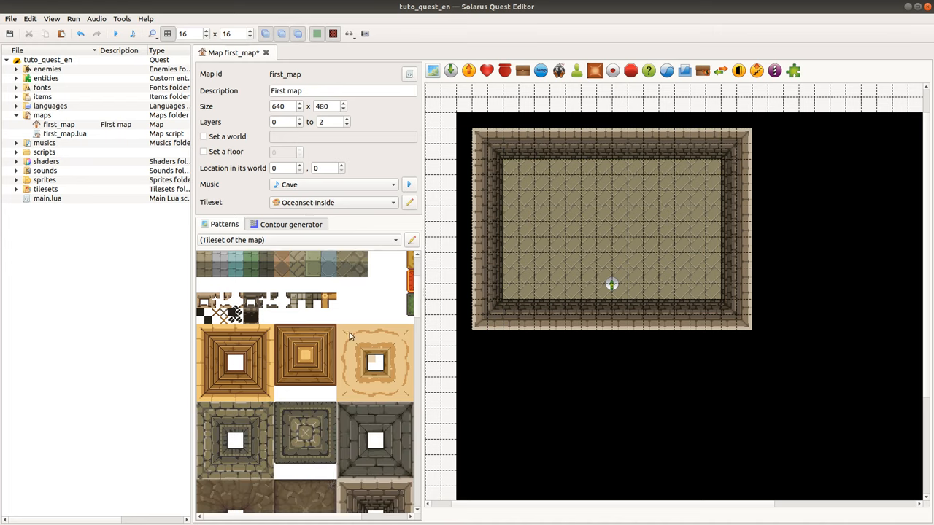
pyautogui.scroll(-3)
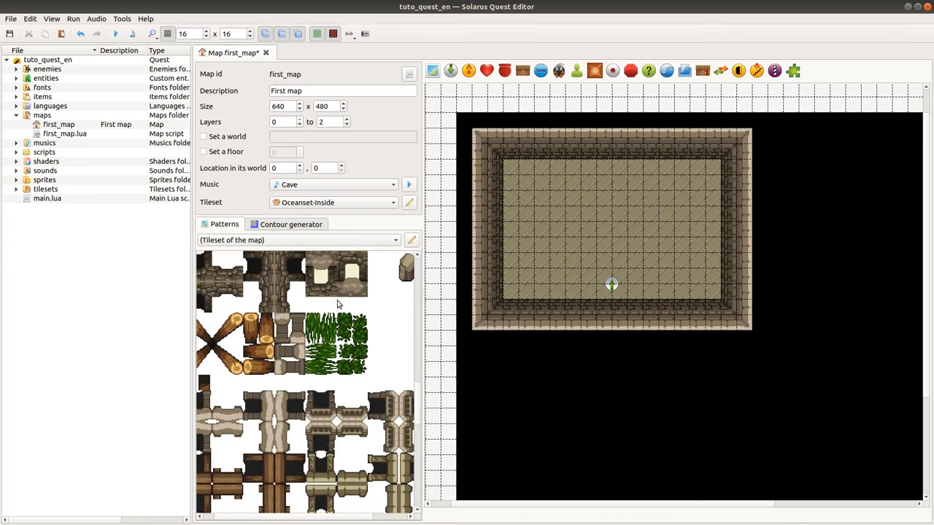
pyautogui.scroll(-3)
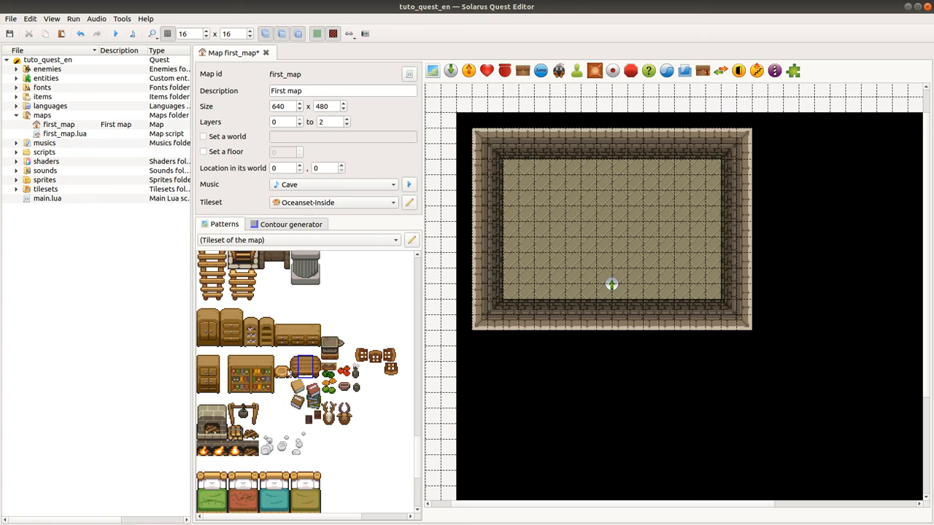
pyautogui.scroll(-3)
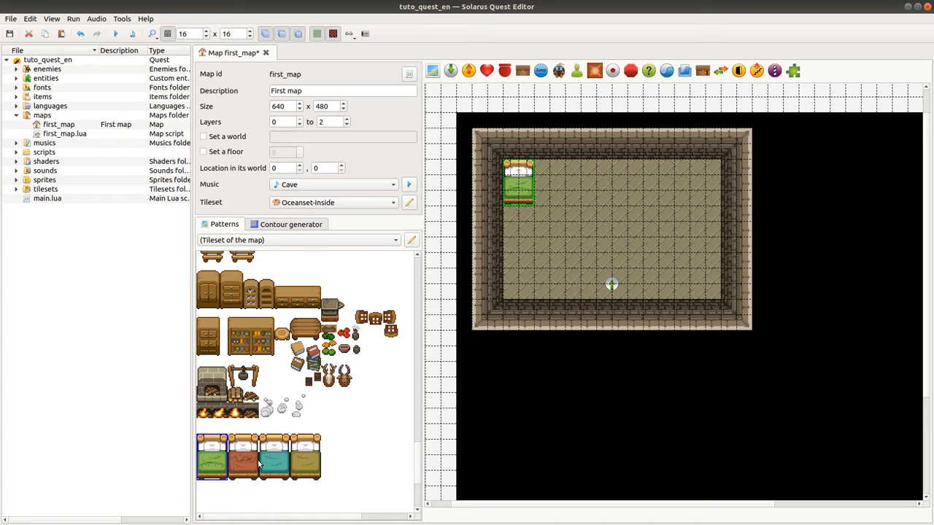
pyautogui.moveTo(415, 346)
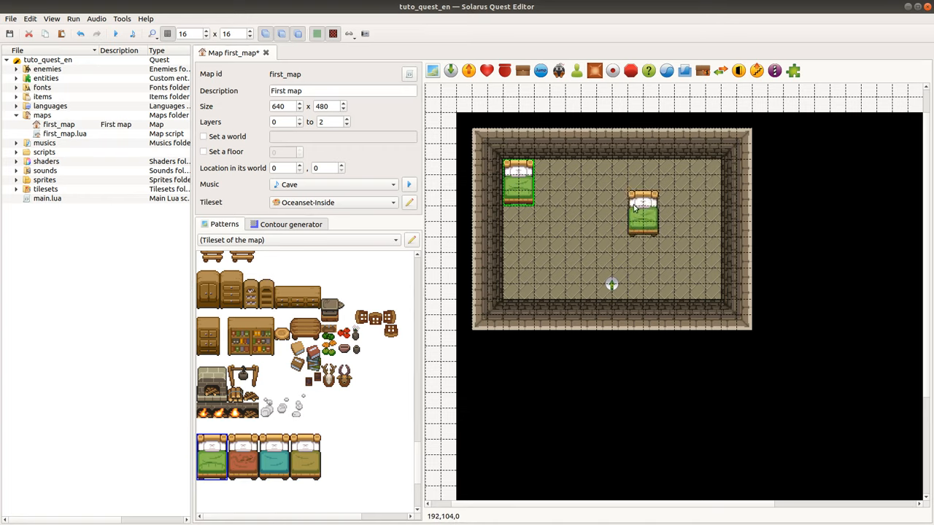
pyautogui.moveTo(642, 212); pyautogui.dragTo(659, 212)
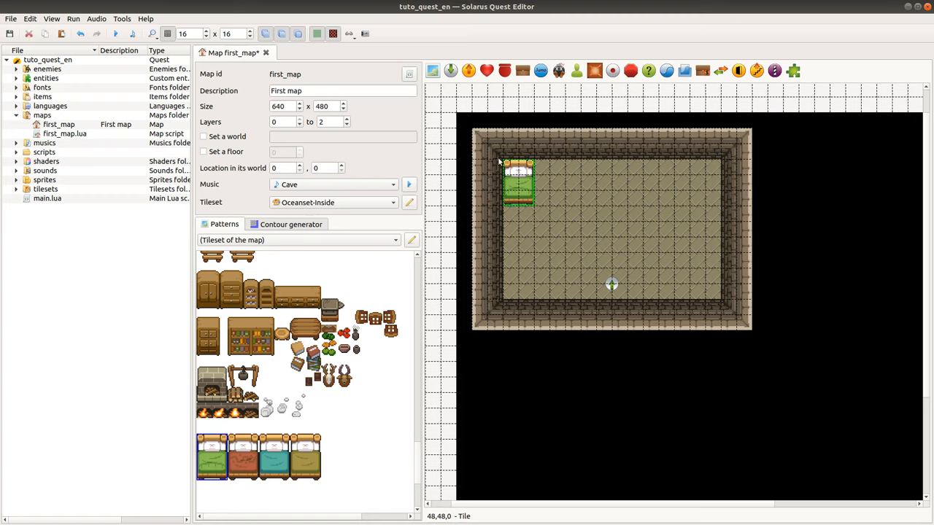
pyautogui.moveTo(516, 173)
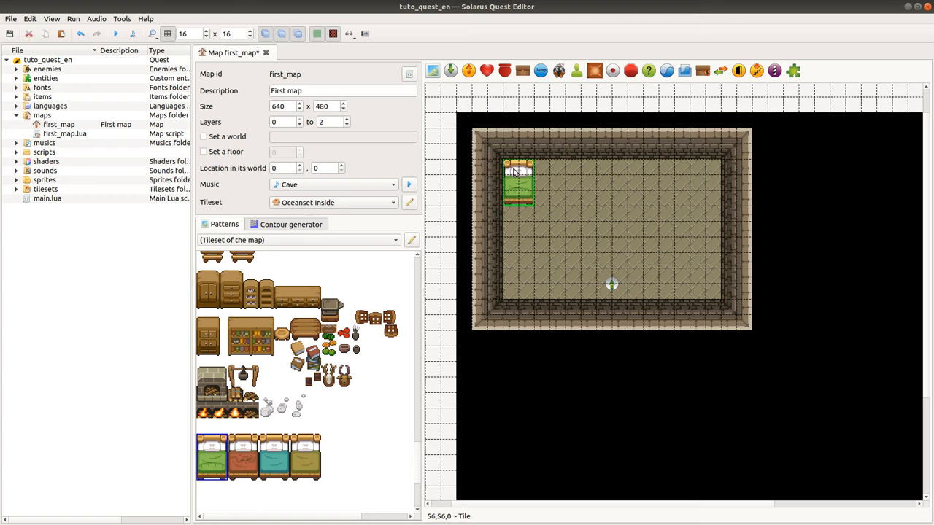
# Select the destination entity in the map view to reposition it.
pyautogui.doubleClick(518, 181)
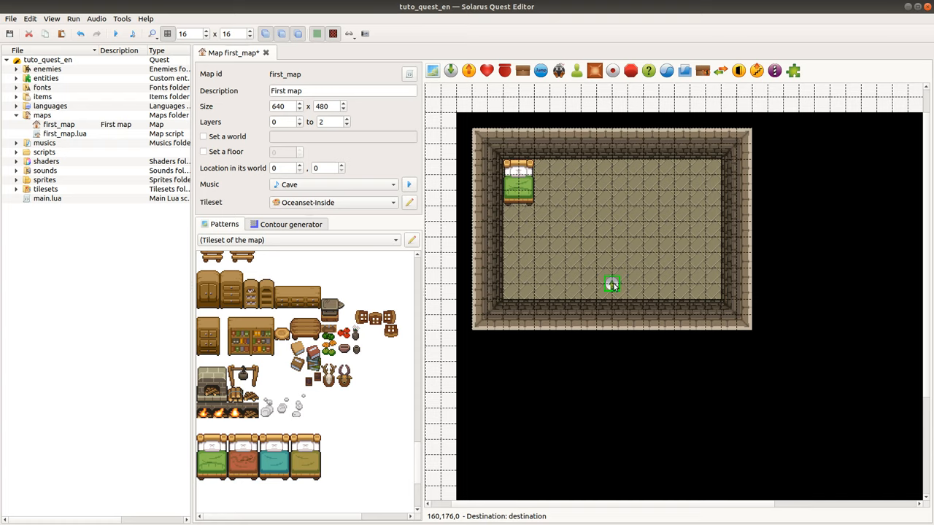
pyautogui.moveTo(704, 378)
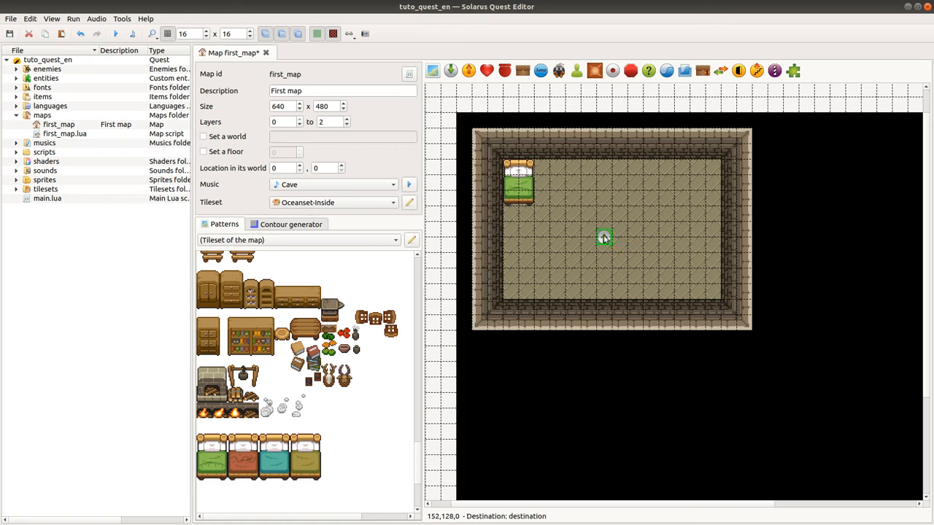
pyautogui.moveTo(557, 184)
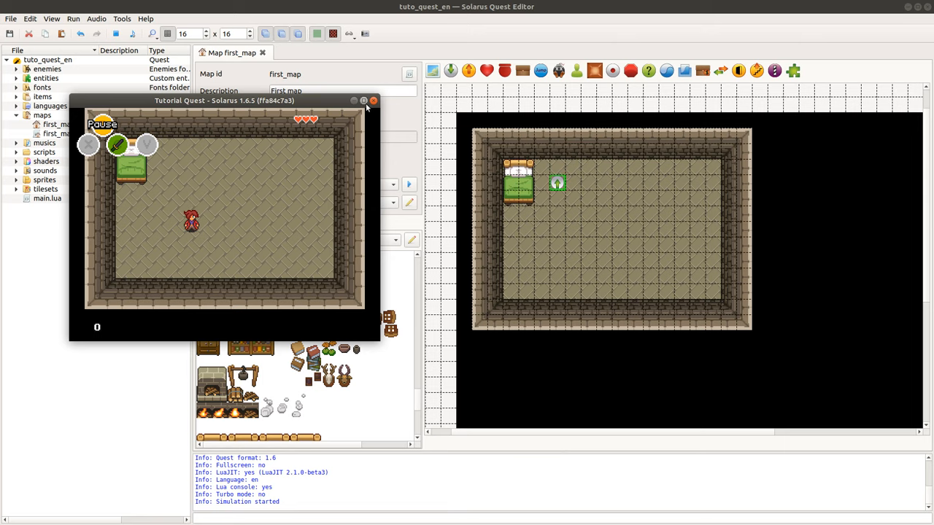
# Close the running game test window and return to first_map.
pyautogui.click(373, 101)
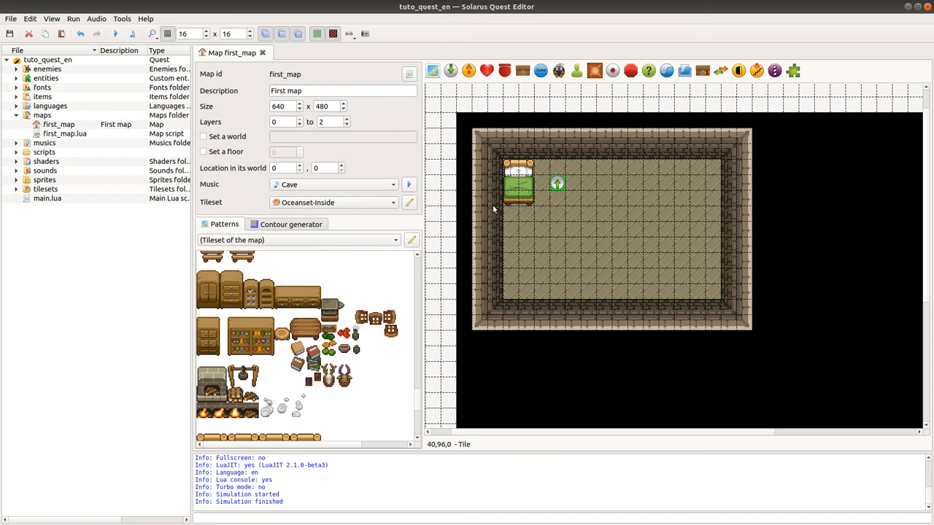
pyautogui.moveTo(426, 97)
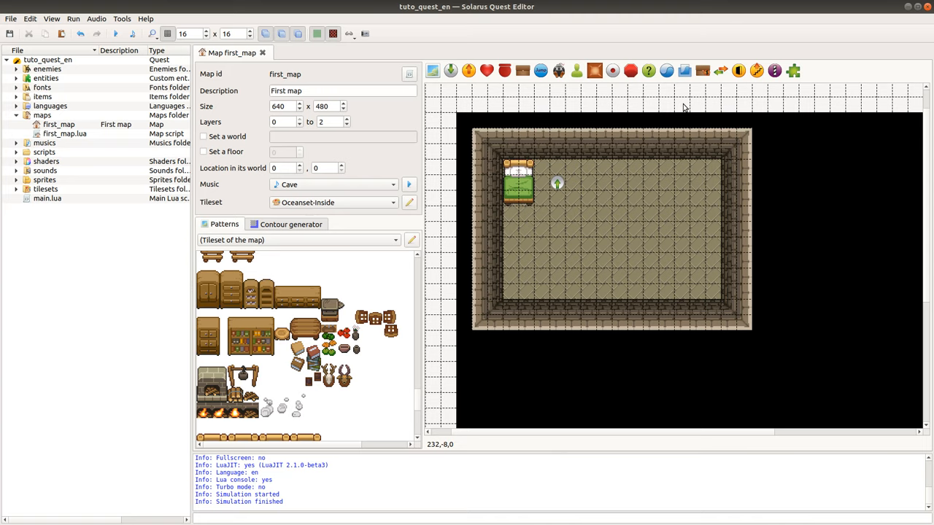
pyautogui.scroll(-3)
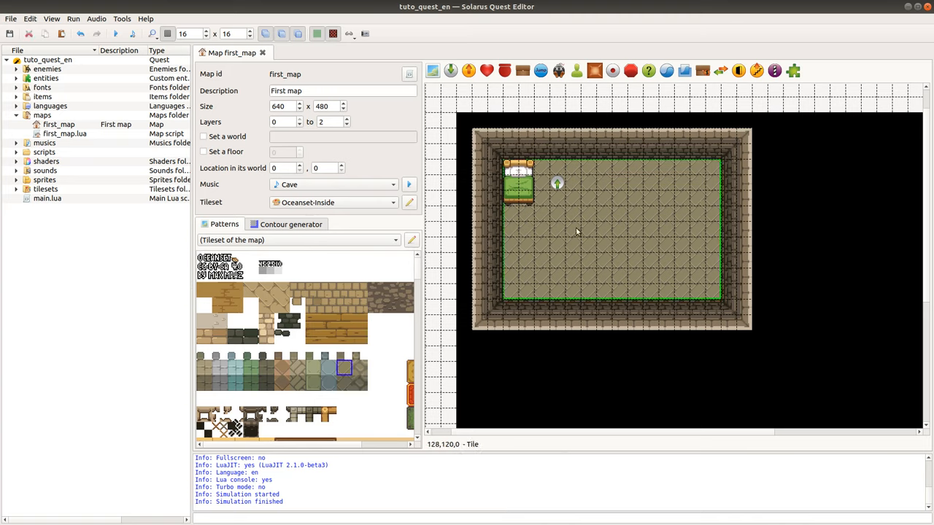
pyautogui.moveTo(572, 219)
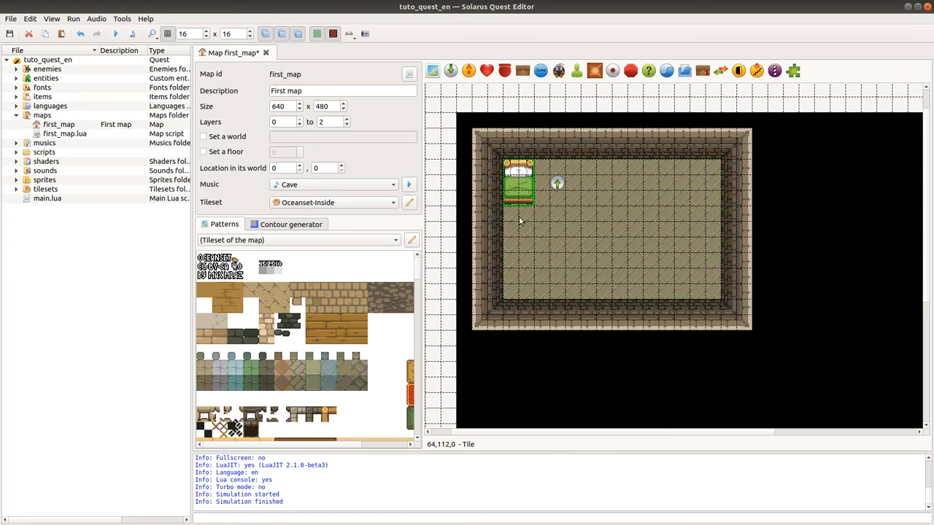
pyautogui.rightClick(518, 178)
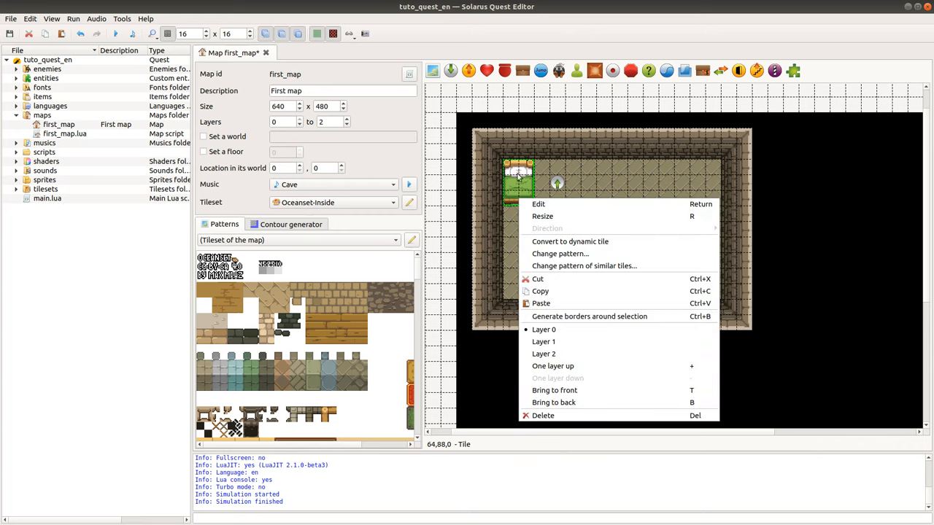
pyautogui.moveTo(569, 403)
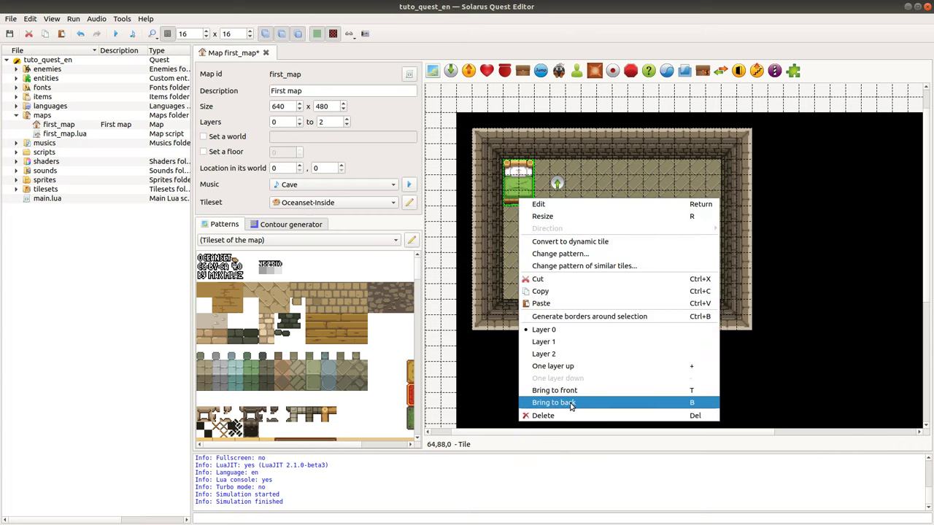
pyautogui.moveTo(592, 407)
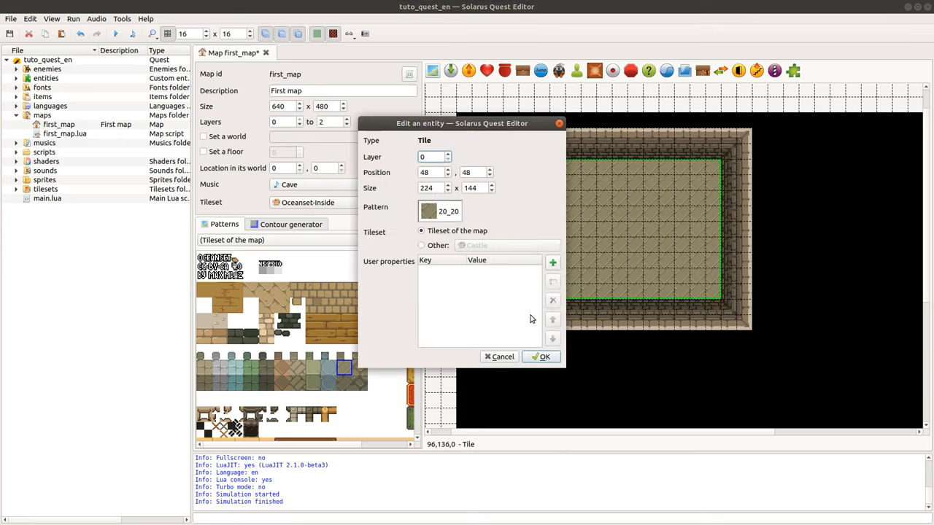
pyautogui.rightClick(557, 183)
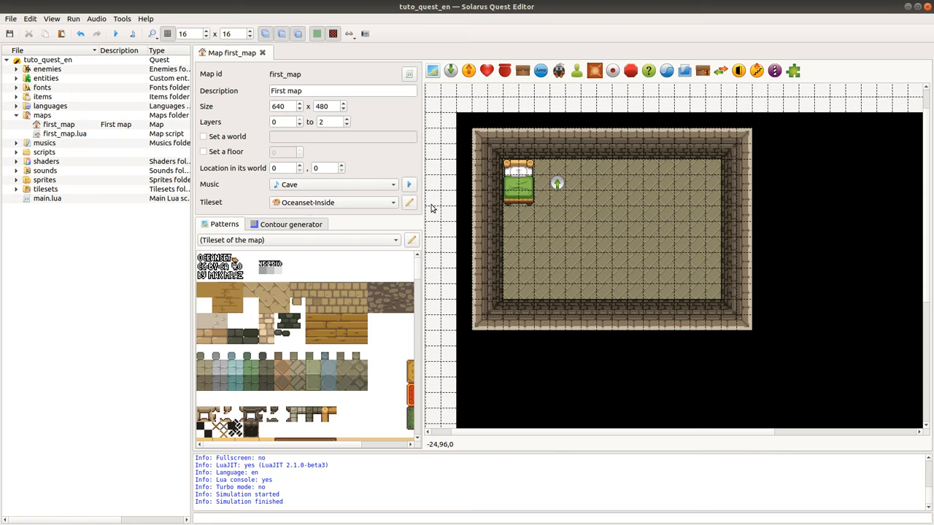
pyautogui.moveTo(529, 210)
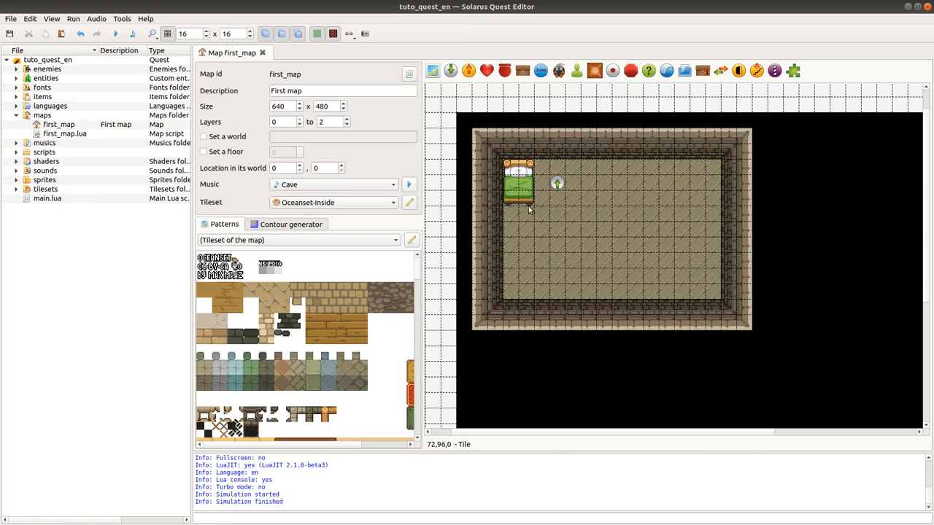
pyautogui.moveTo(525, 216)
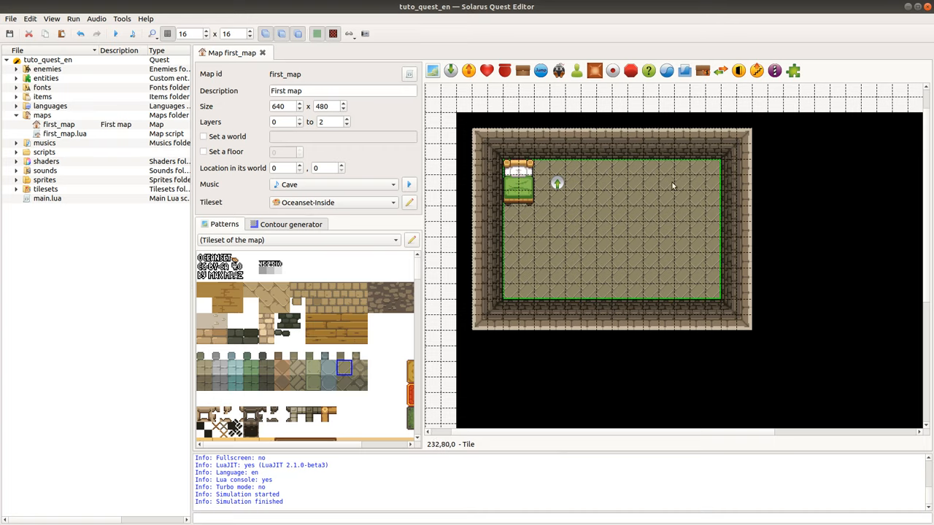
pyautogui.moveTo(701, 265)
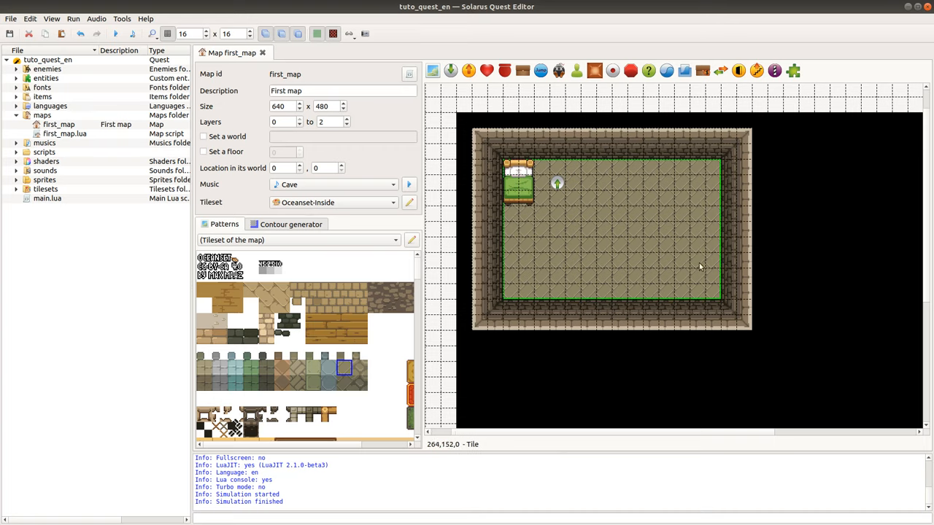
# Bring up the context menu of the room's floor tile to change its layering.
pyautogui.rightClick(593, 205)
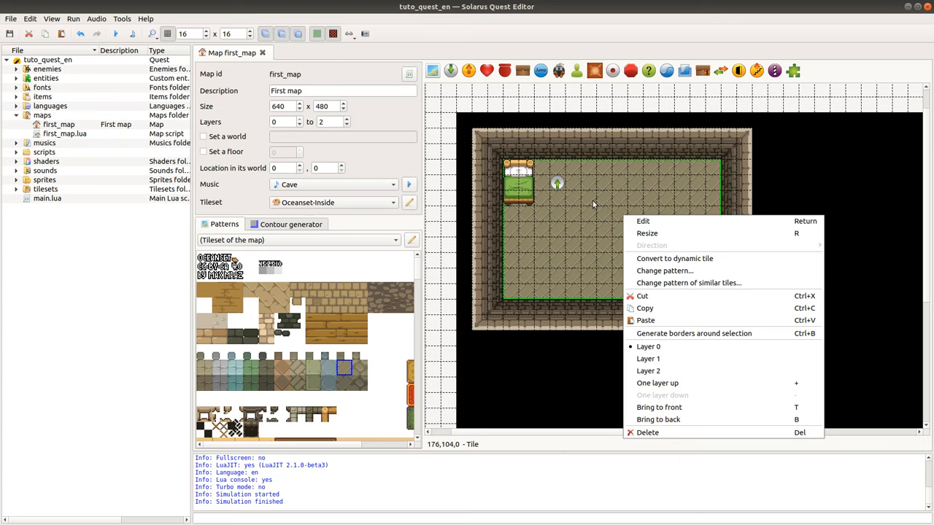
pyautogui.moveTo(698, 233)
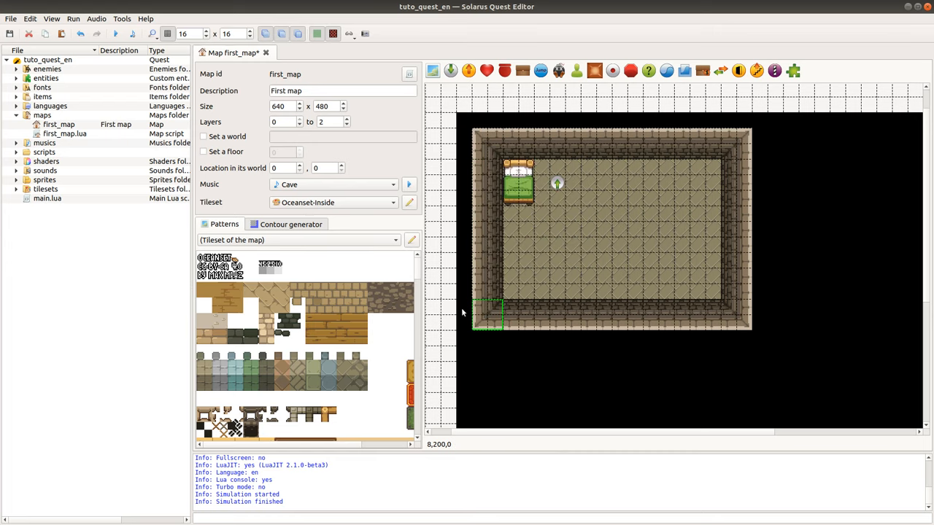
# Save first_map after the floor tile edits and test-run the quest again.
pyautogui.scroll(-3)
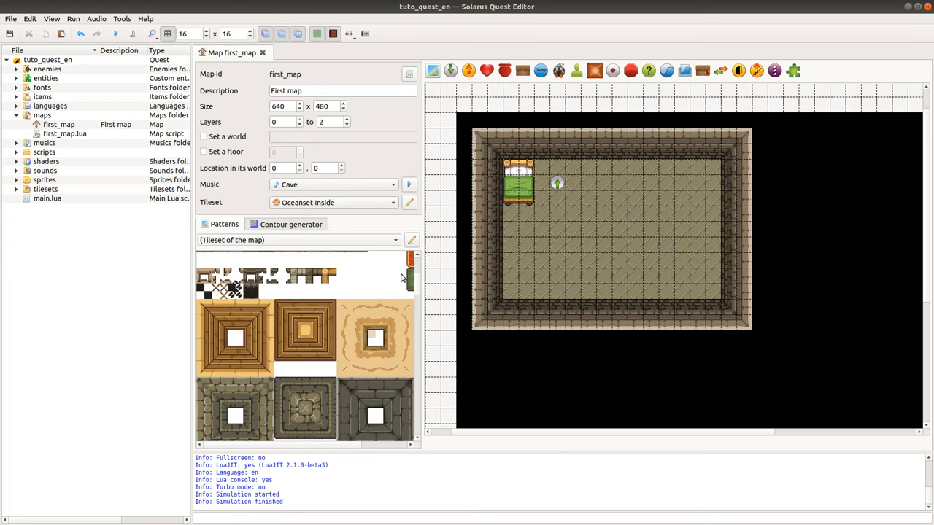
pyautogui.scroll(-3)
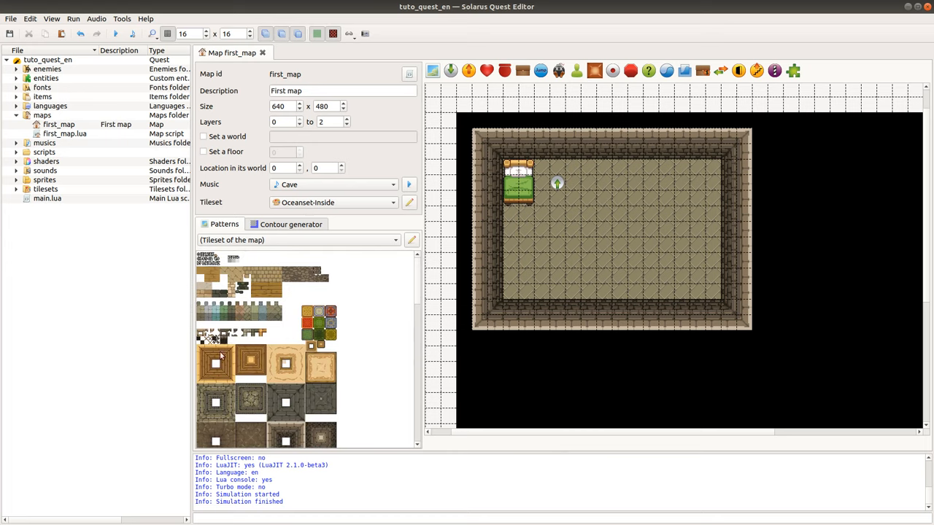
pyautogui.moveTo(370, 390)
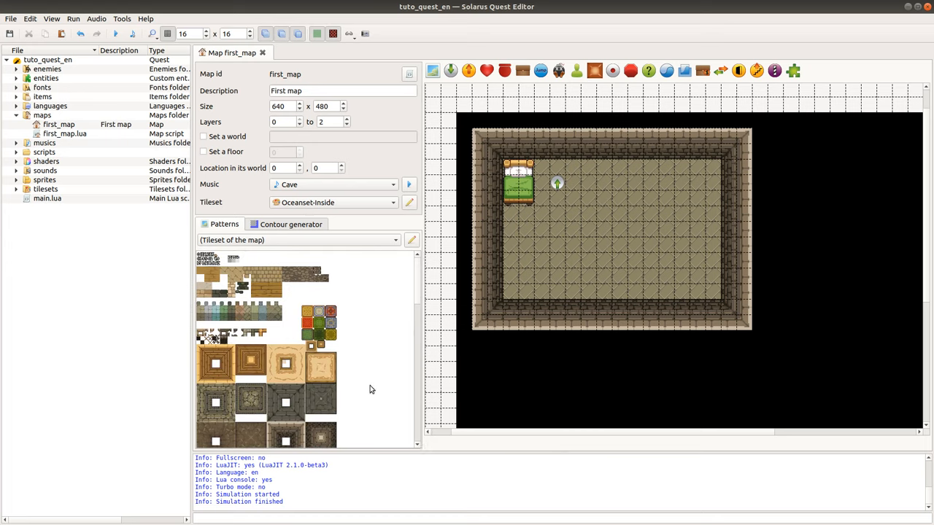
pyautogui.moveTo(546, 161)
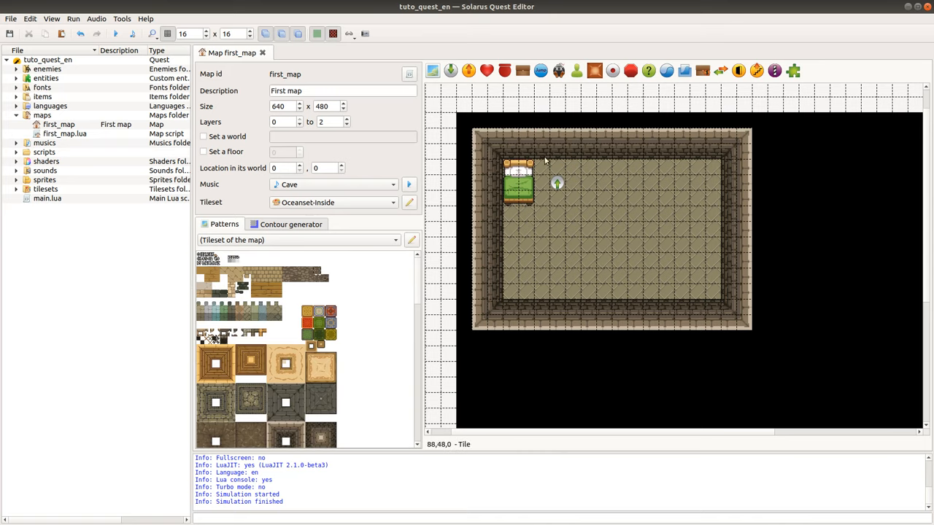
pyautogui.click(115, 33)
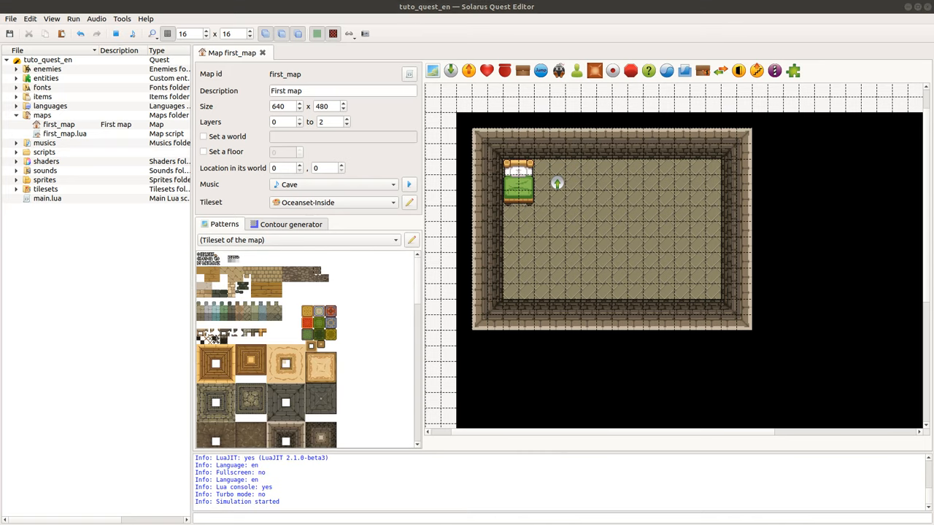
pyautogui.click(315, 34)
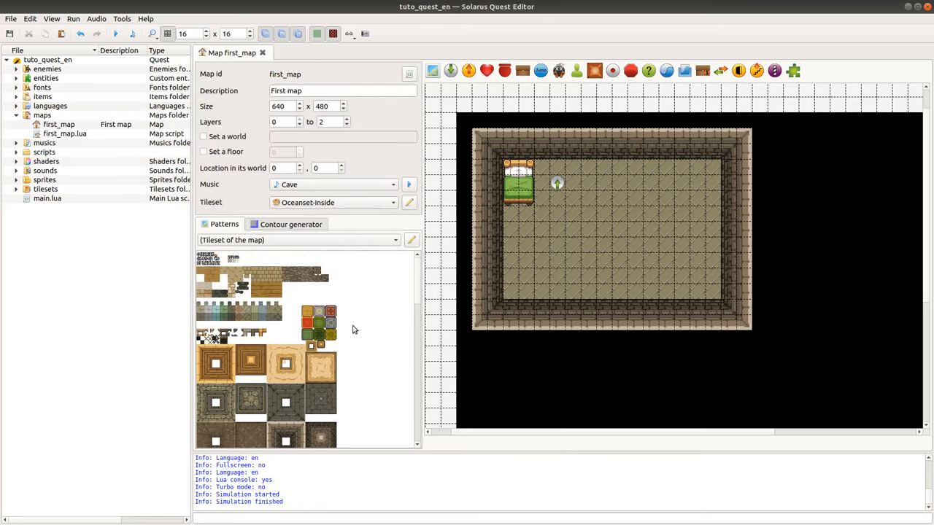
pyautogui.moveTo(550, 334)
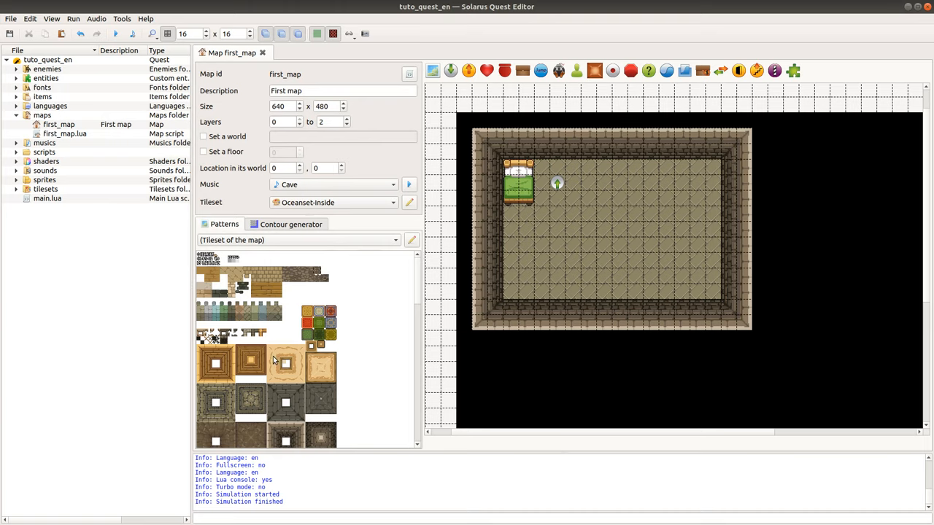
pyautogui.moveTo(315, 386)
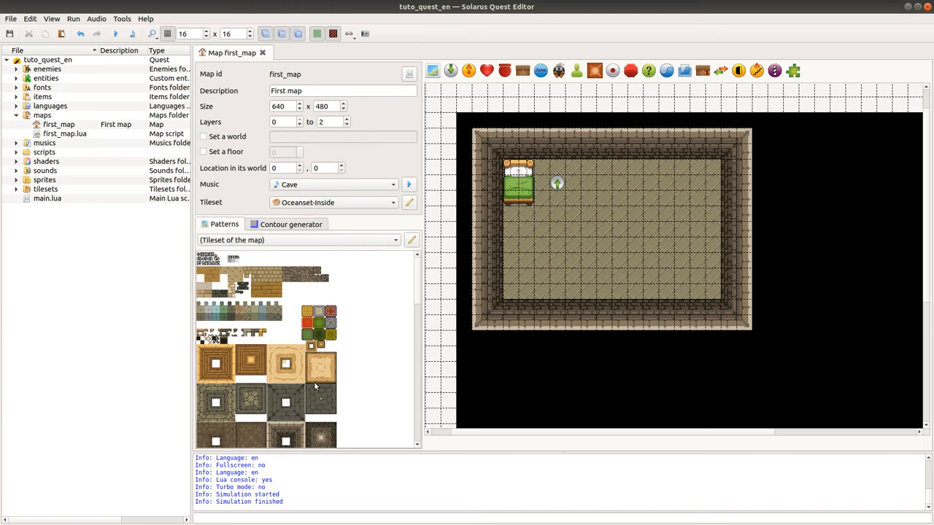
pyautogui.moveTo(47, 228)
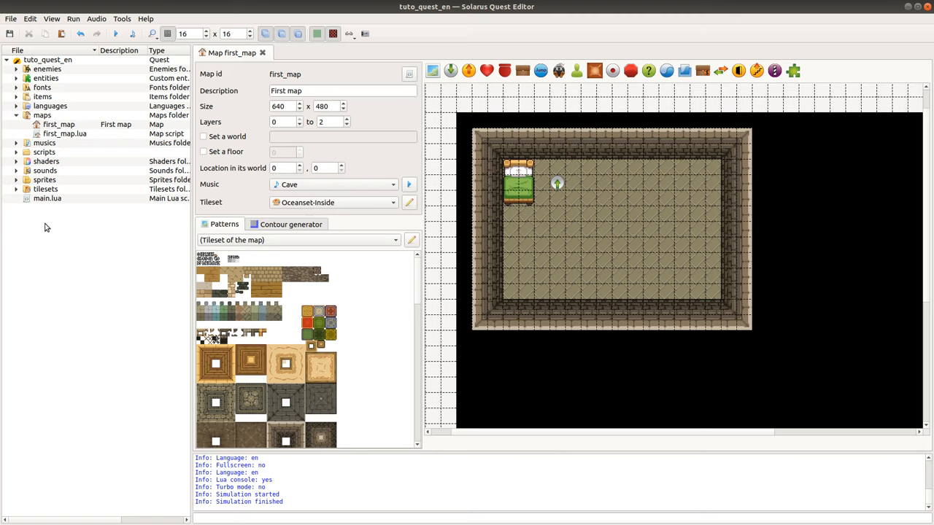
pyautogui.moveTo(461, 135)
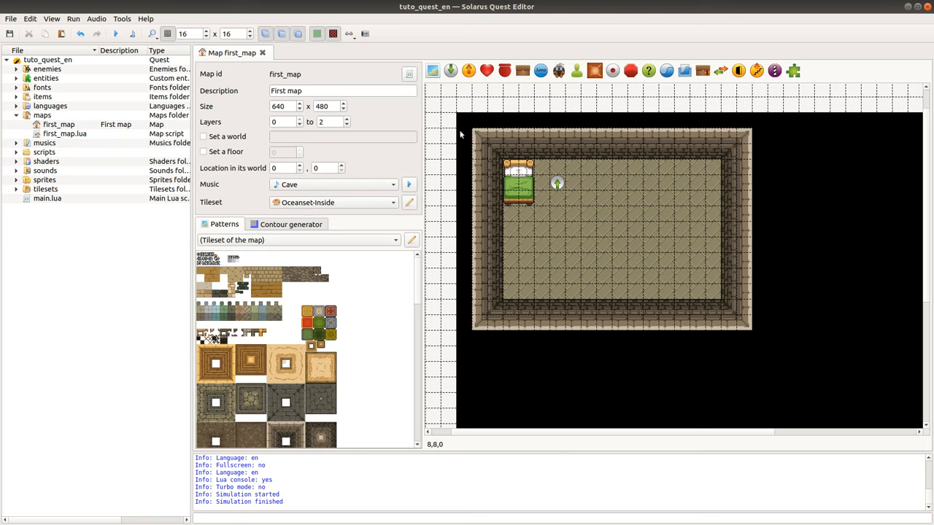
pyautogui.moveTo(475, 298)
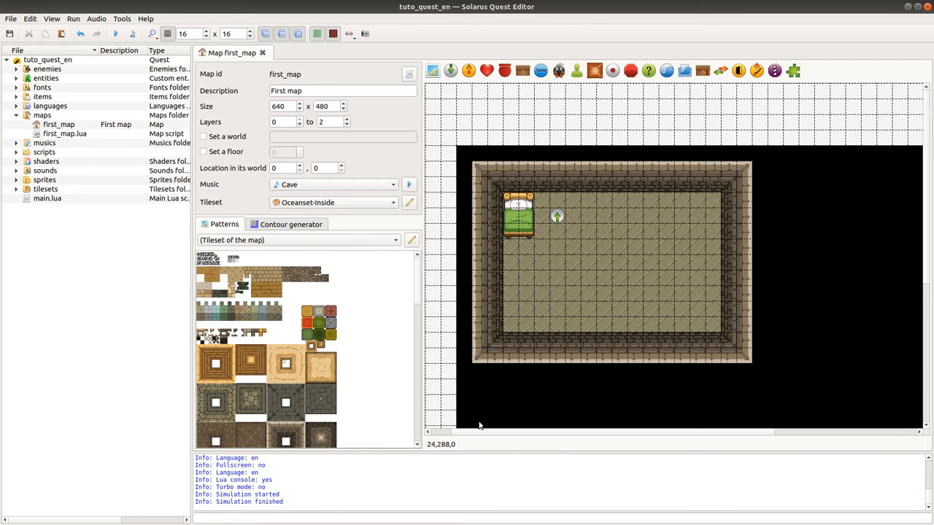
pyautogui.scroll(3)
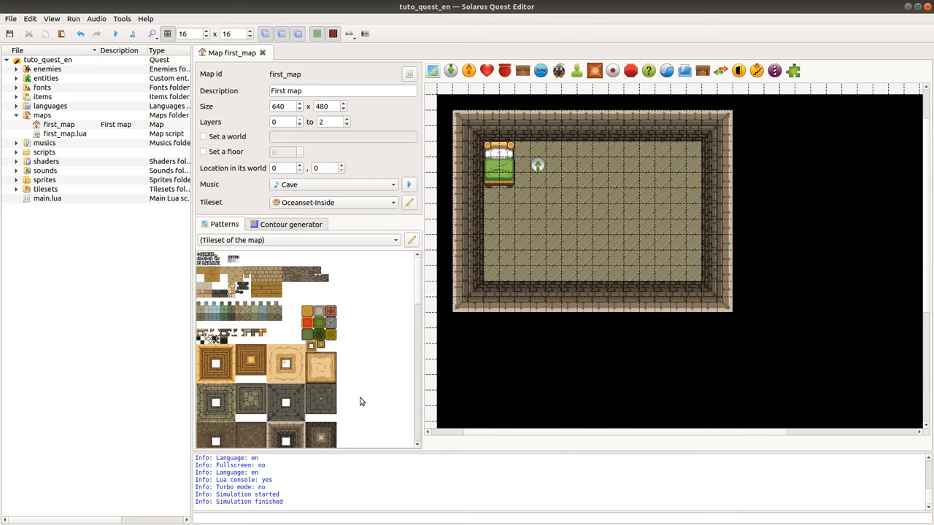
pyautogui.moveTo(392, 341)
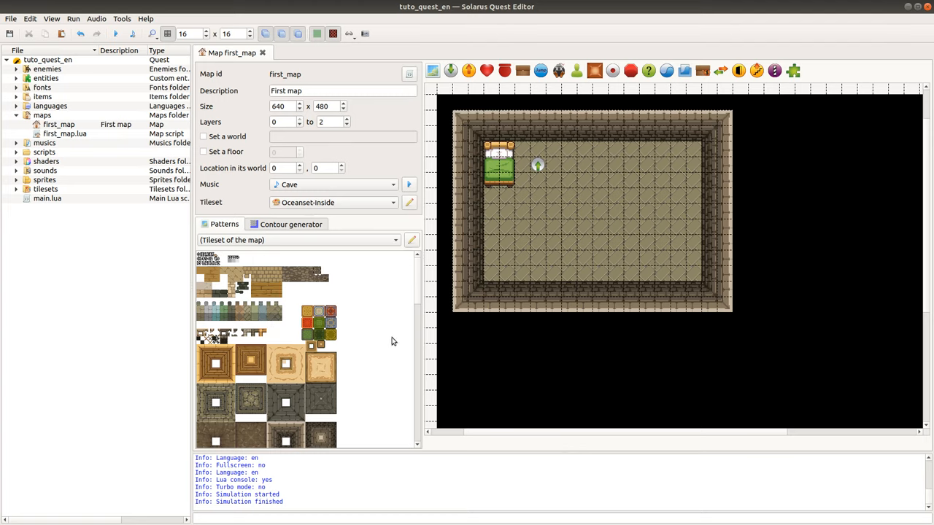
pyautogui.moveTo(548, 96)
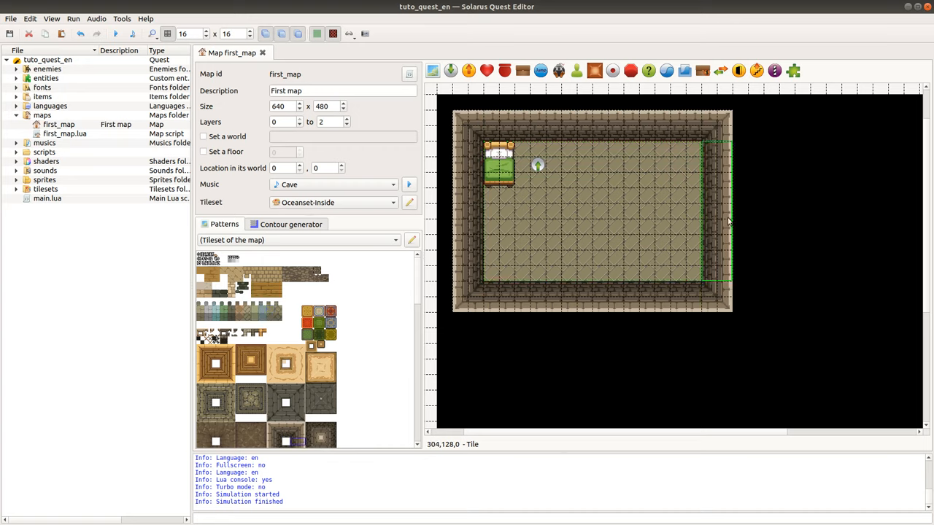
pyautogui.moveTo(554, 264)
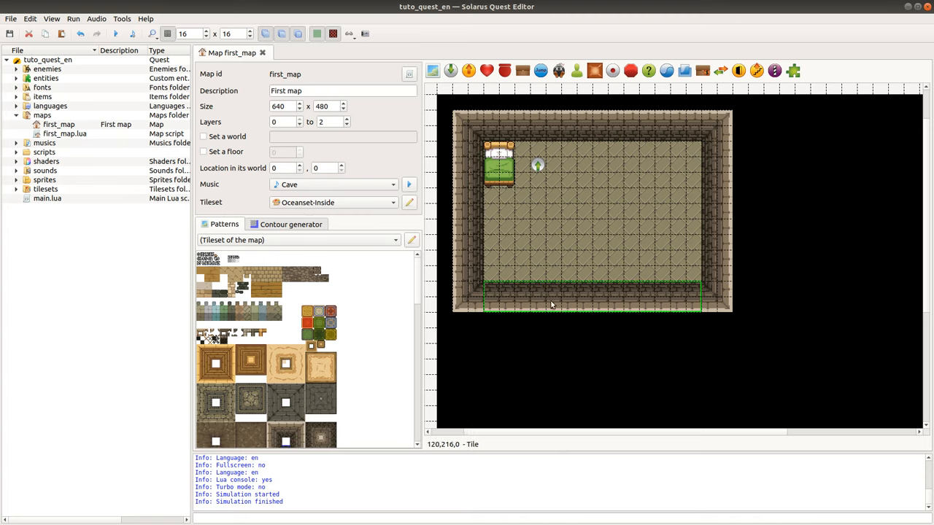
pyautogui.moveTo(468, 307)
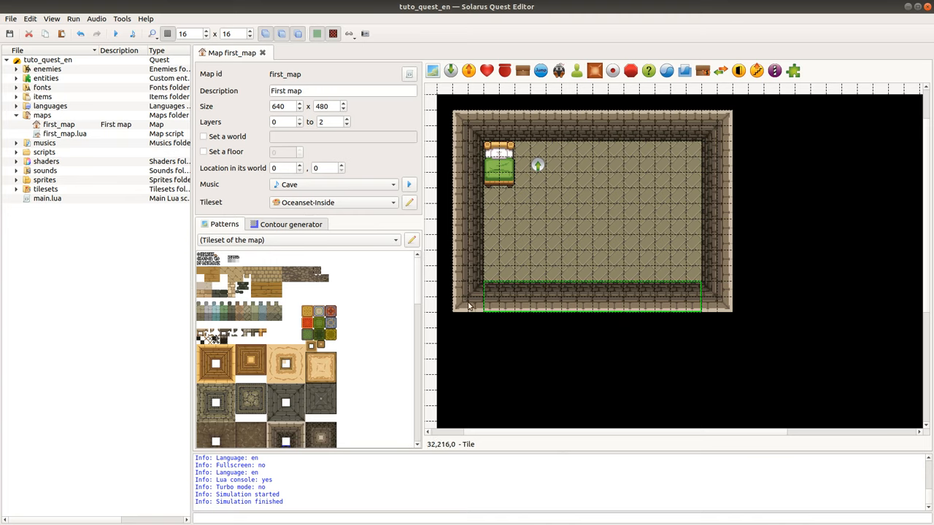
pyautogui.moveTo(469, 306); pyautogui.dragTo(726, 298)
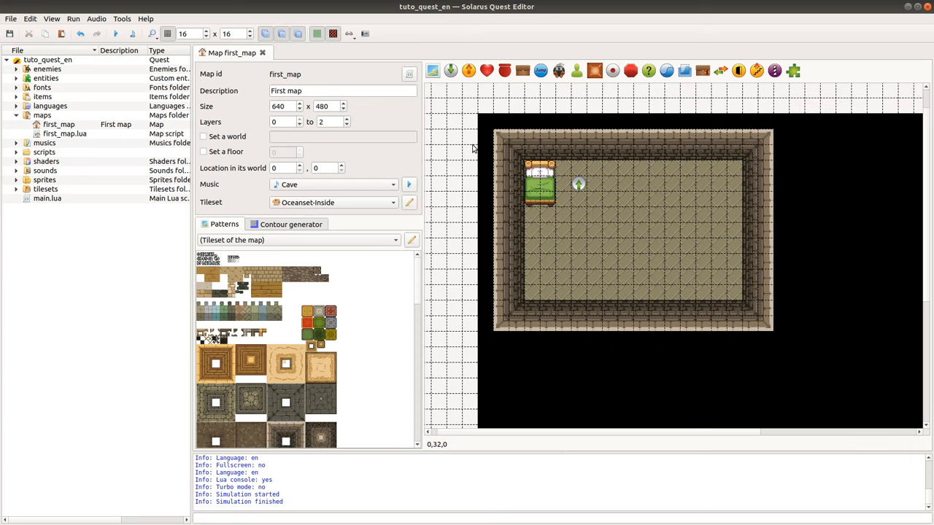
pyautogui.moveTo(452, 131)
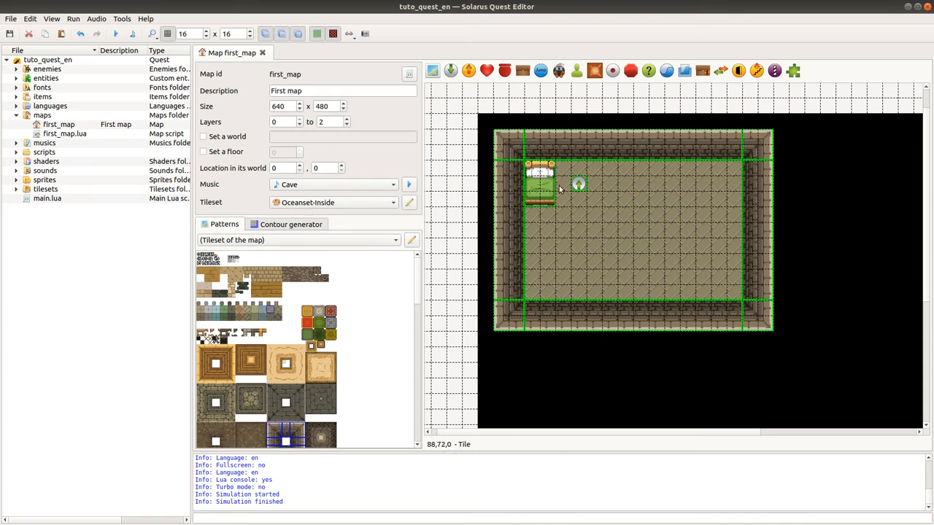
pyautogui.moveTo(671, 248)
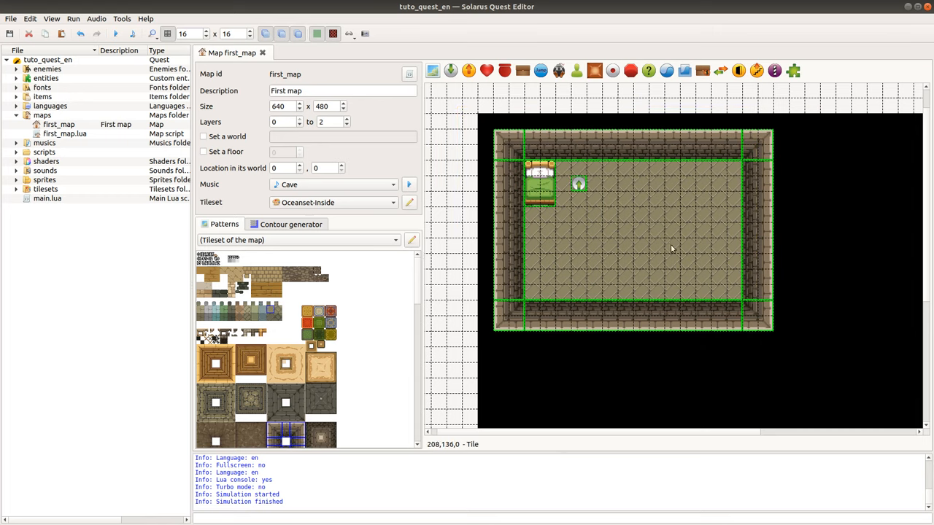
pyautogui.moveTo(548, 187)
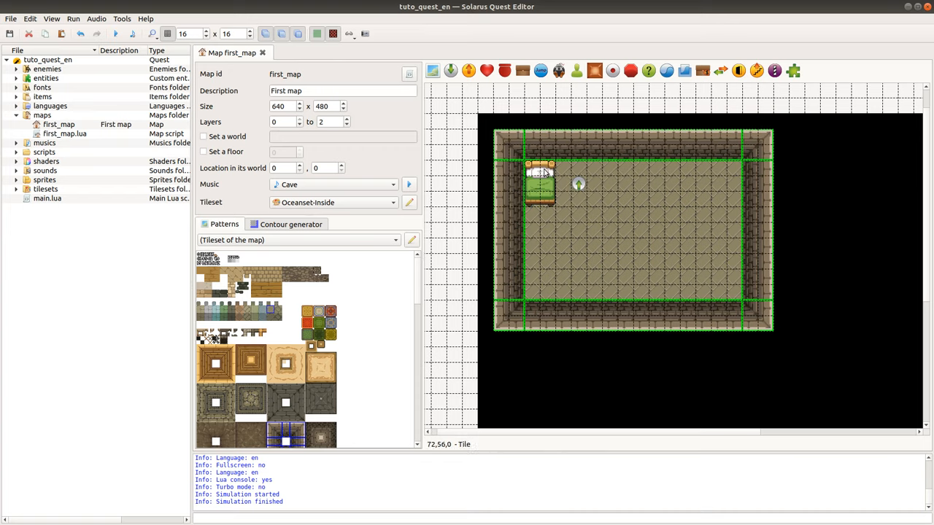
pyautogui.moveTo(828, 278)
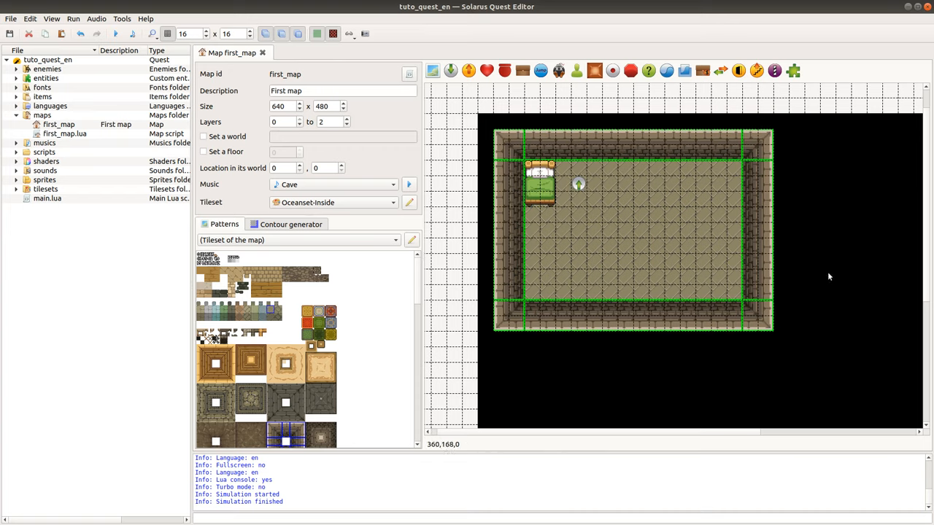
pyautogui.moveTo(670, 226)
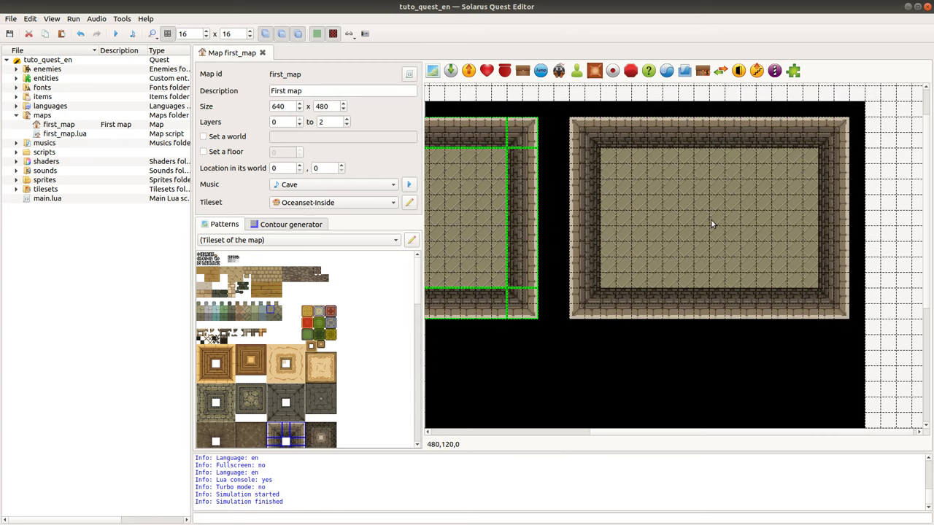
pyautogui.moveTo(712, 225)
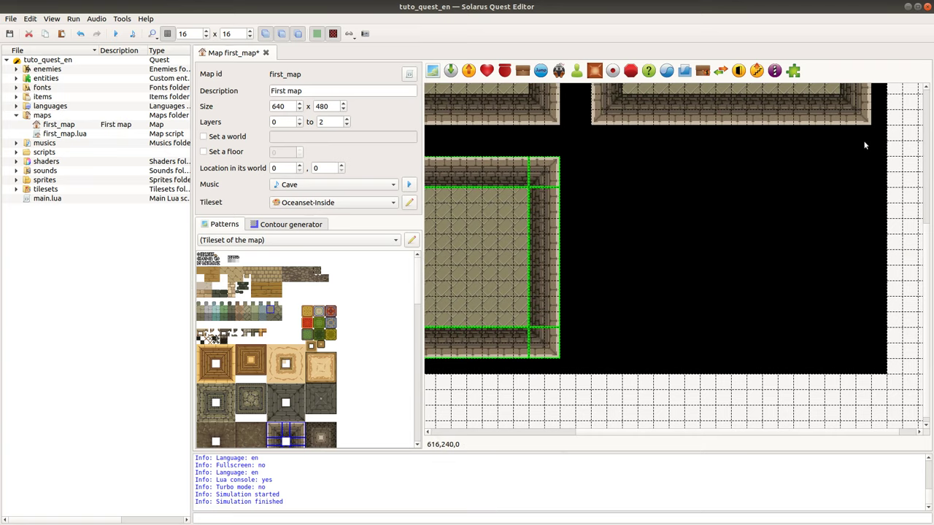
pyautogui.moveTo(866, 359)
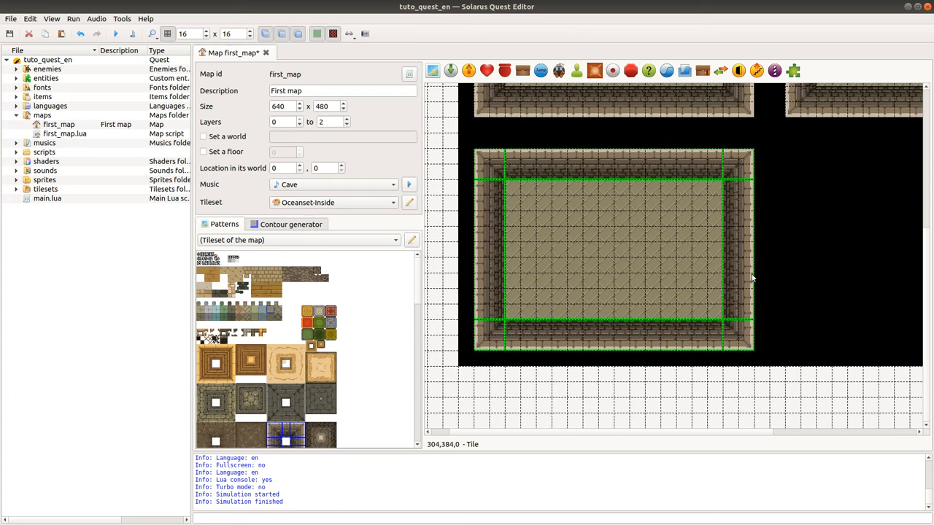
pyautogui.moveTo(563, 143)
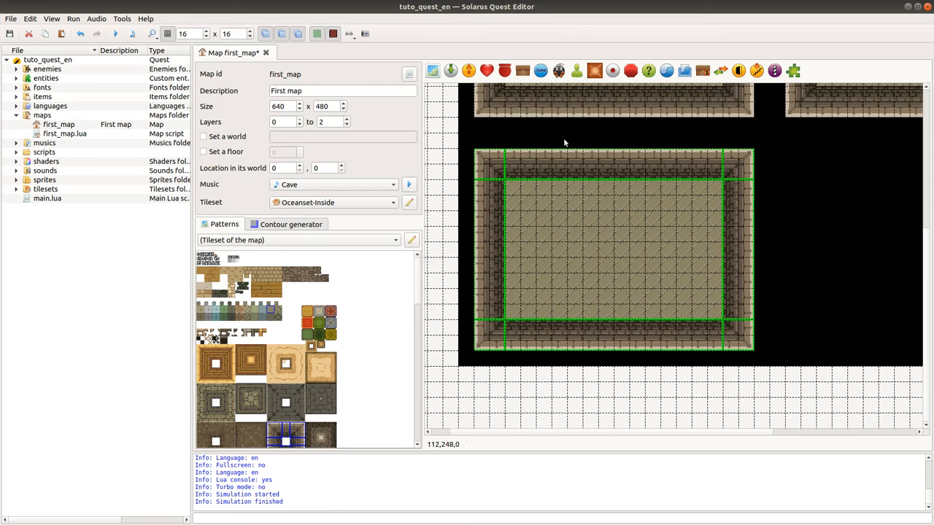
pyautogui.moveTo(759, 324)
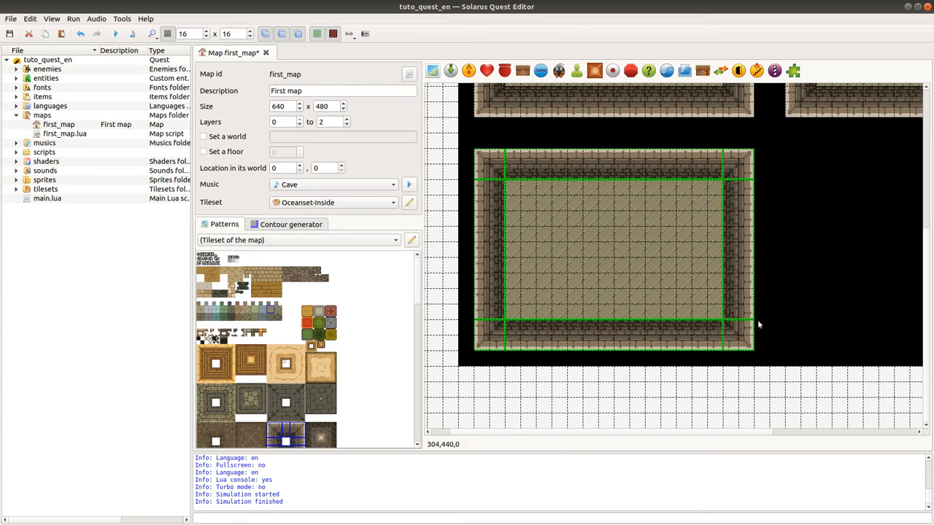
# Resize the lower room's tiles into a long hall spanning under both upper rooms.
pyautogui.rightClick(759, 324)
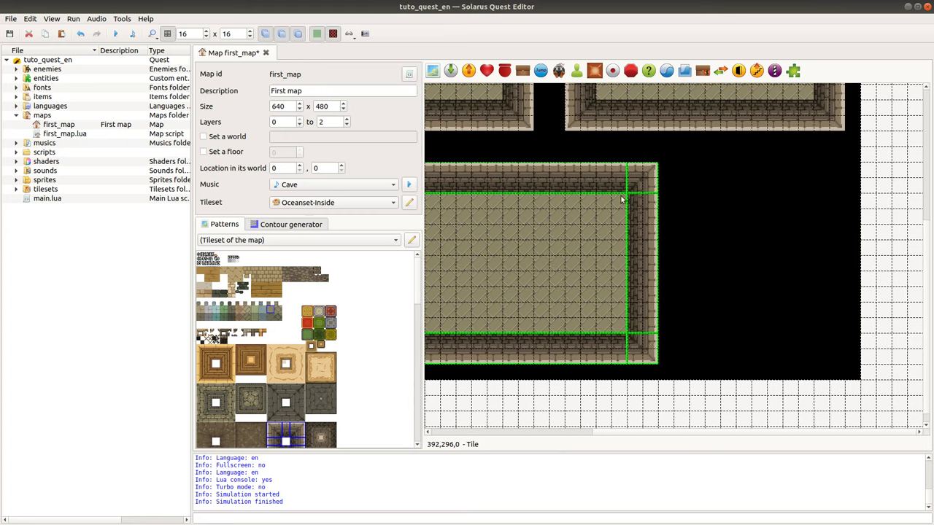
pyautogui.hscroll(3)
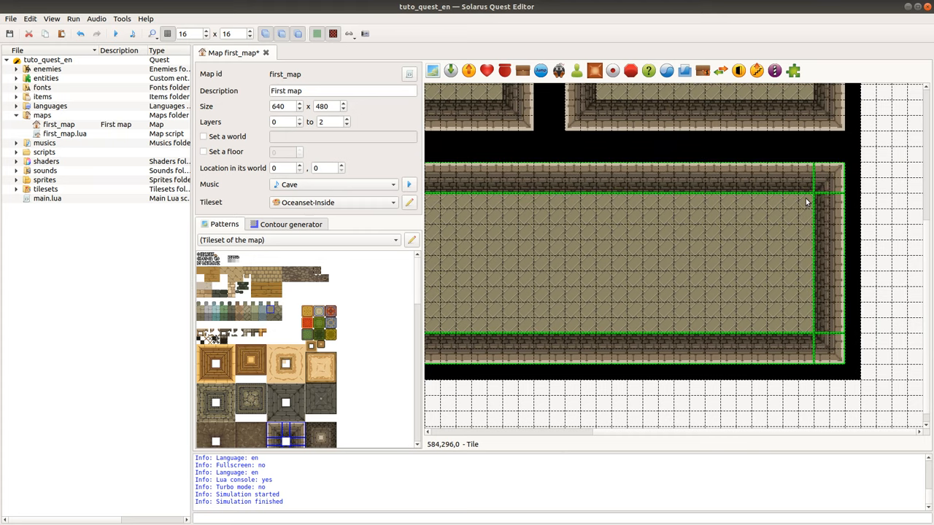
pyautogui.moveTo(586, 112)
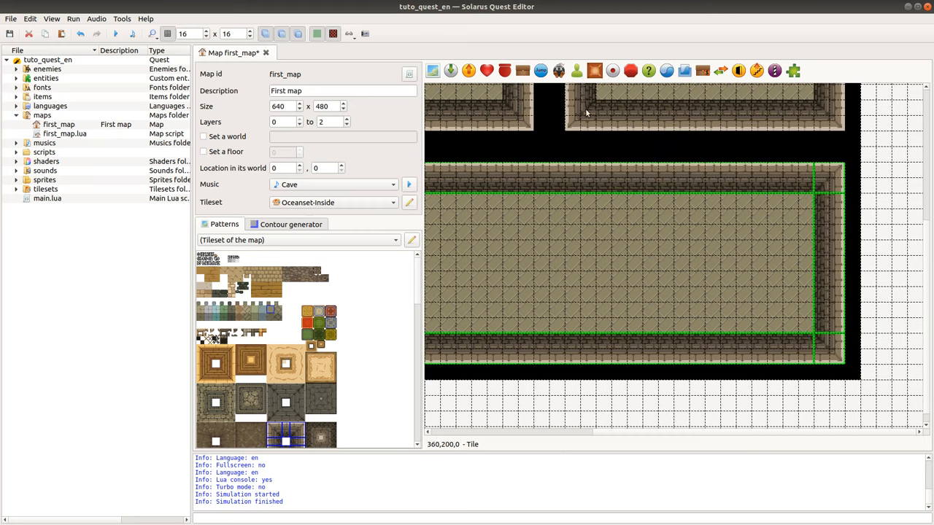
pyautogui.moveTo(709, 202)
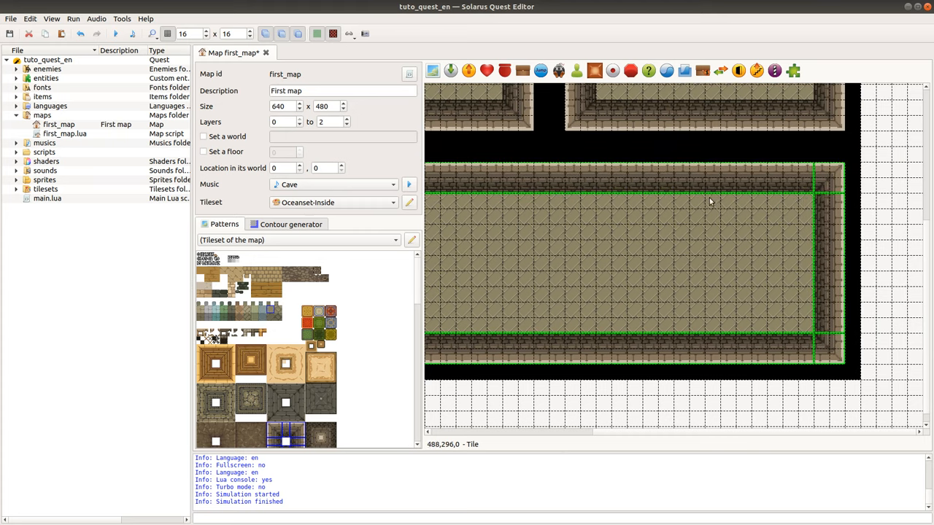
pyautogui.moveTo(674, 334)
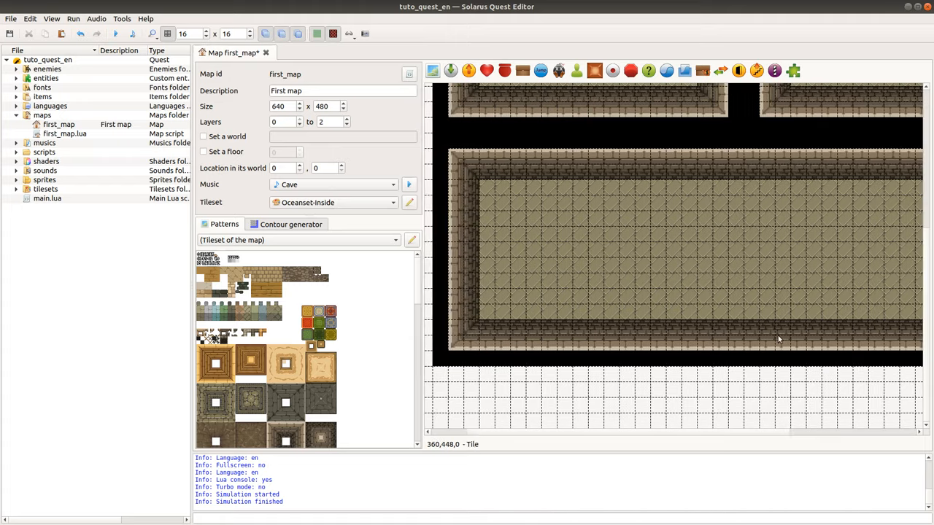
pyautogui.scroll(-3)
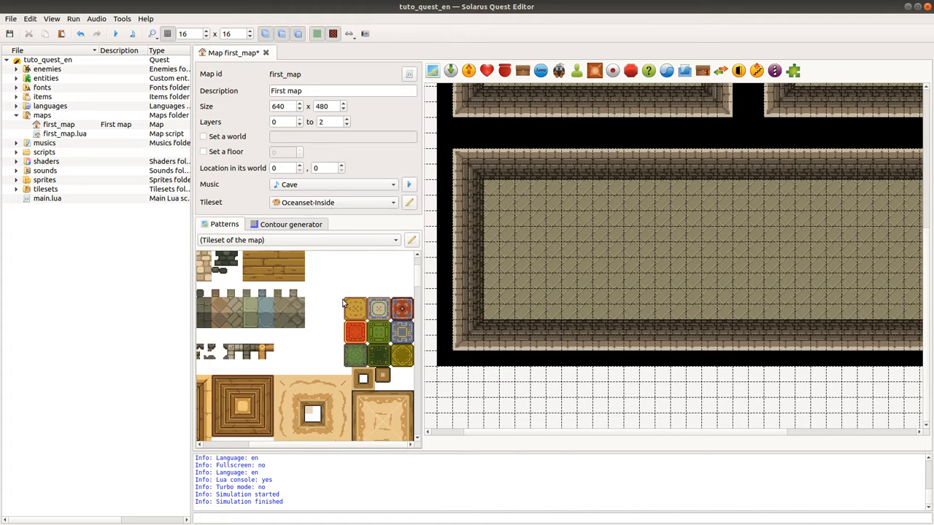
# Paint the orange carpet in the lower hall, move the destination onto it and save.
pyautogui.scroll(-3)
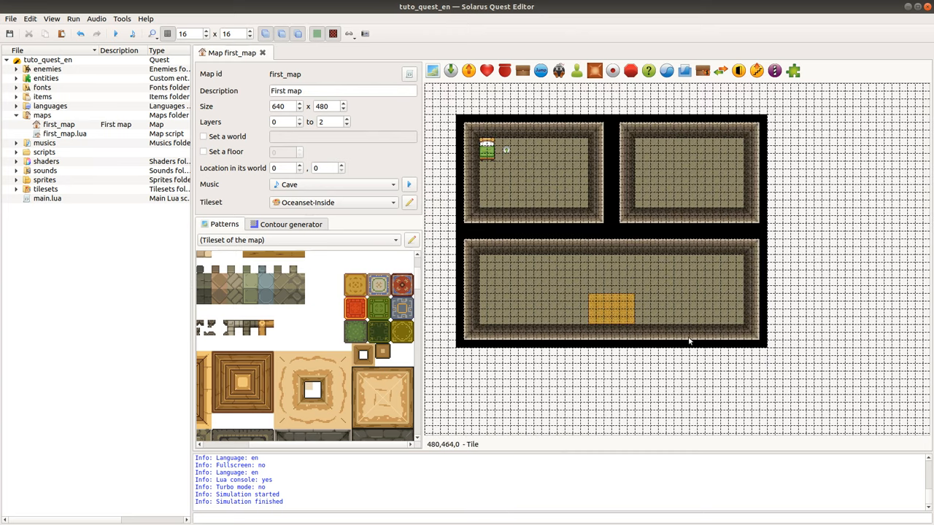
pyautogui.moveTo(506, 148)
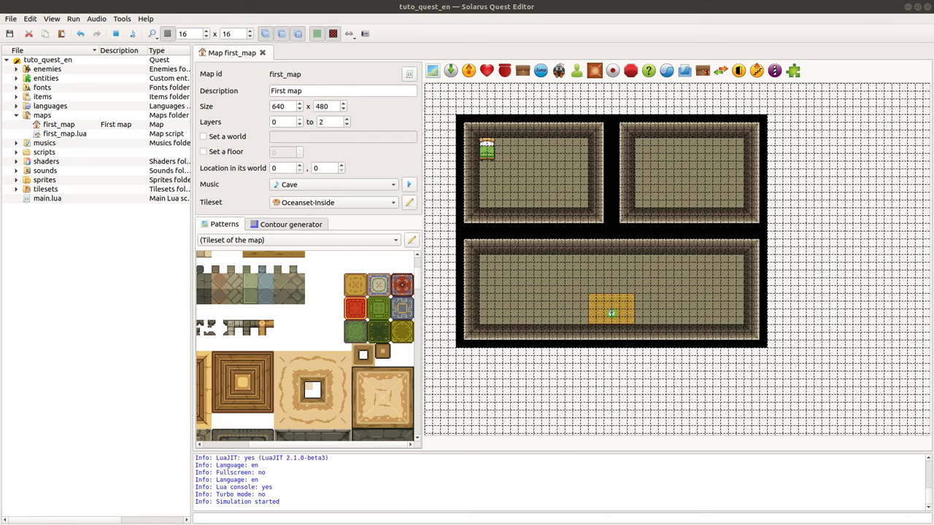
pyautogui.click(315, 33)
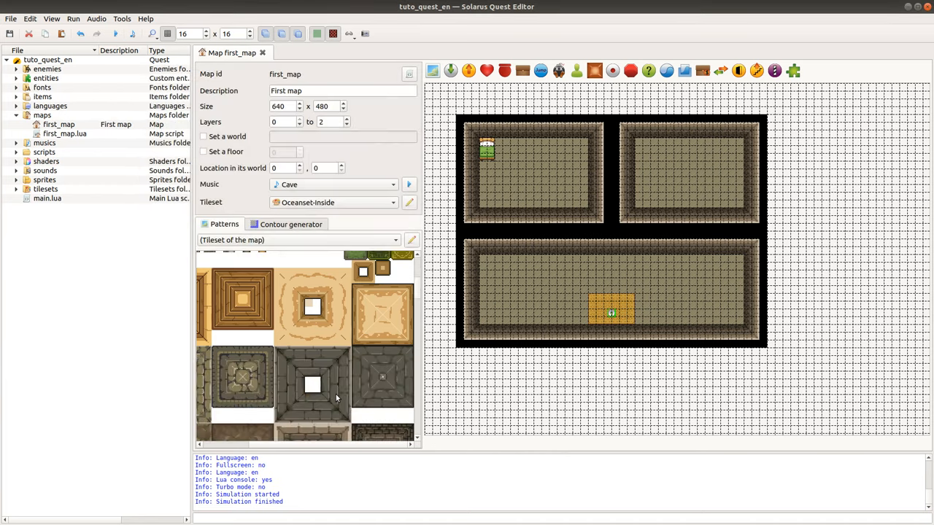
# Place the wooden table from the tileset's furniture patterns on the left of the lower hall.
pyautogui.scroll(-3)
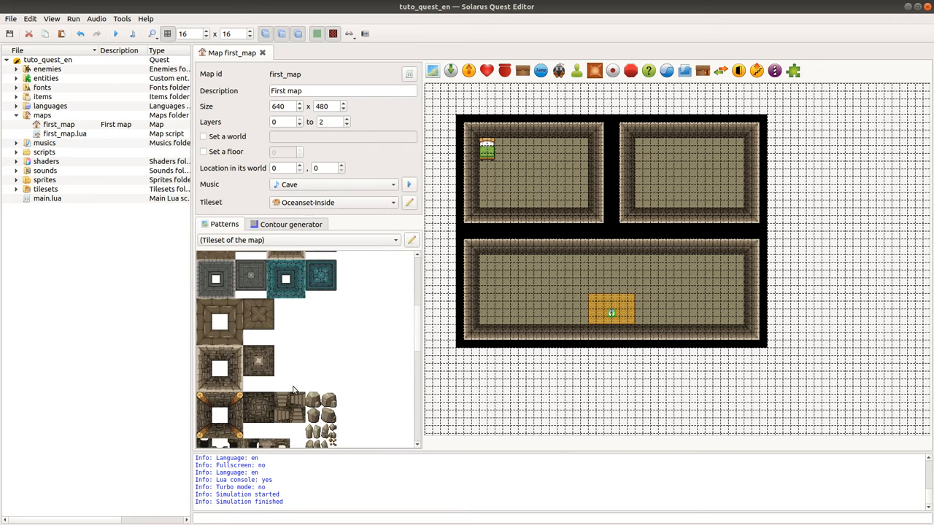
pyautogui.scroll(-3)
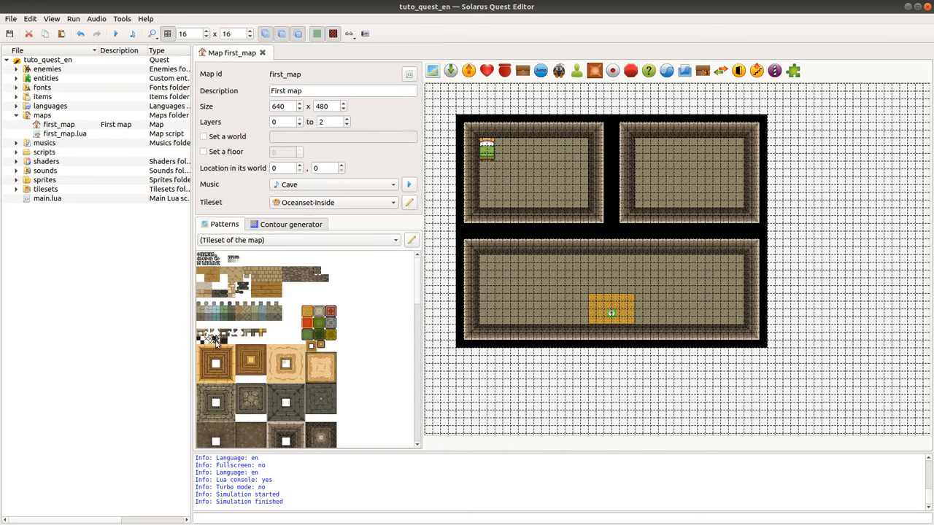
pyautogui.moveTo(224, 289)
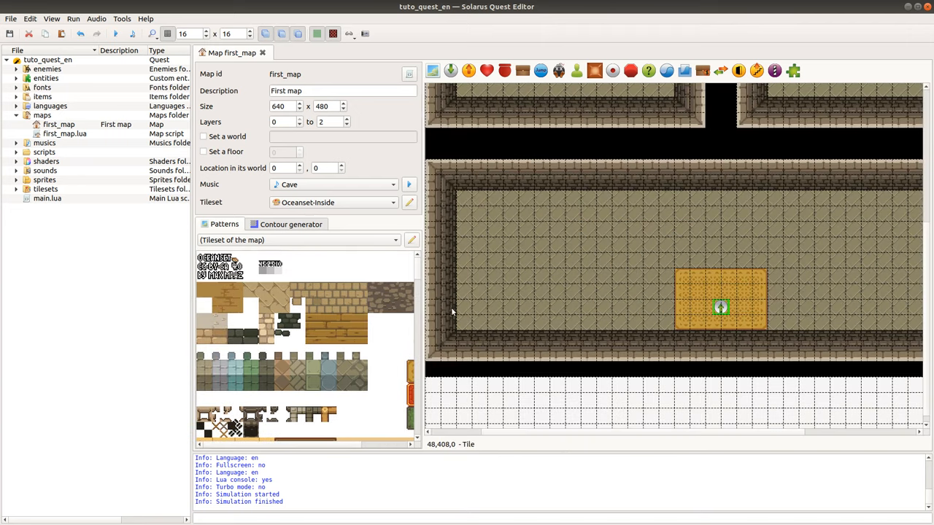
pyautogui.scroll(-3)
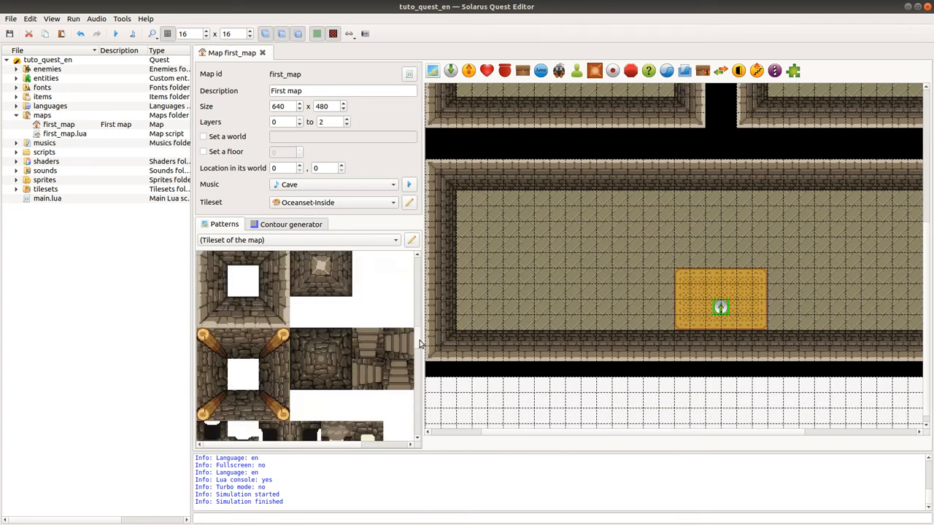
pyautogui.scroll(-3)
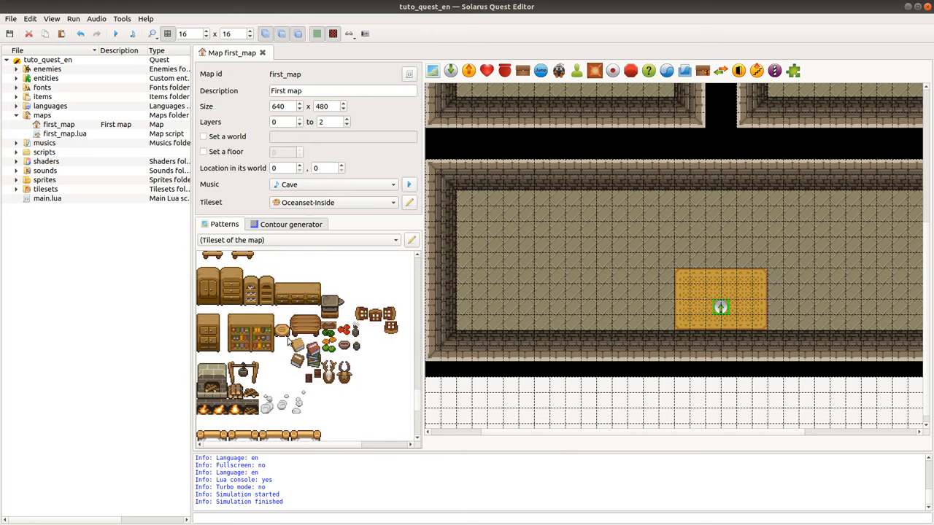
pyautogui.click(297, 314)
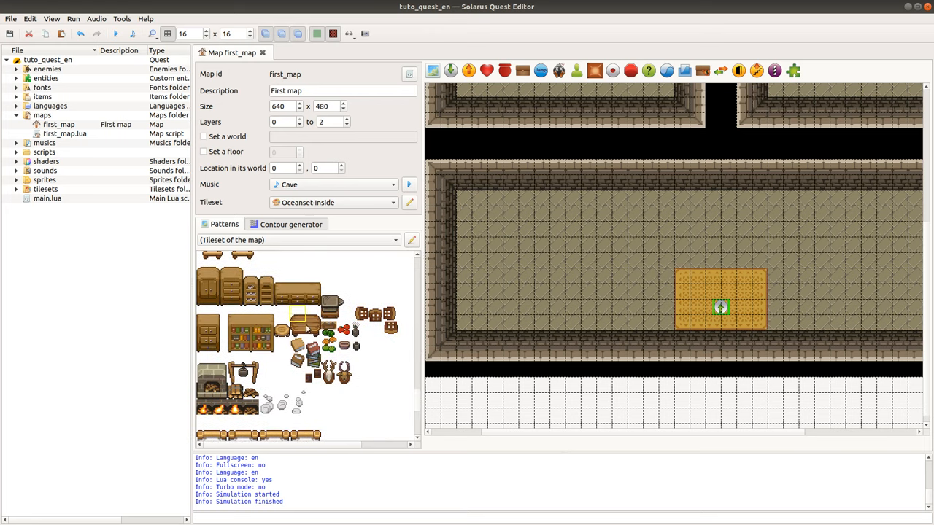
pyautogui.click(305, 324)
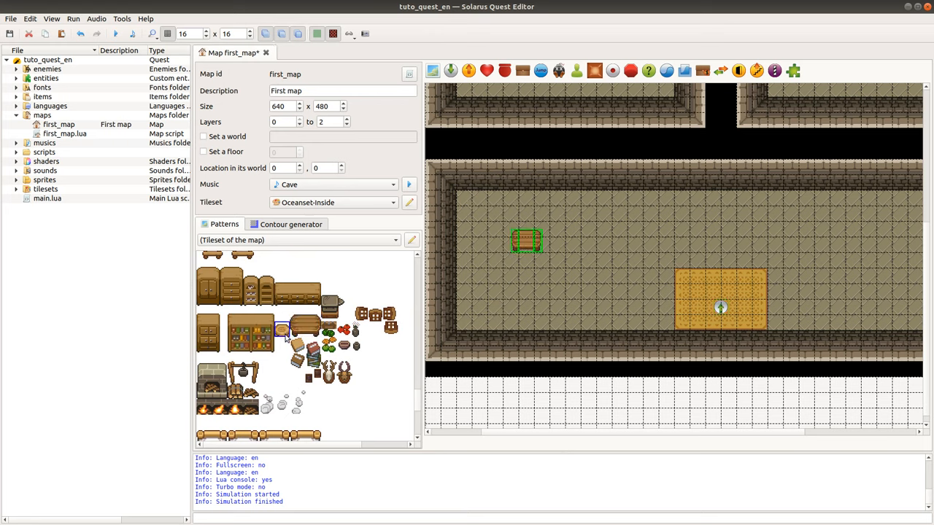
pyautogui.moveTo(379, 380)
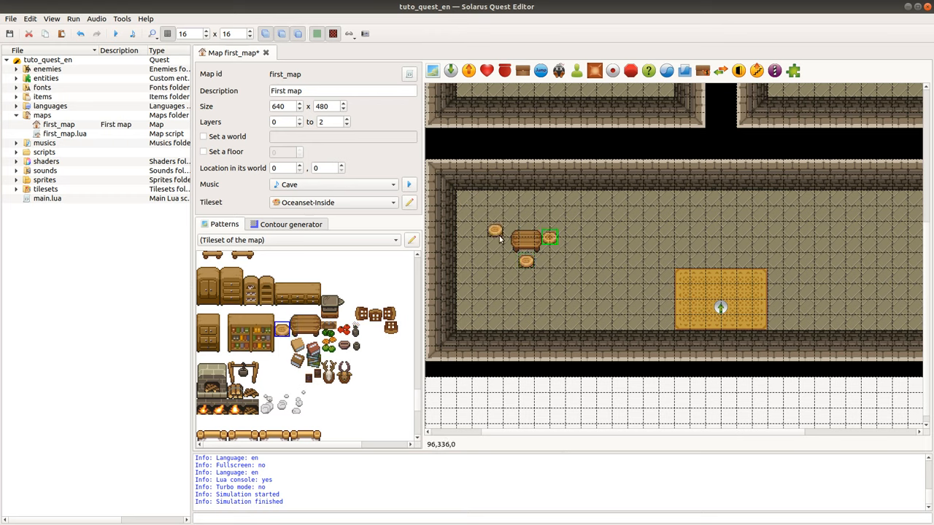
# Correct the seats with Undo/Redo and add another seat beside the table.
pyautogui.click(61, 34)
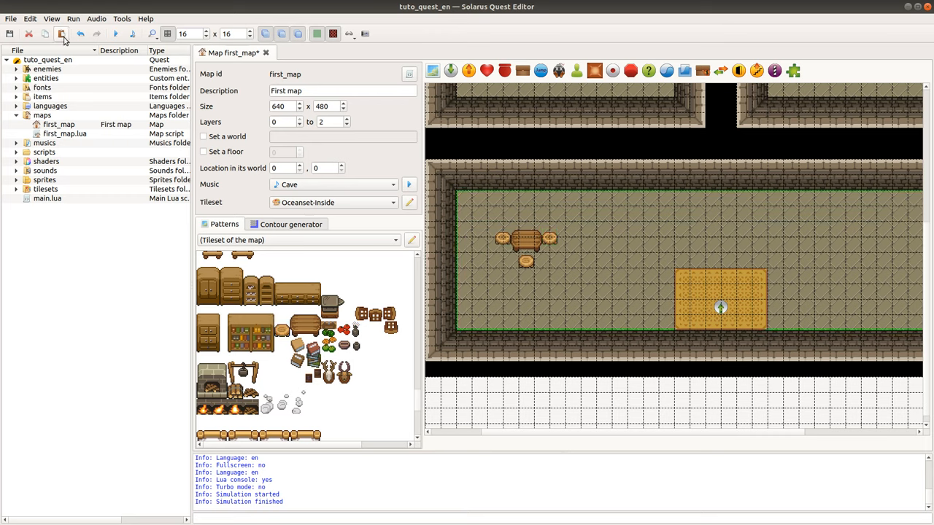
pyautogui.click(81, 34)
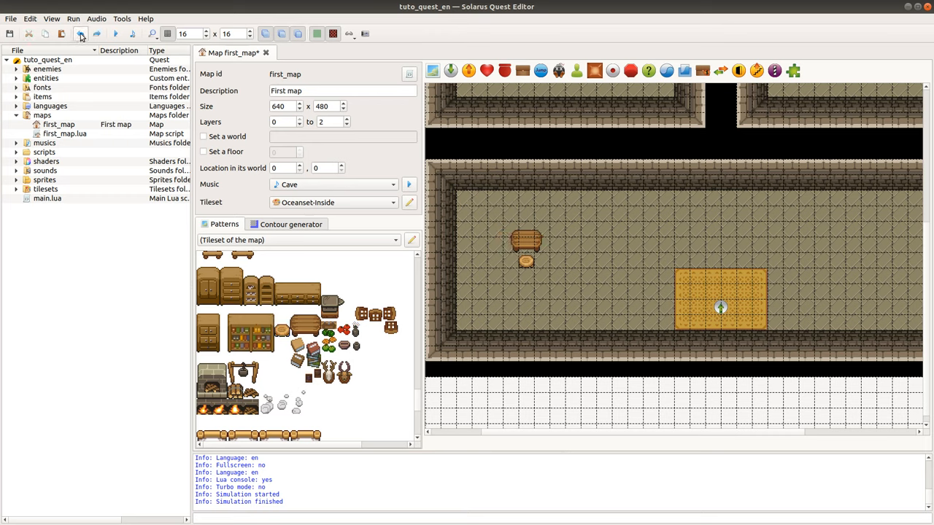
pyautogui.click(80, 34)
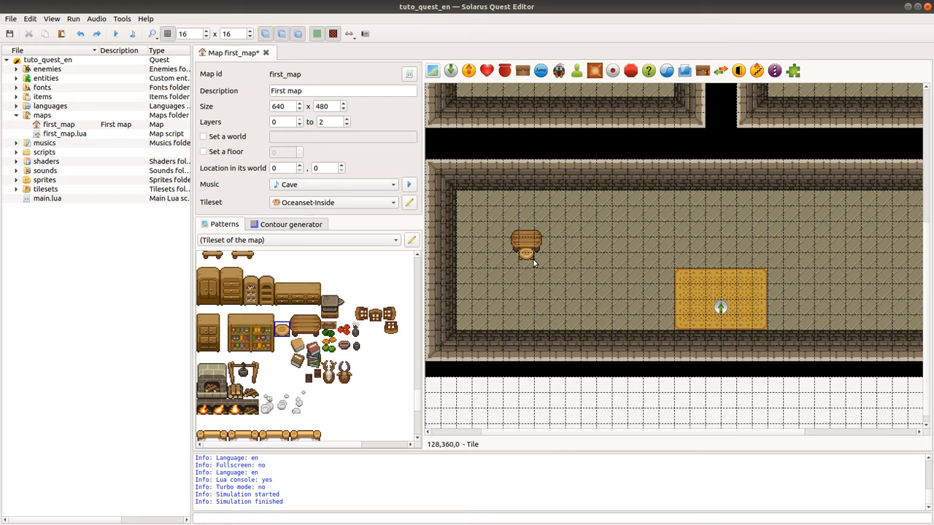
pyautogui.click(551, 270)
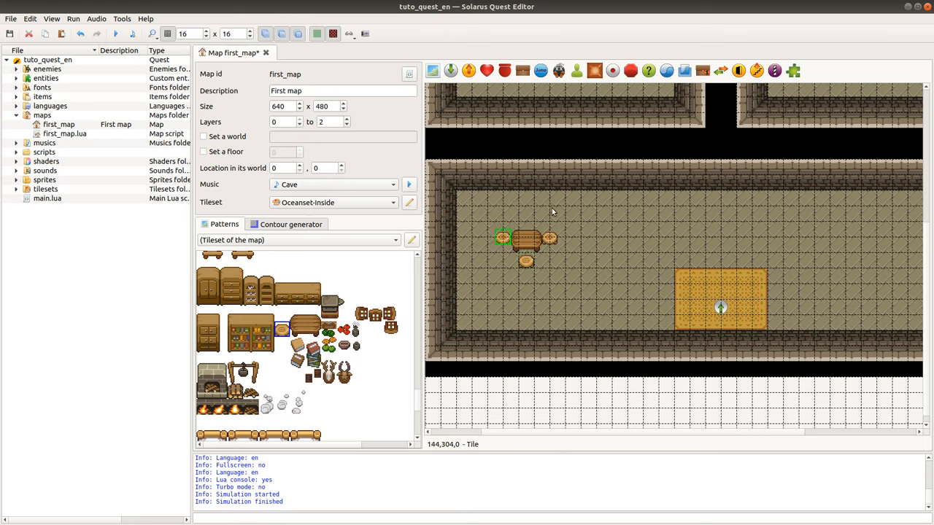
pyautogui.moveTo(520, 275)
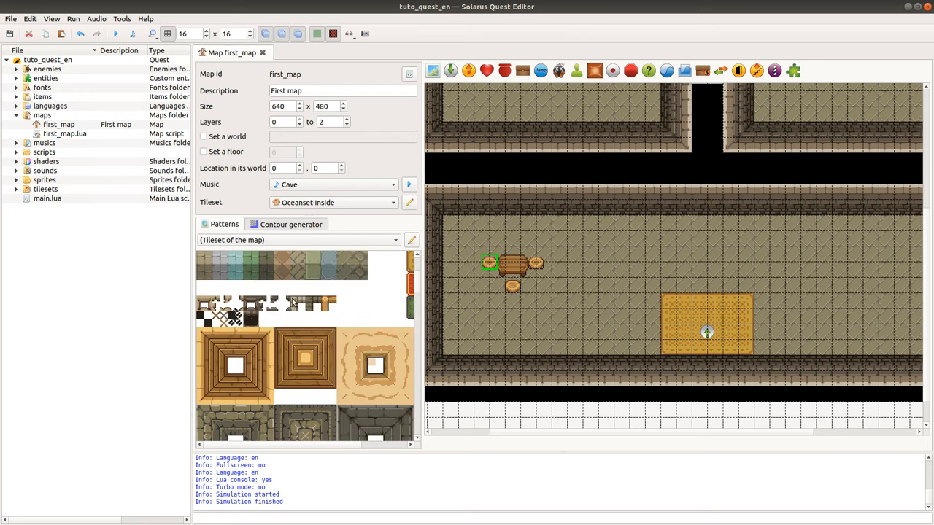
# Lay the first row of fence tiles across the upper-right cave room.
pyautogui.scroll(-3)
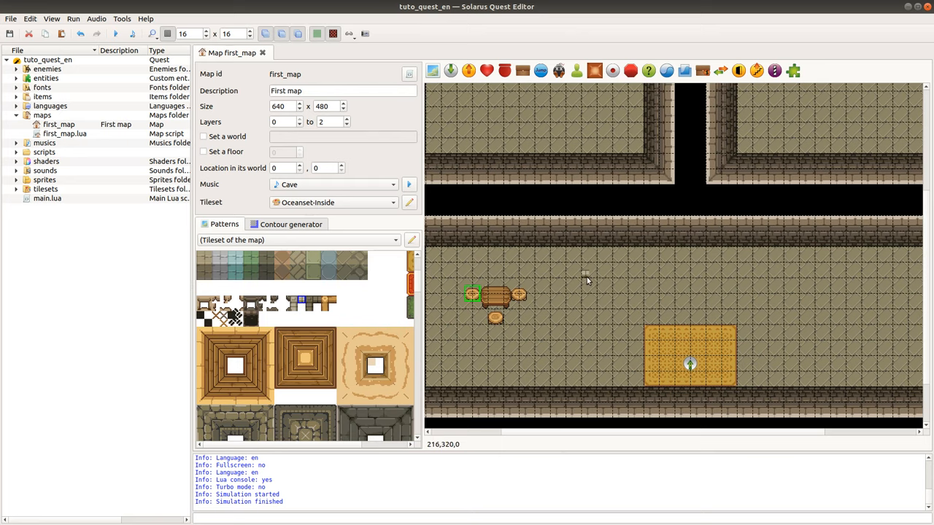
pyautogui.scroll(-3)
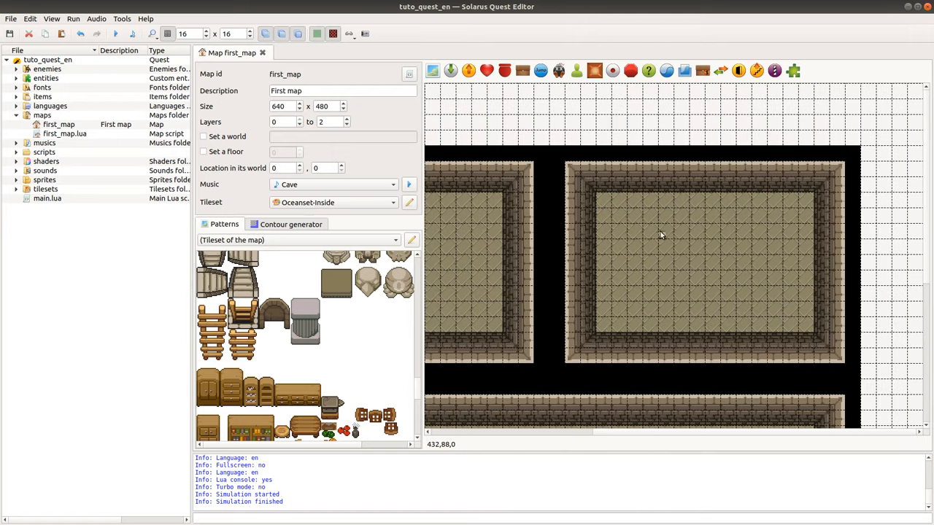
pyautogui.moveTo(663, 254)
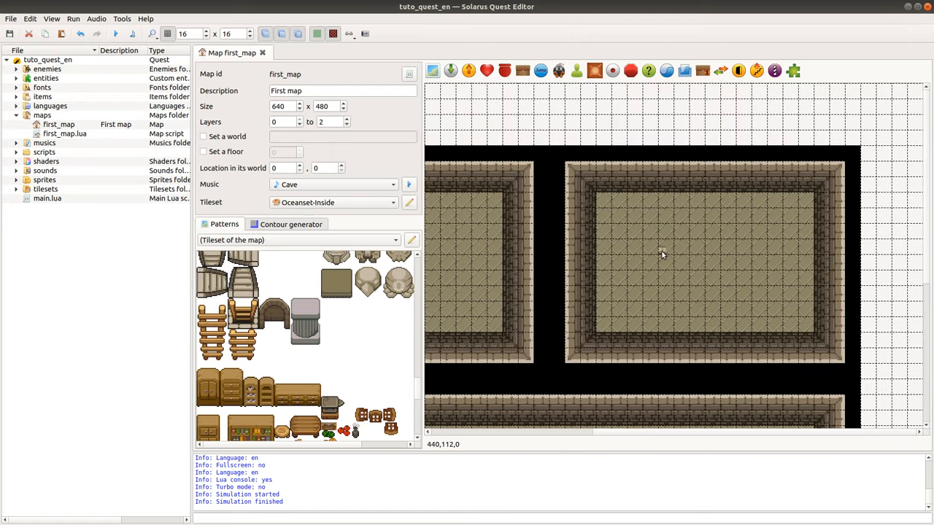
pyautogui.moveTo(659, 251); pyautogui.dragTo(735, 253)
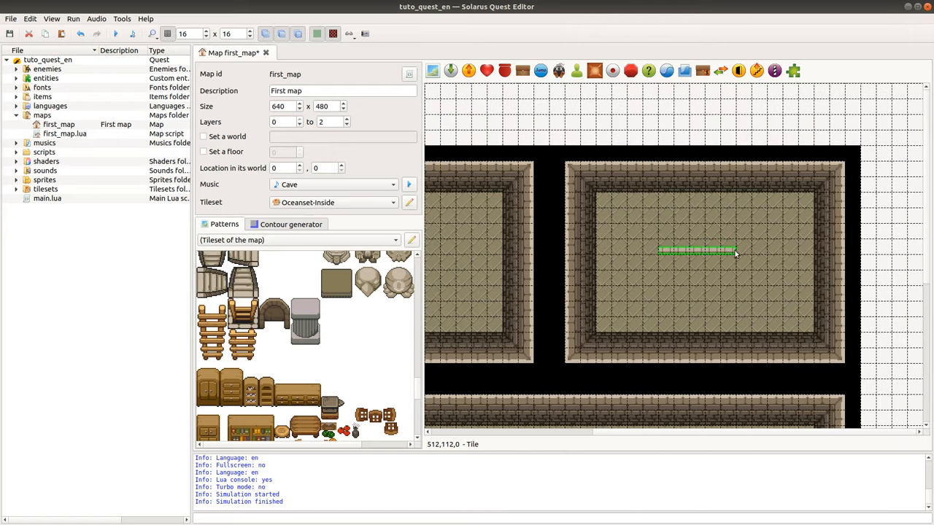
# Add a single fence tile and a second fence row lower in the room.
pyautogui.scroll(-3)
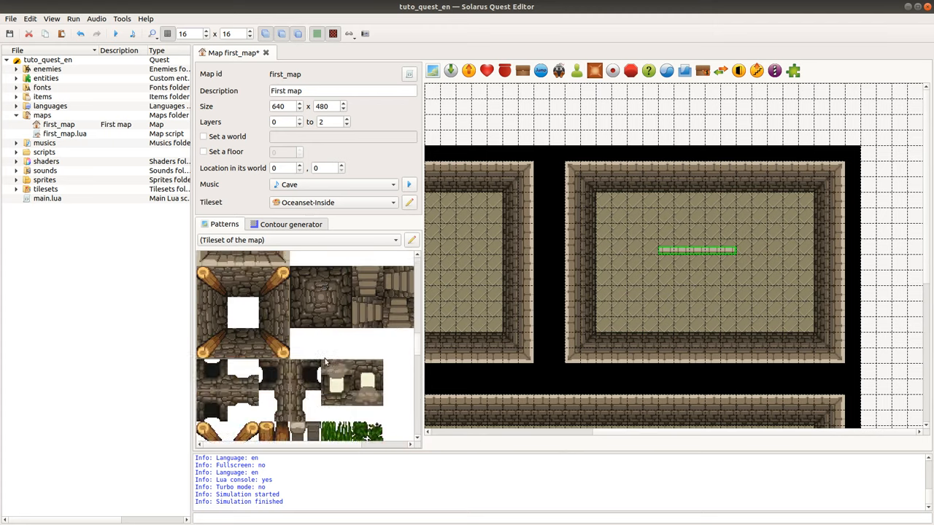
pyautogui.scroll(-3)
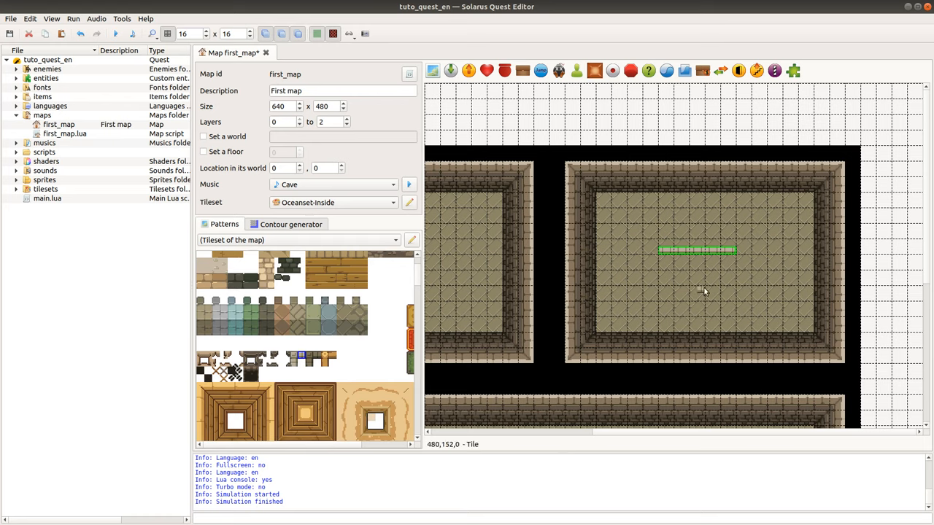
pyautogui.moveTo(664, 284)
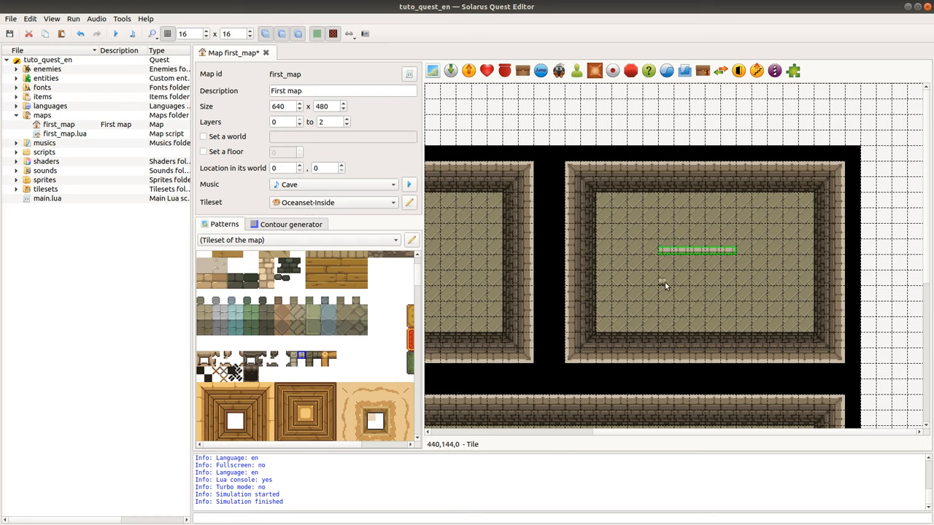
pyautogui.moveTo(662, 289)
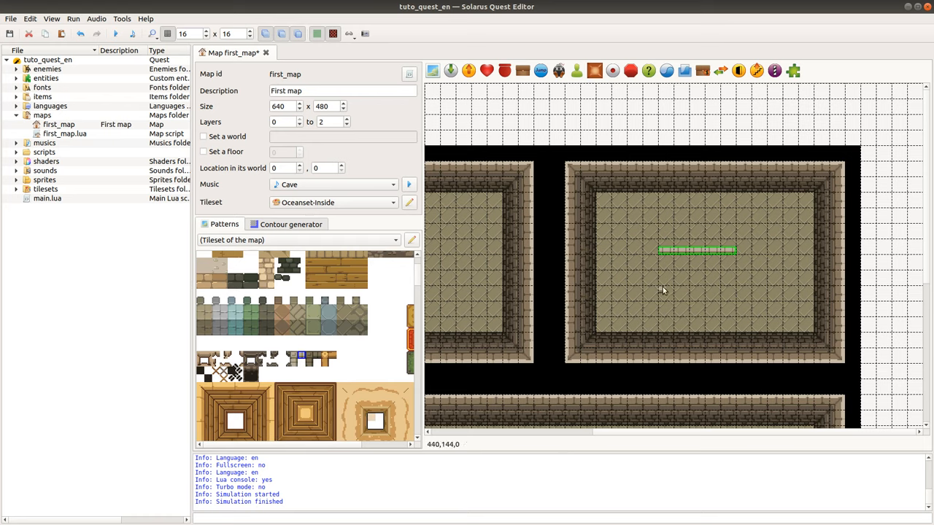
pyautogui.click(664, 283)
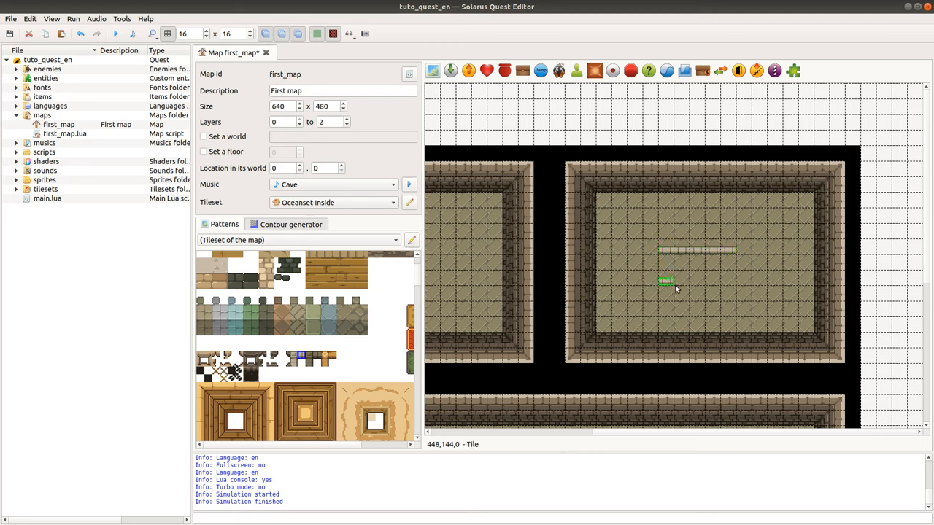
pyautogui.moveTo(665, 283); pyautogui.dragTo(729, 283)
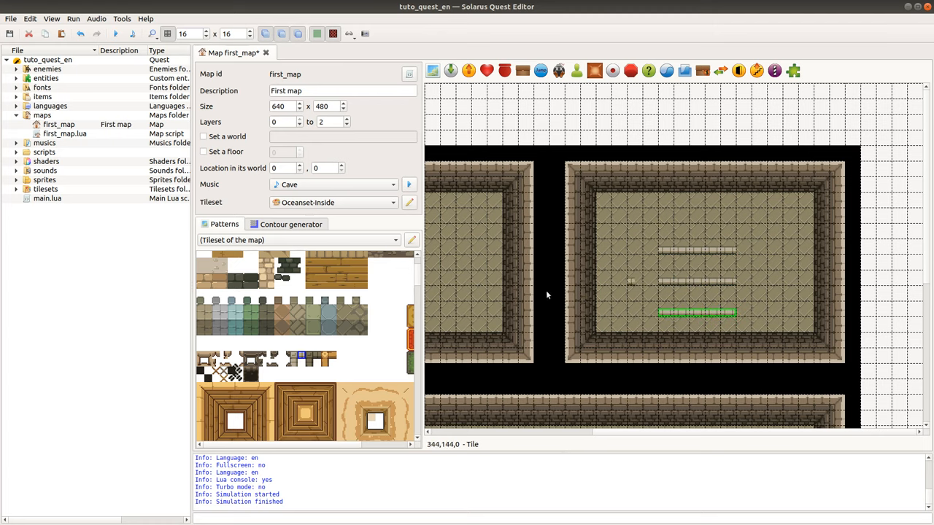
pyautogui.moveTo(591, 318)
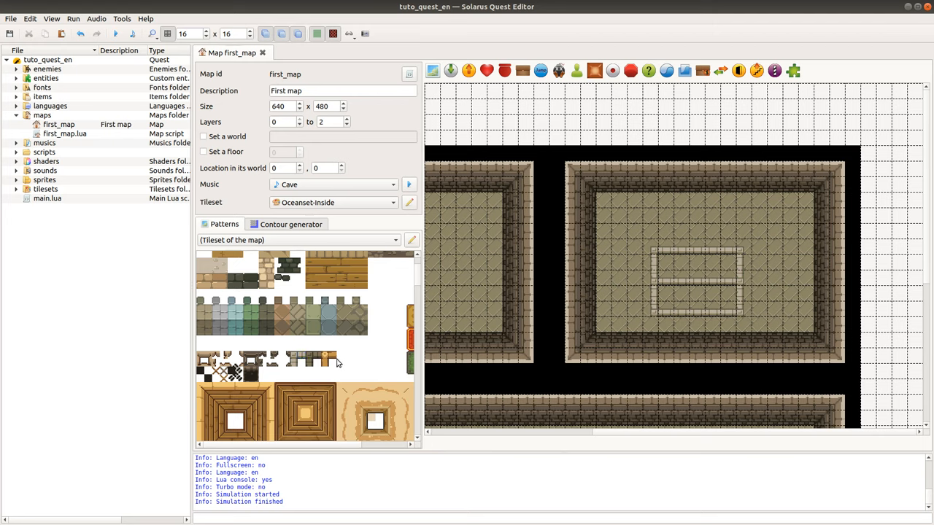
pyautogui.moveTo(684, 131)
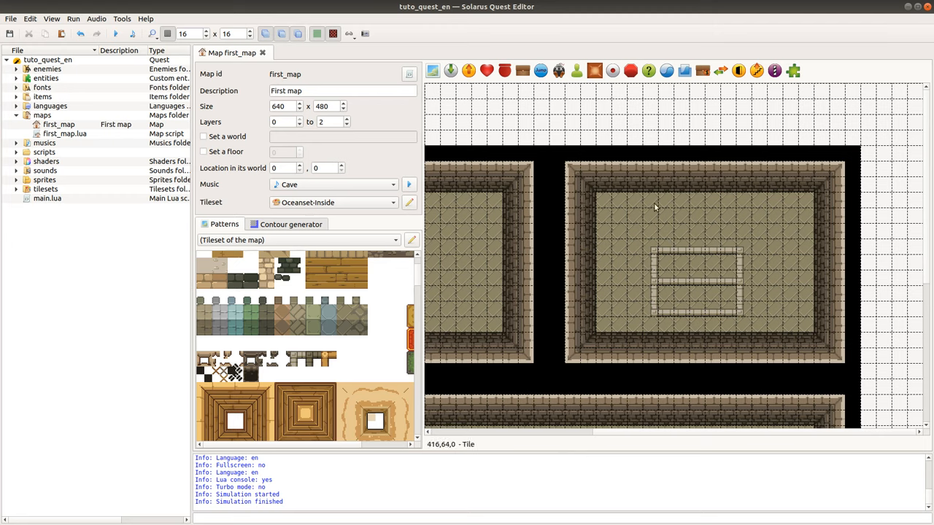
pyautogui.moveTo(510, 257)
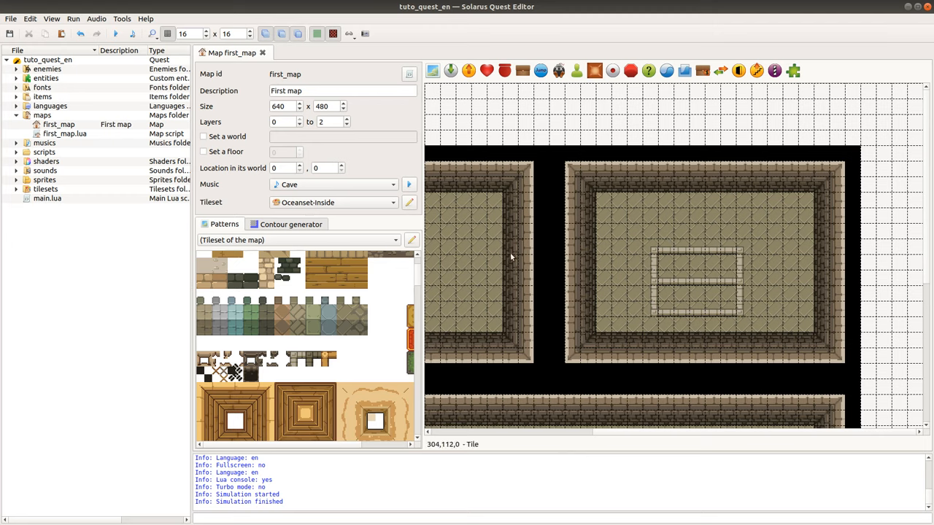
pyautogui.moveTo(429, 264)
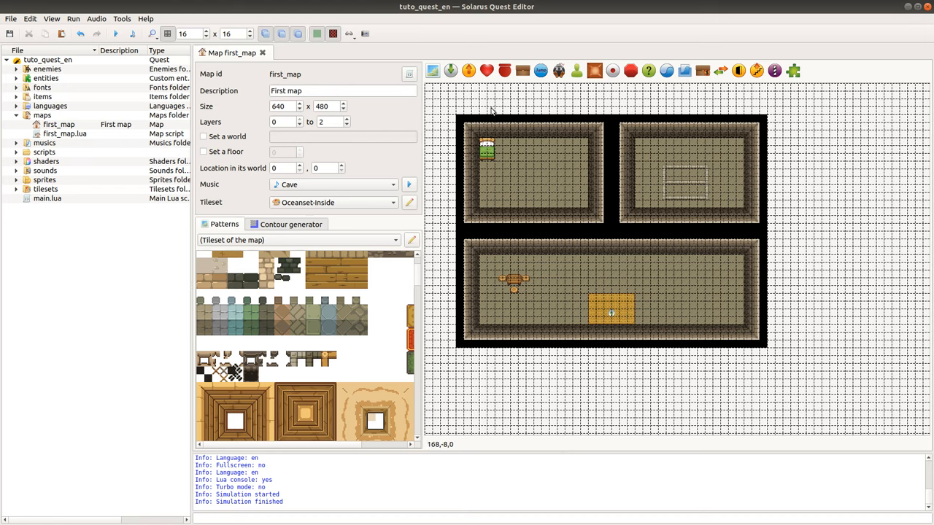
pyautogui.moveTo(723, 417)
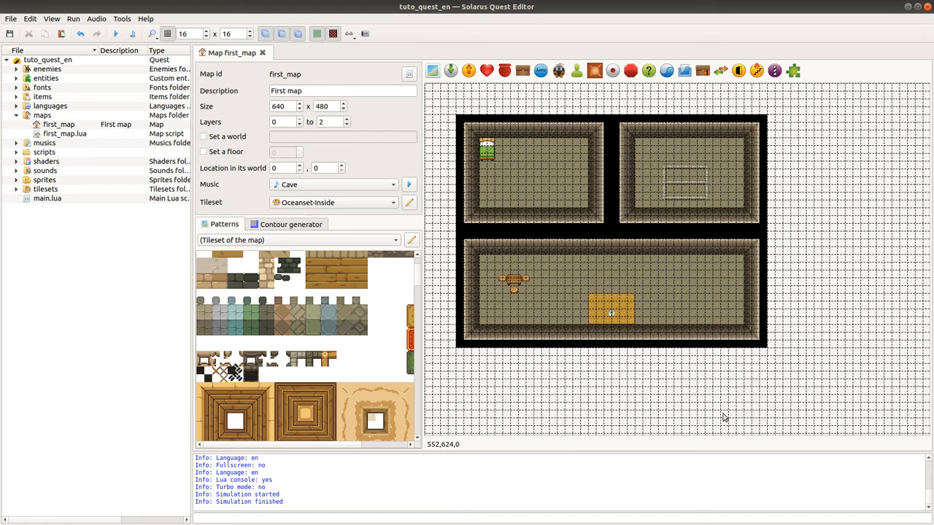
pyautogui.moveTo(846, 160)
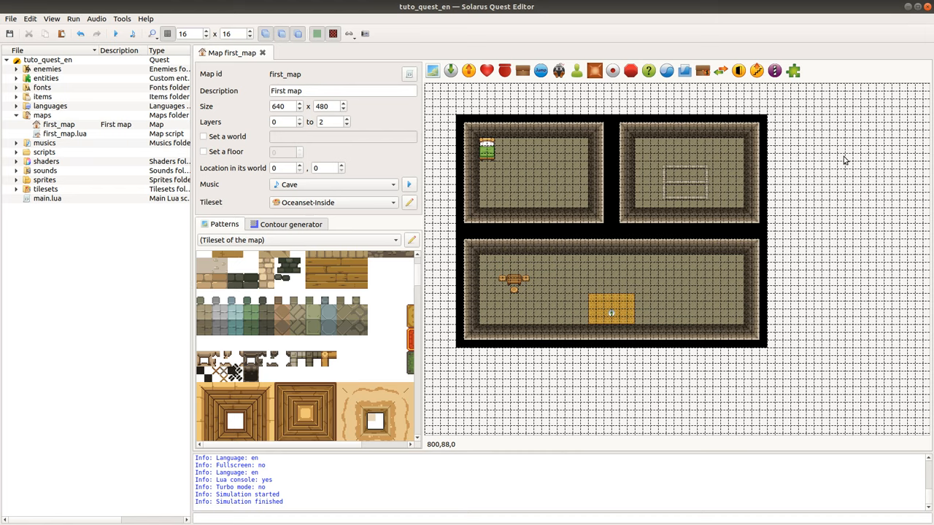
pyautogui.moveTo(554, 125)
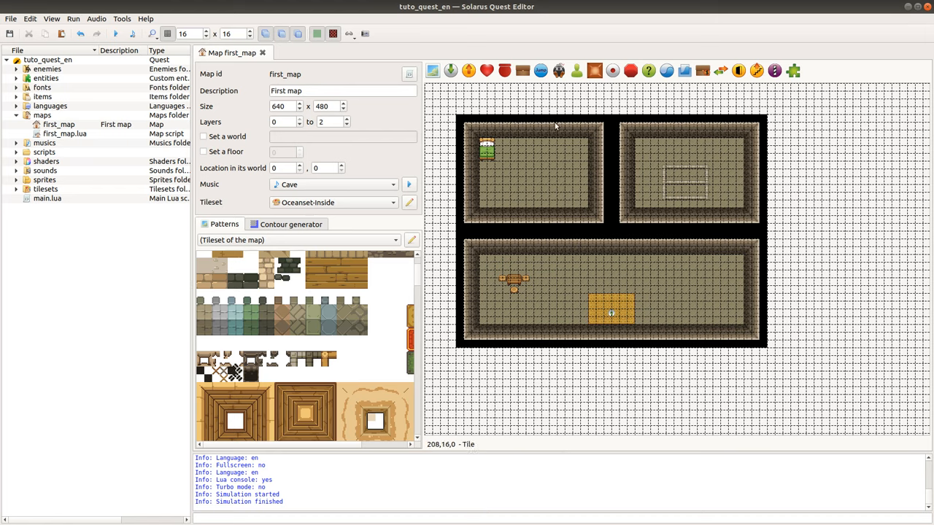
pyautogui.moveTo(438, 94)
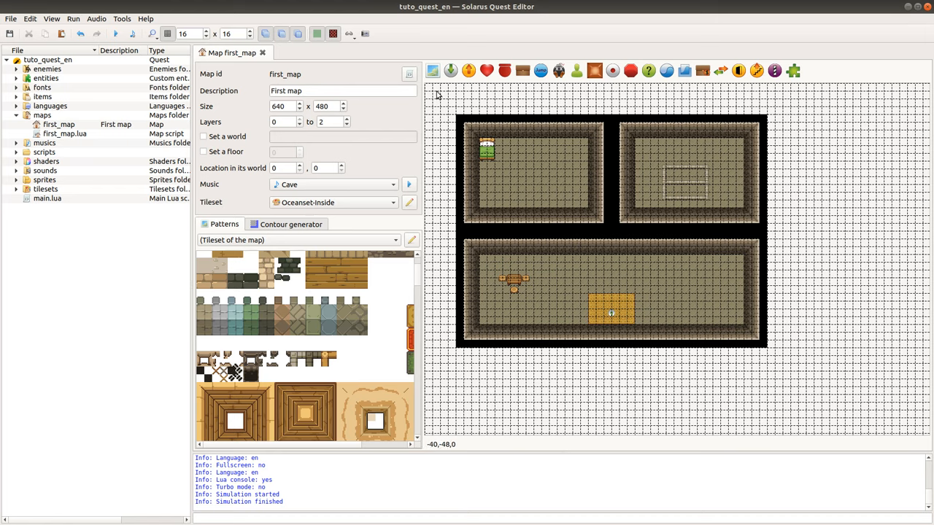
pyautogui.moveTo(420, 83)
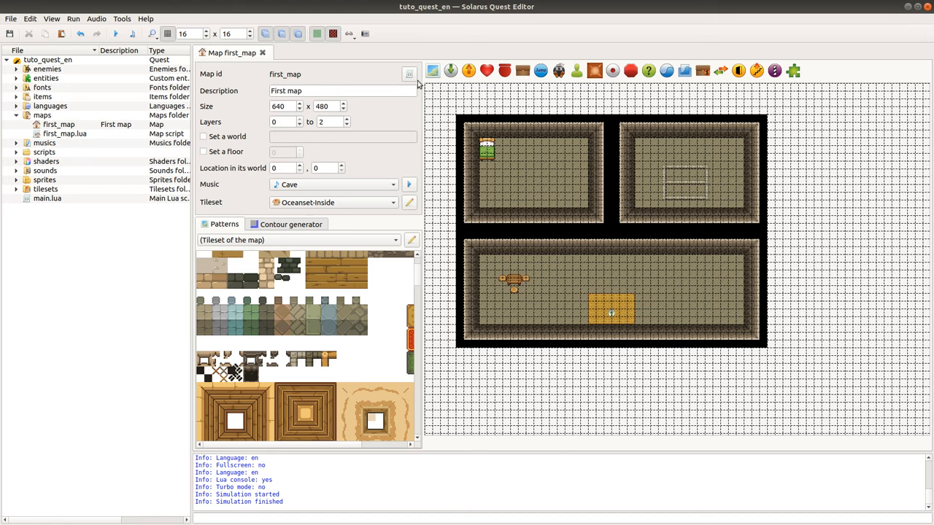
pyautogui.moveTo(537, 102)
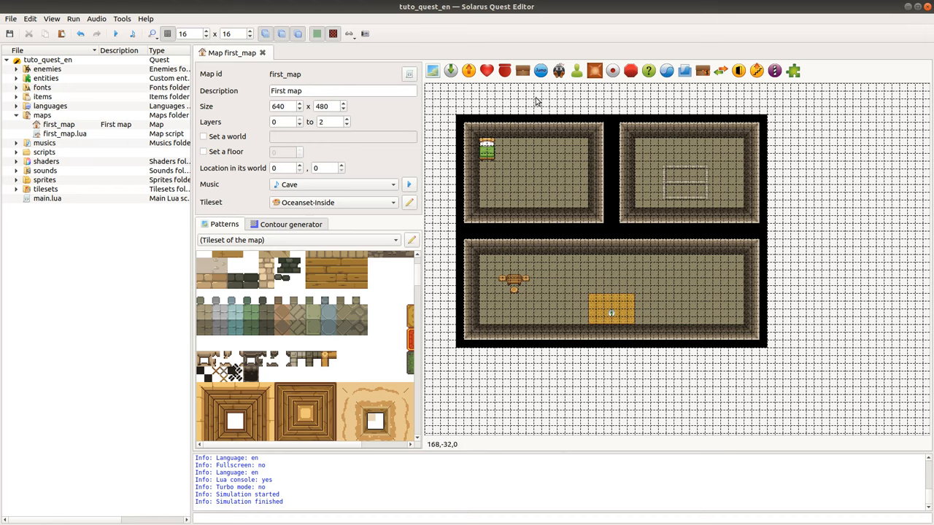
pyautogui.moveTo(478, 131)
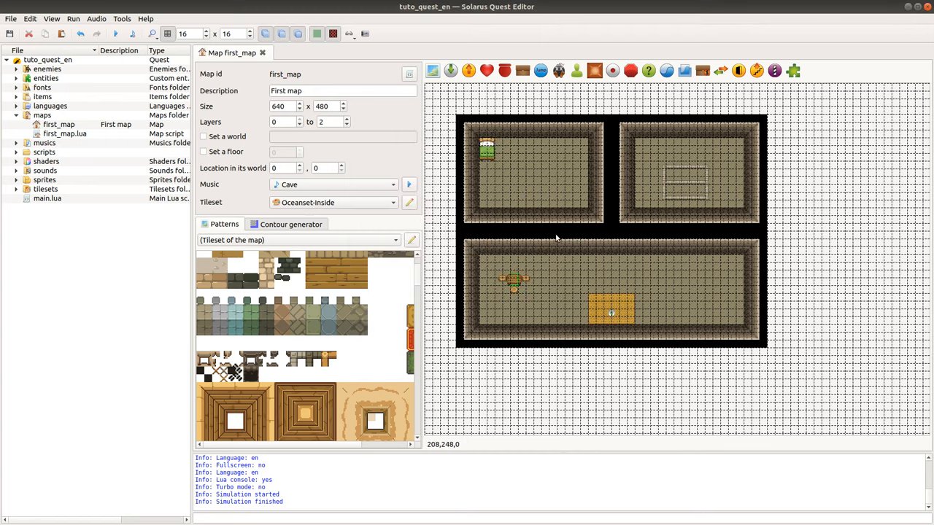
pyautogui.moveTo(741, 99)
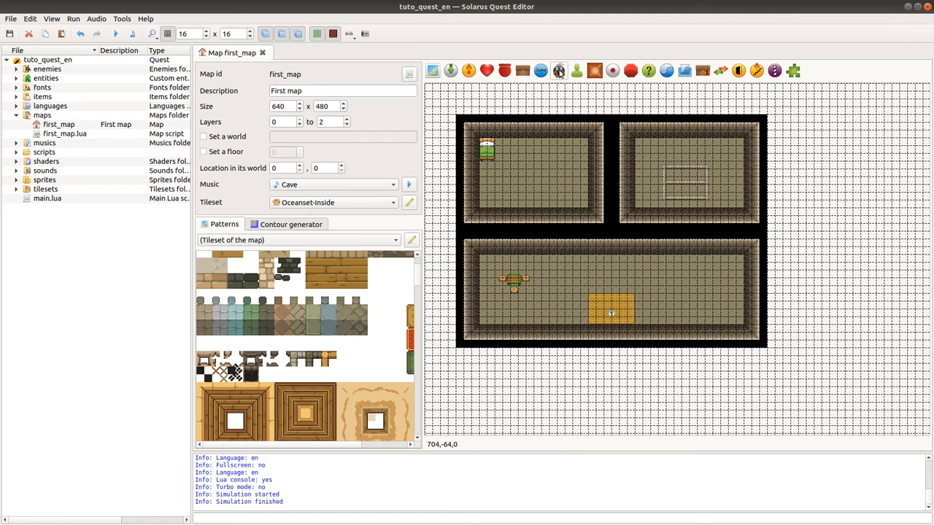
pyautogui.moveTo(738, 70)
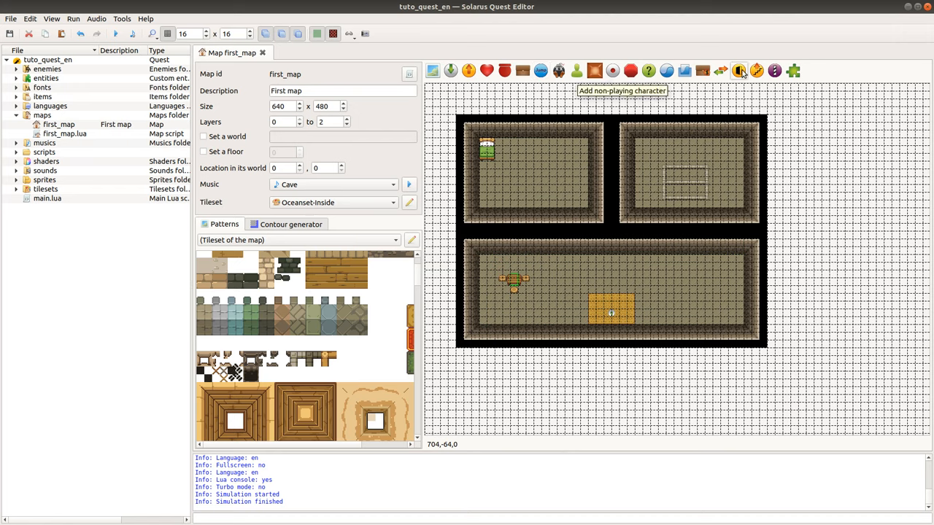
pyautogui.moveTo(505, 70)
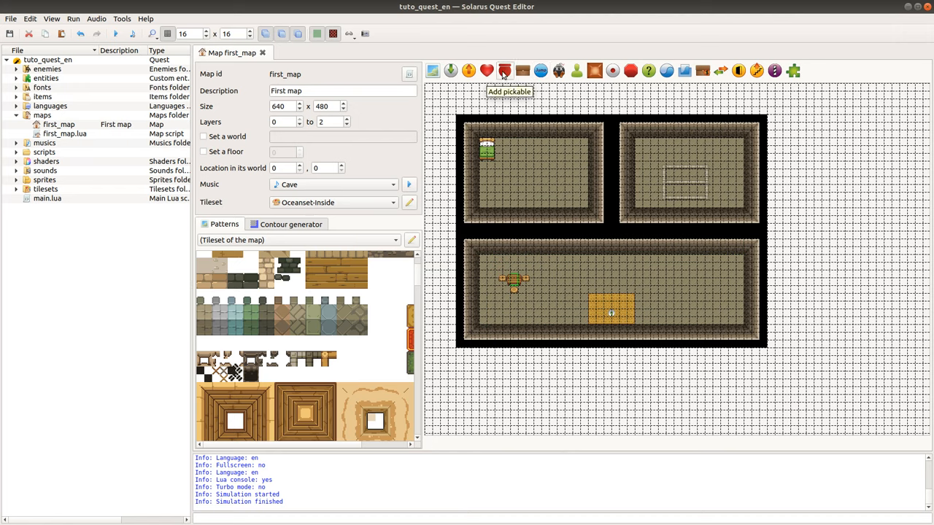
pyautogui.moveTo(590, 254)
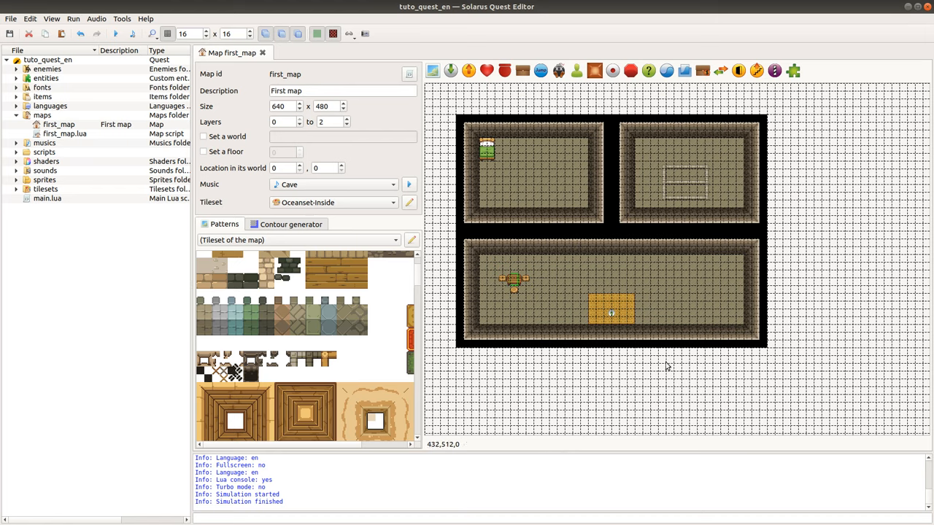
pyautogui.moveTo(466, 167)
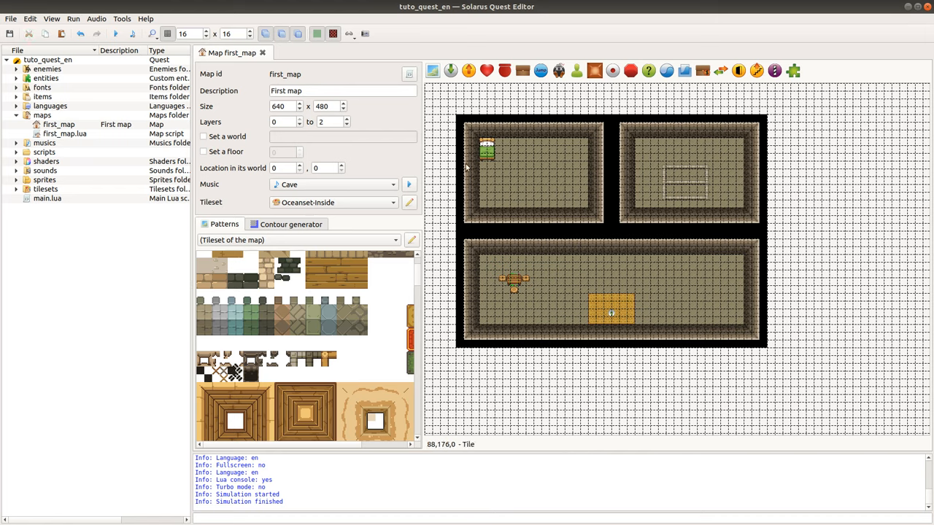
pyautogui.moveTo(533, 365)
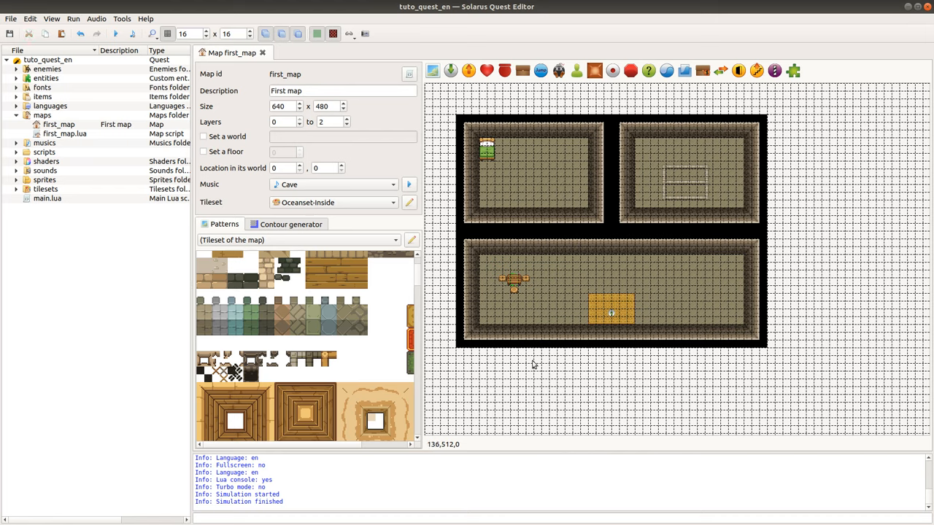
pyautogui.moveTo(552, 264)
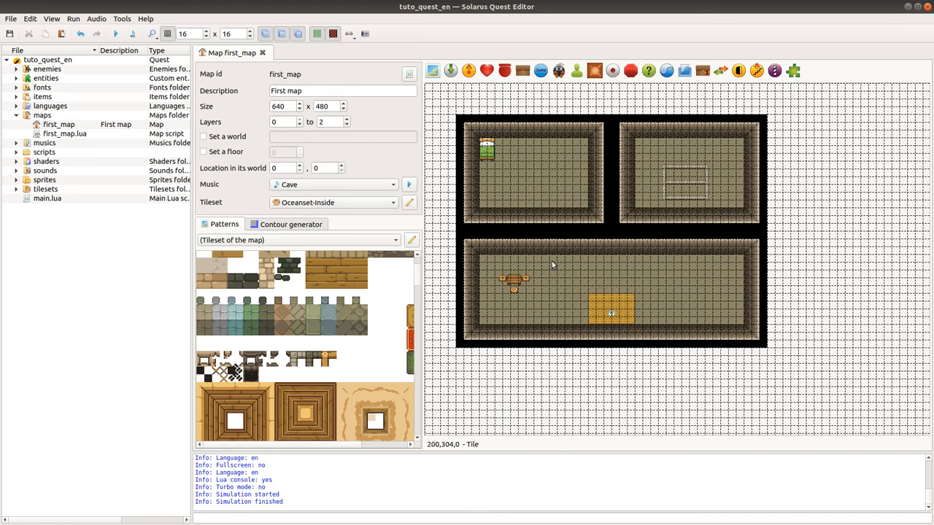
pyautogui.moveTo(547, 298)
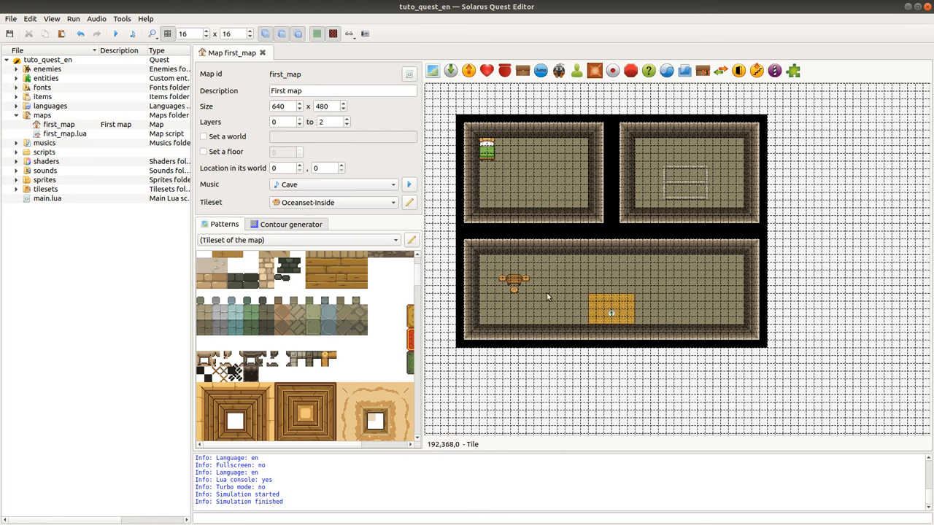
pyautogui.moveTo(550, 250)
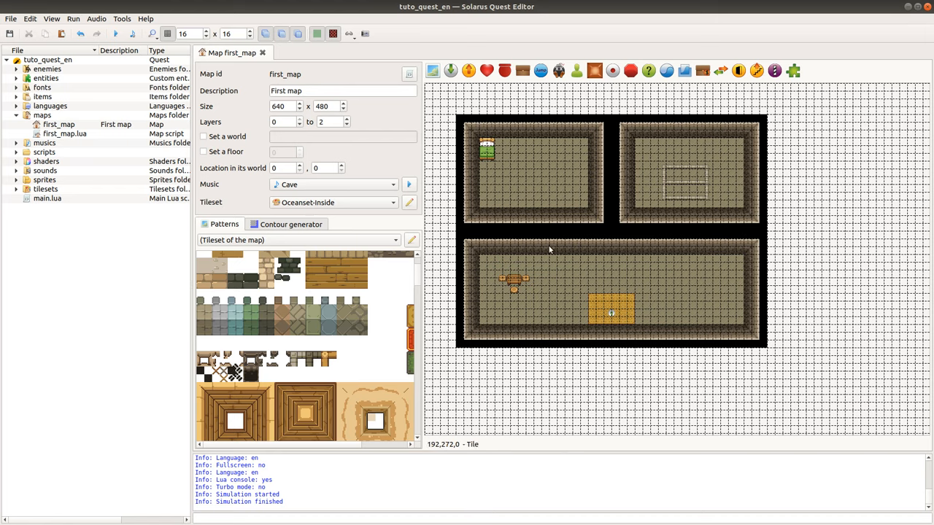
pyautogui.moveTo(801, 393)
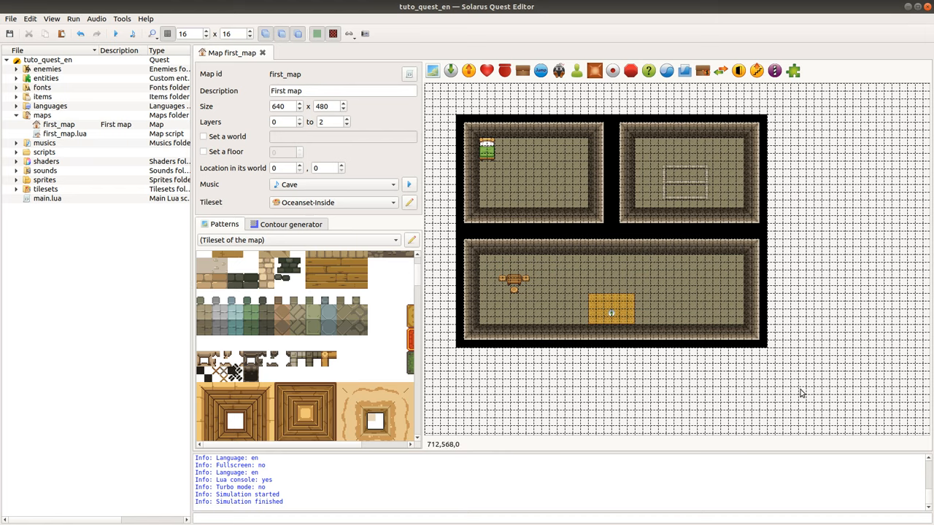